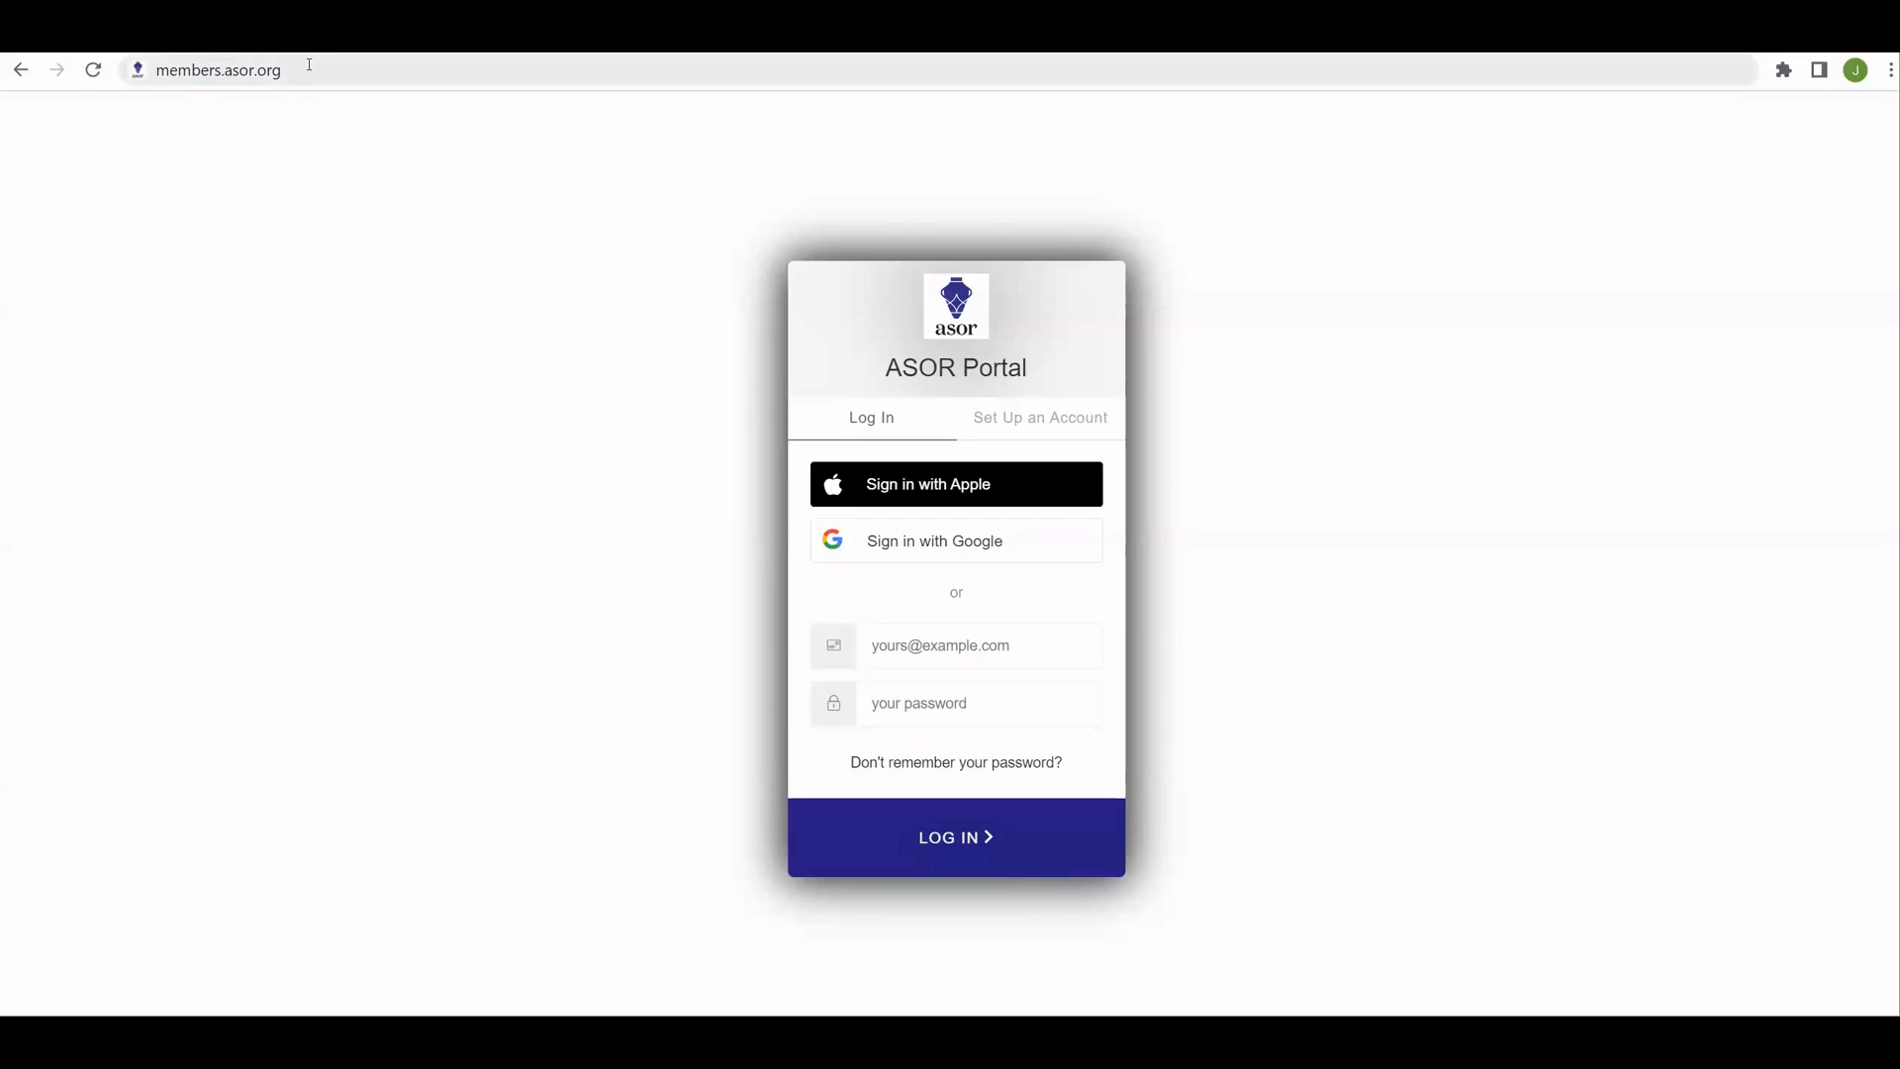
pyautogui.moveTo(1452, 554)
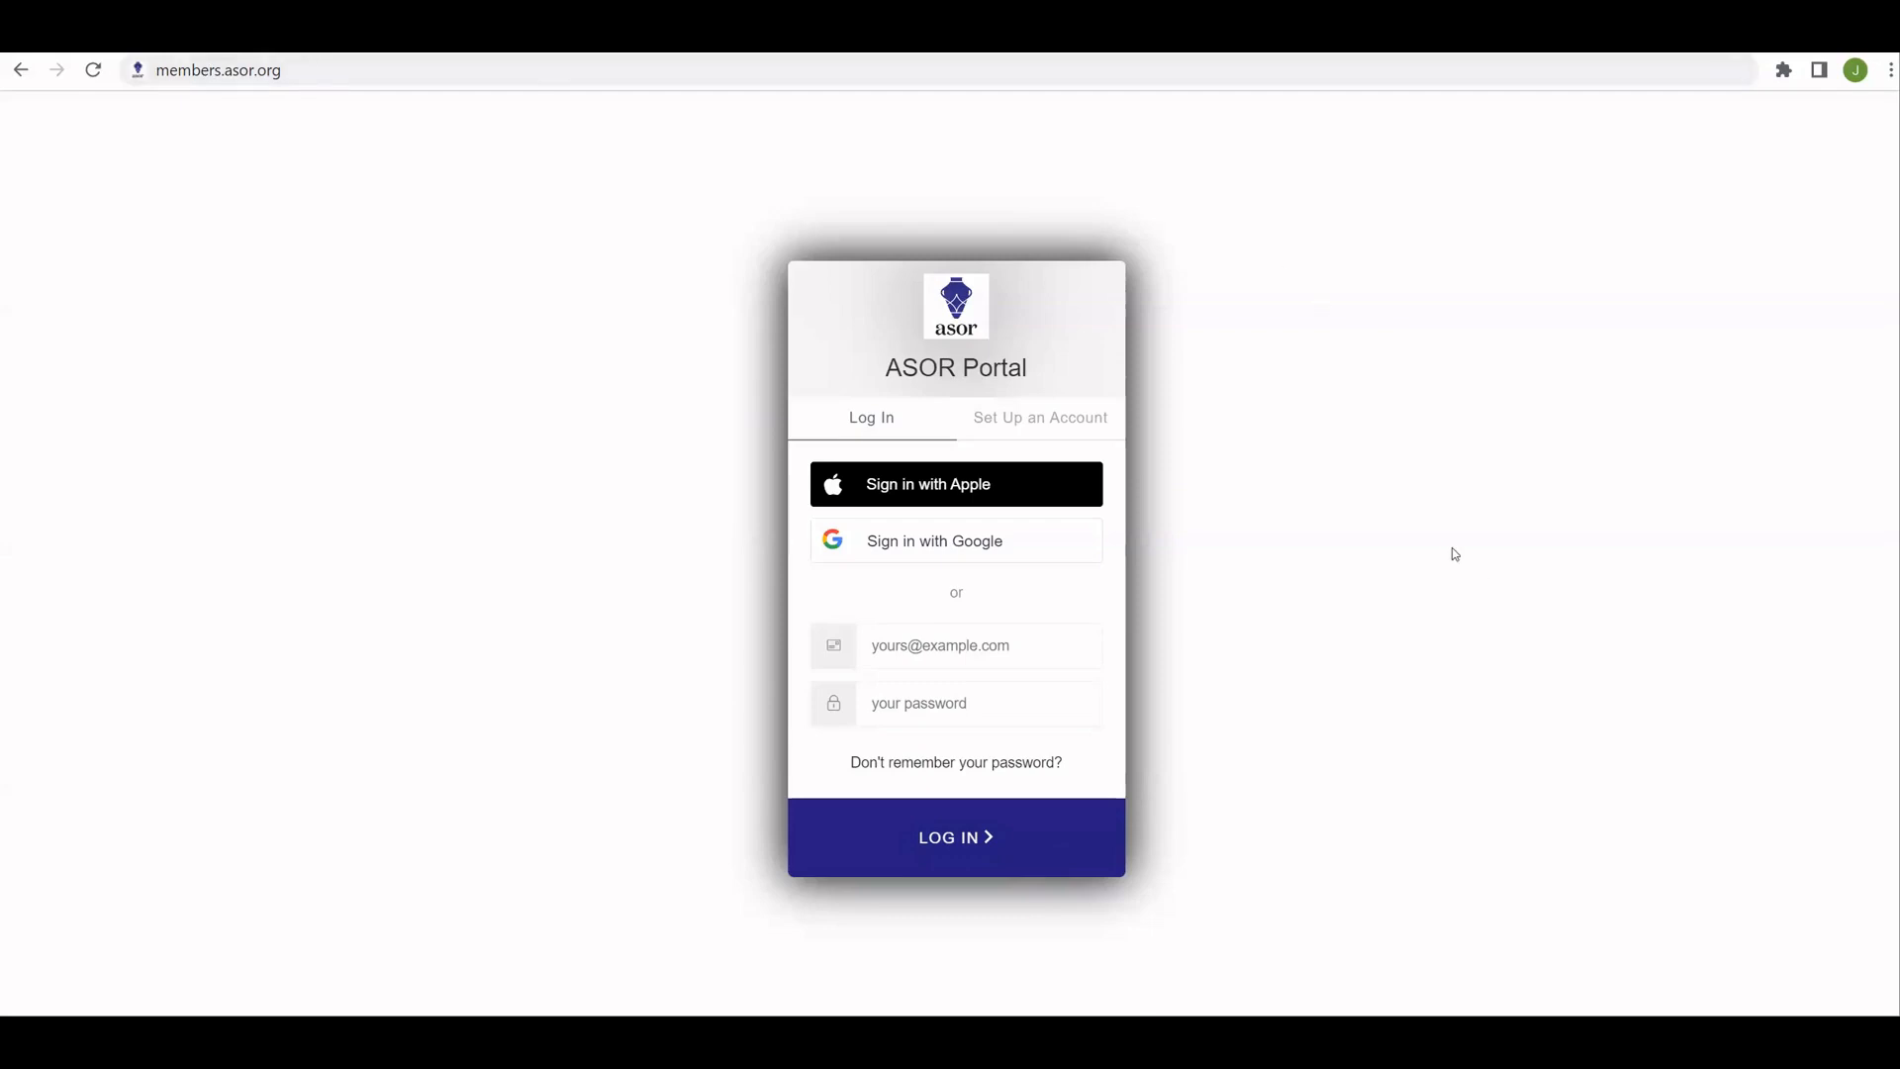
pyautogui.moveTo(1318, 517)
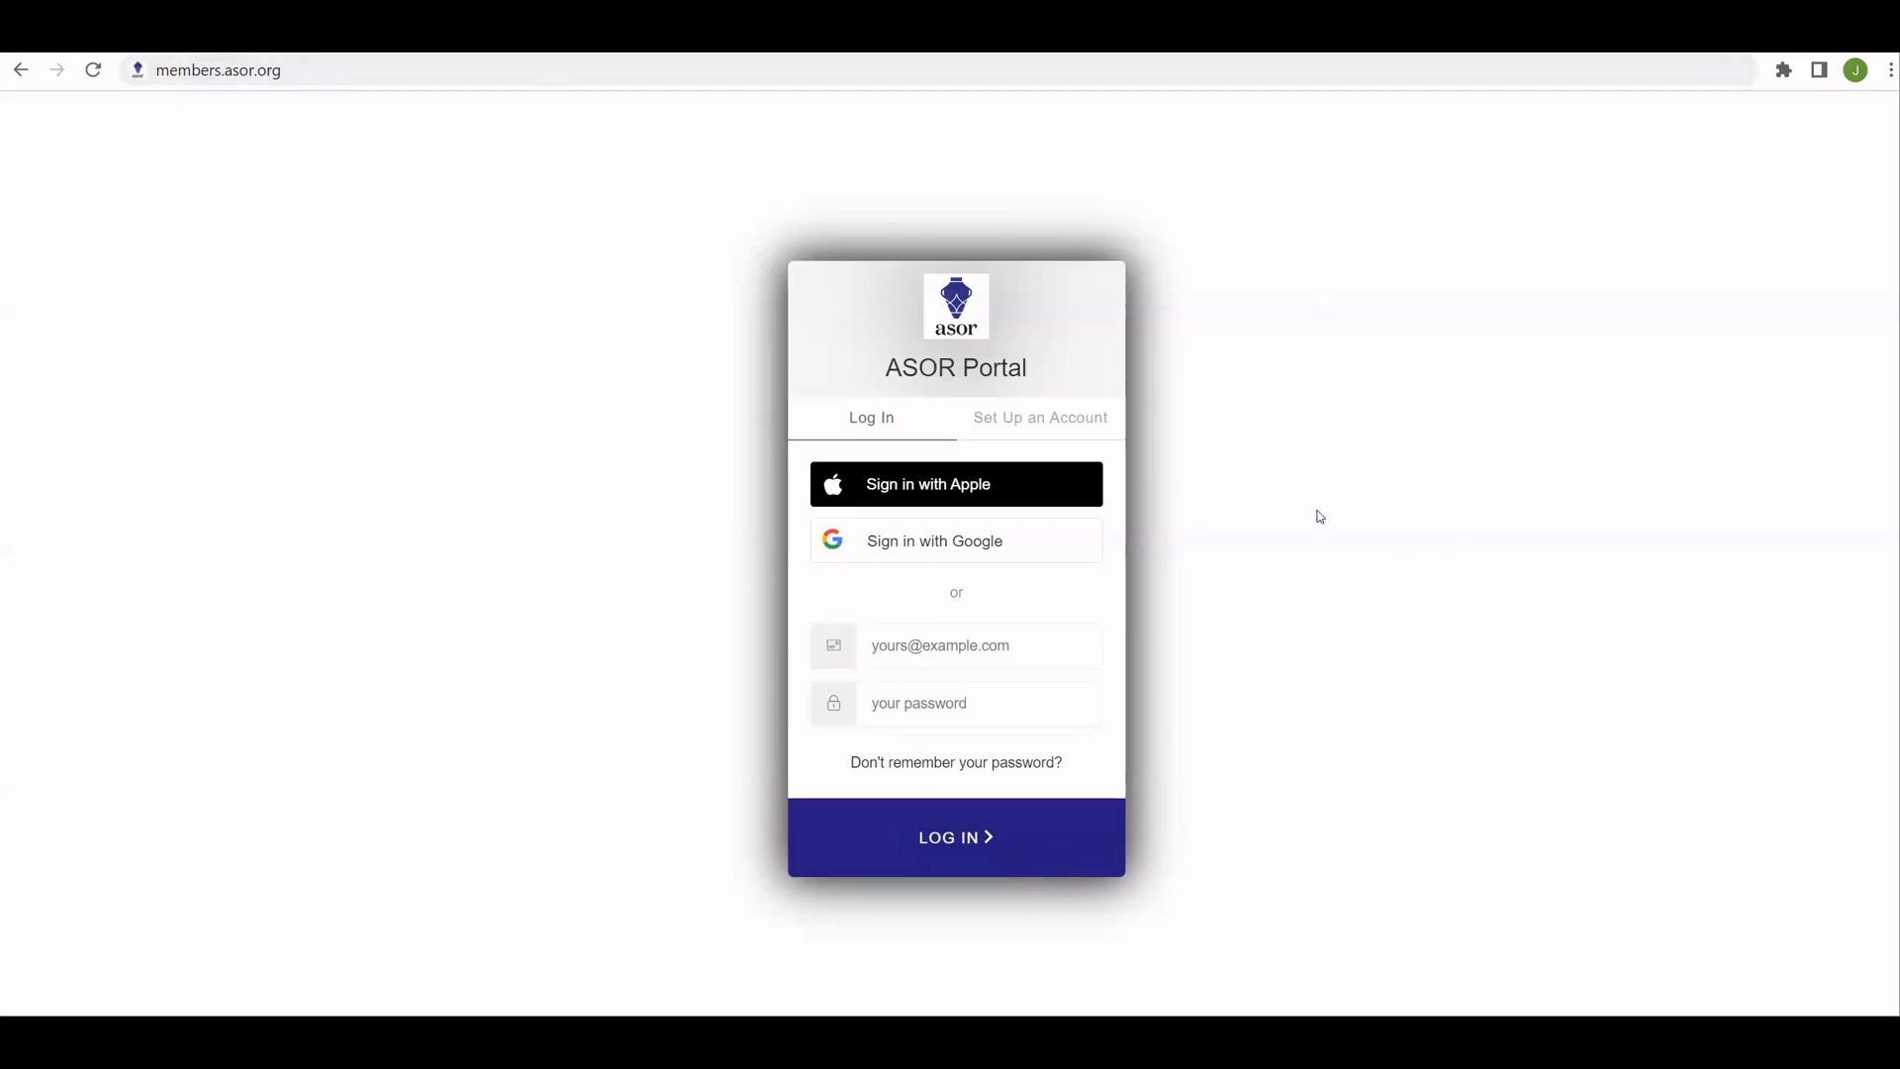
pyautogui.moveTo(1053, 427)
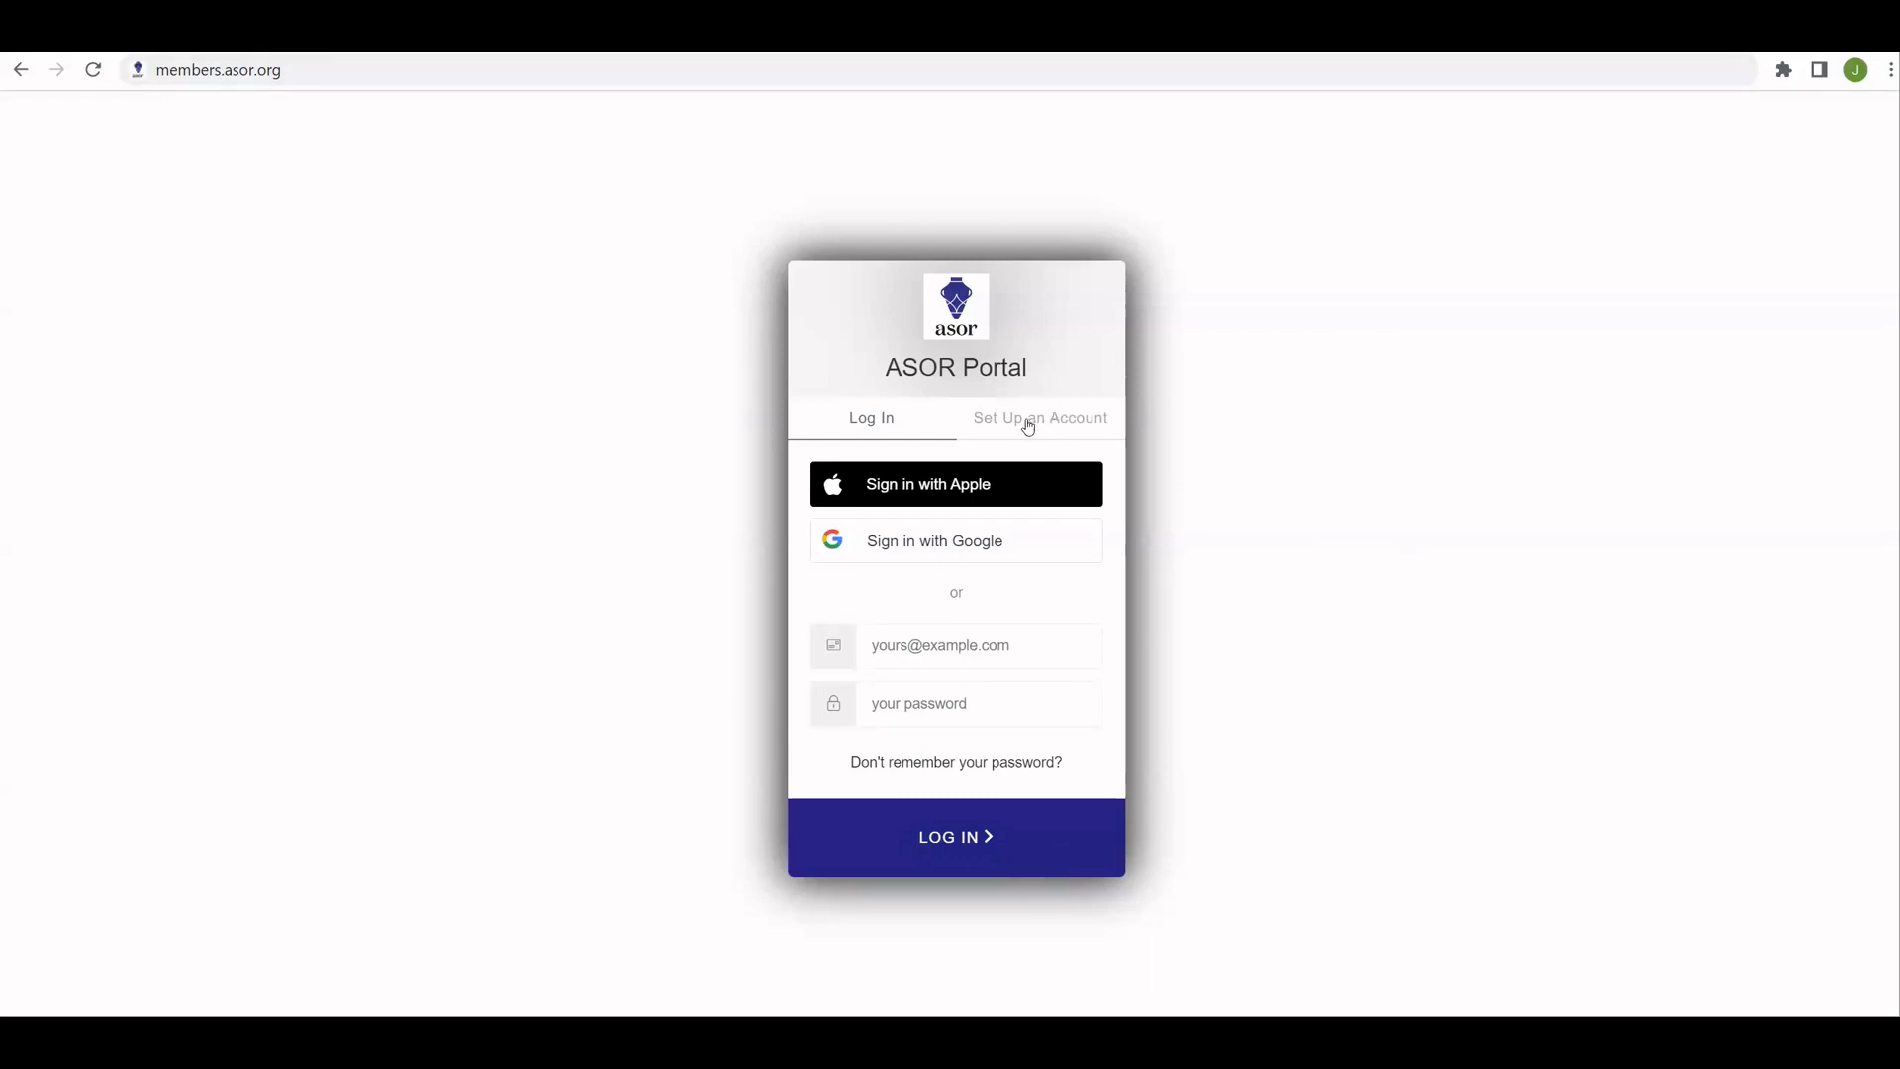
# - Switch to Set Up an Account and enter the email and password above the name fields
pyautogui.click(1039, 417)
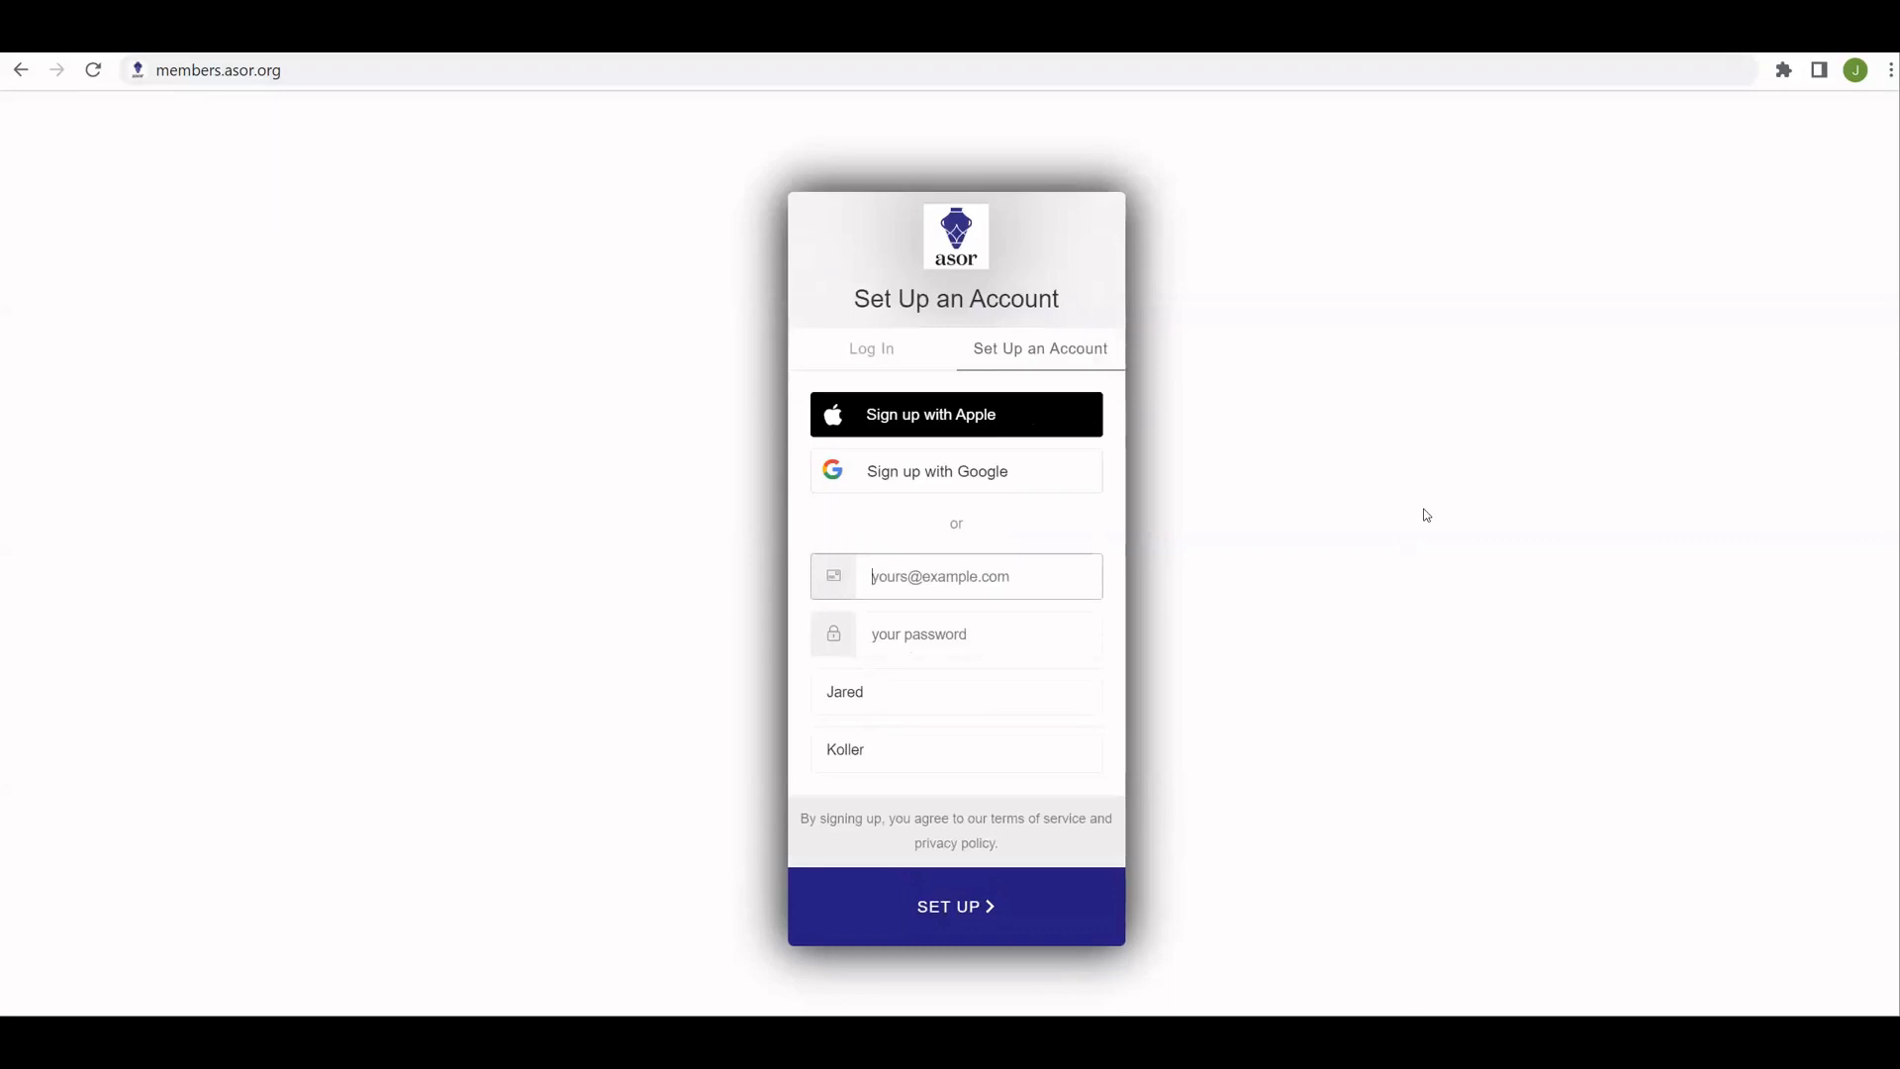
pyautogui.moveTo(1421, 528)
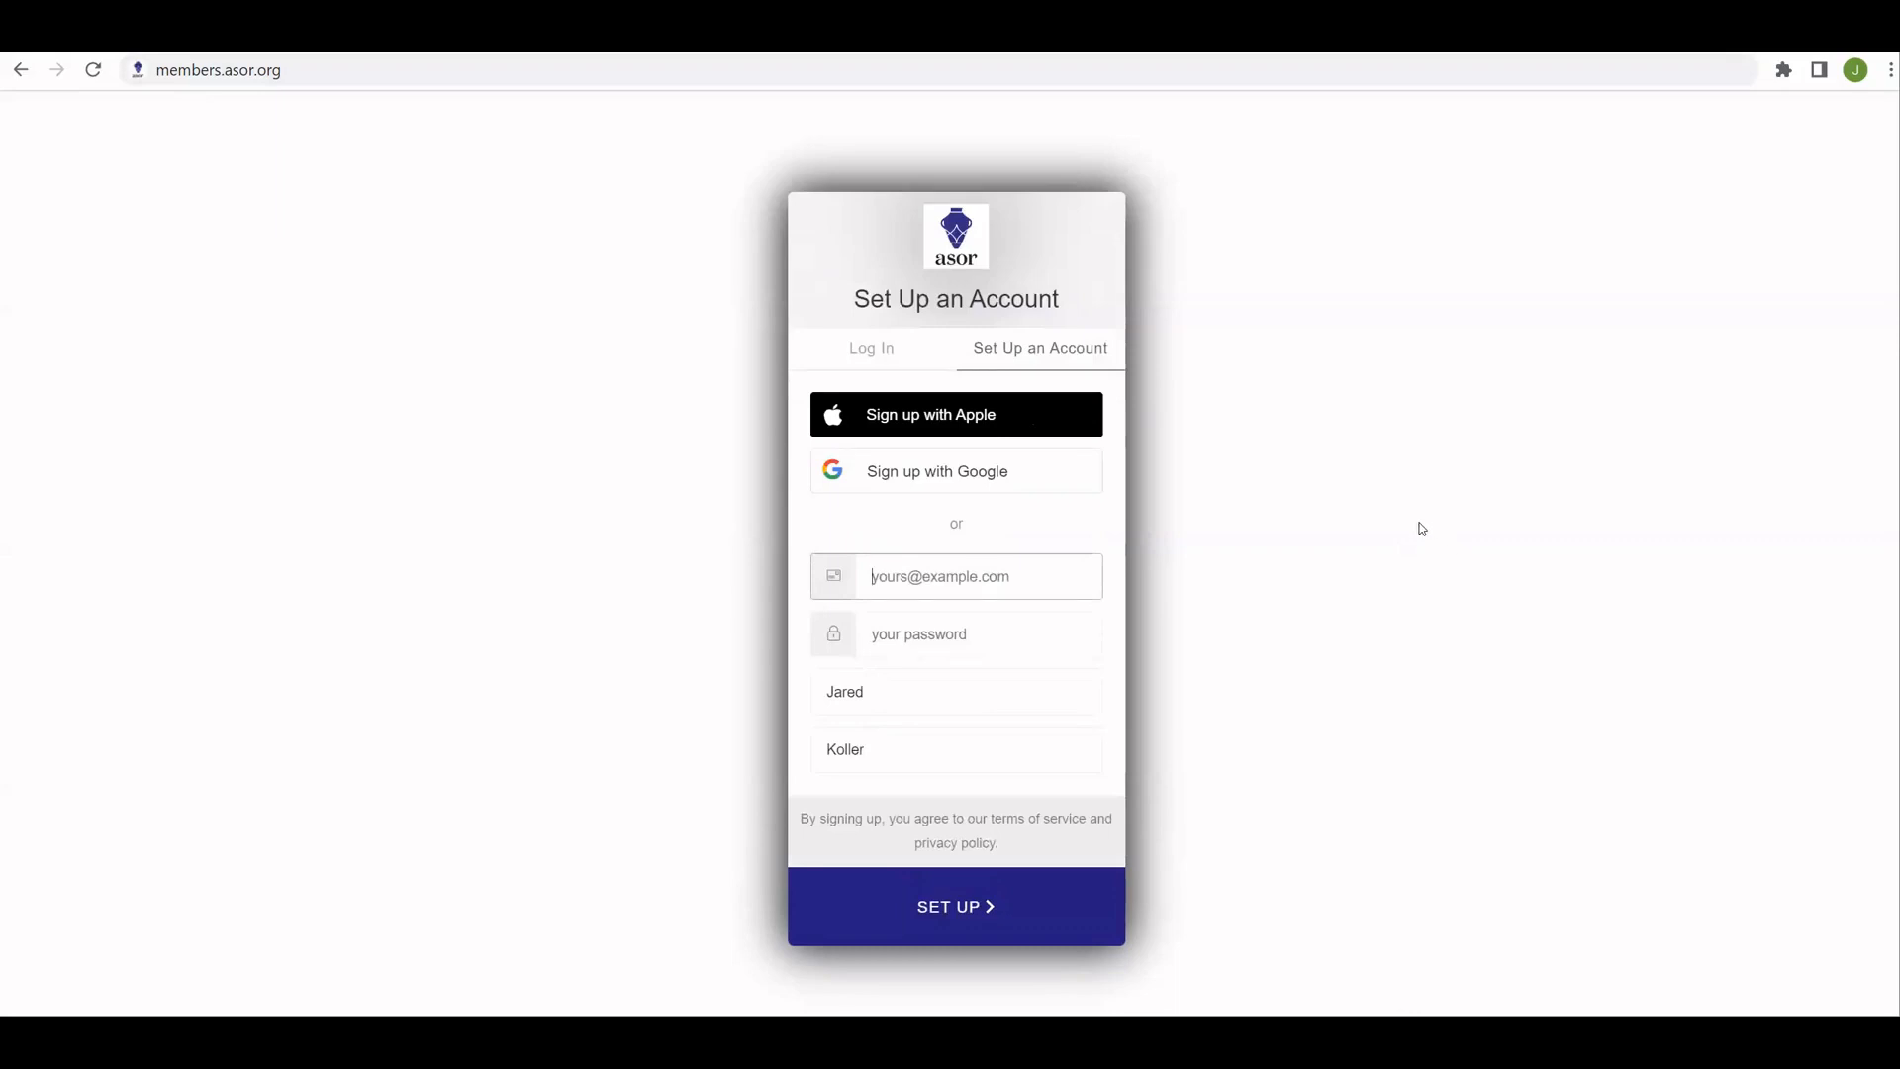
pyautogui.moveTo(1411, 519)
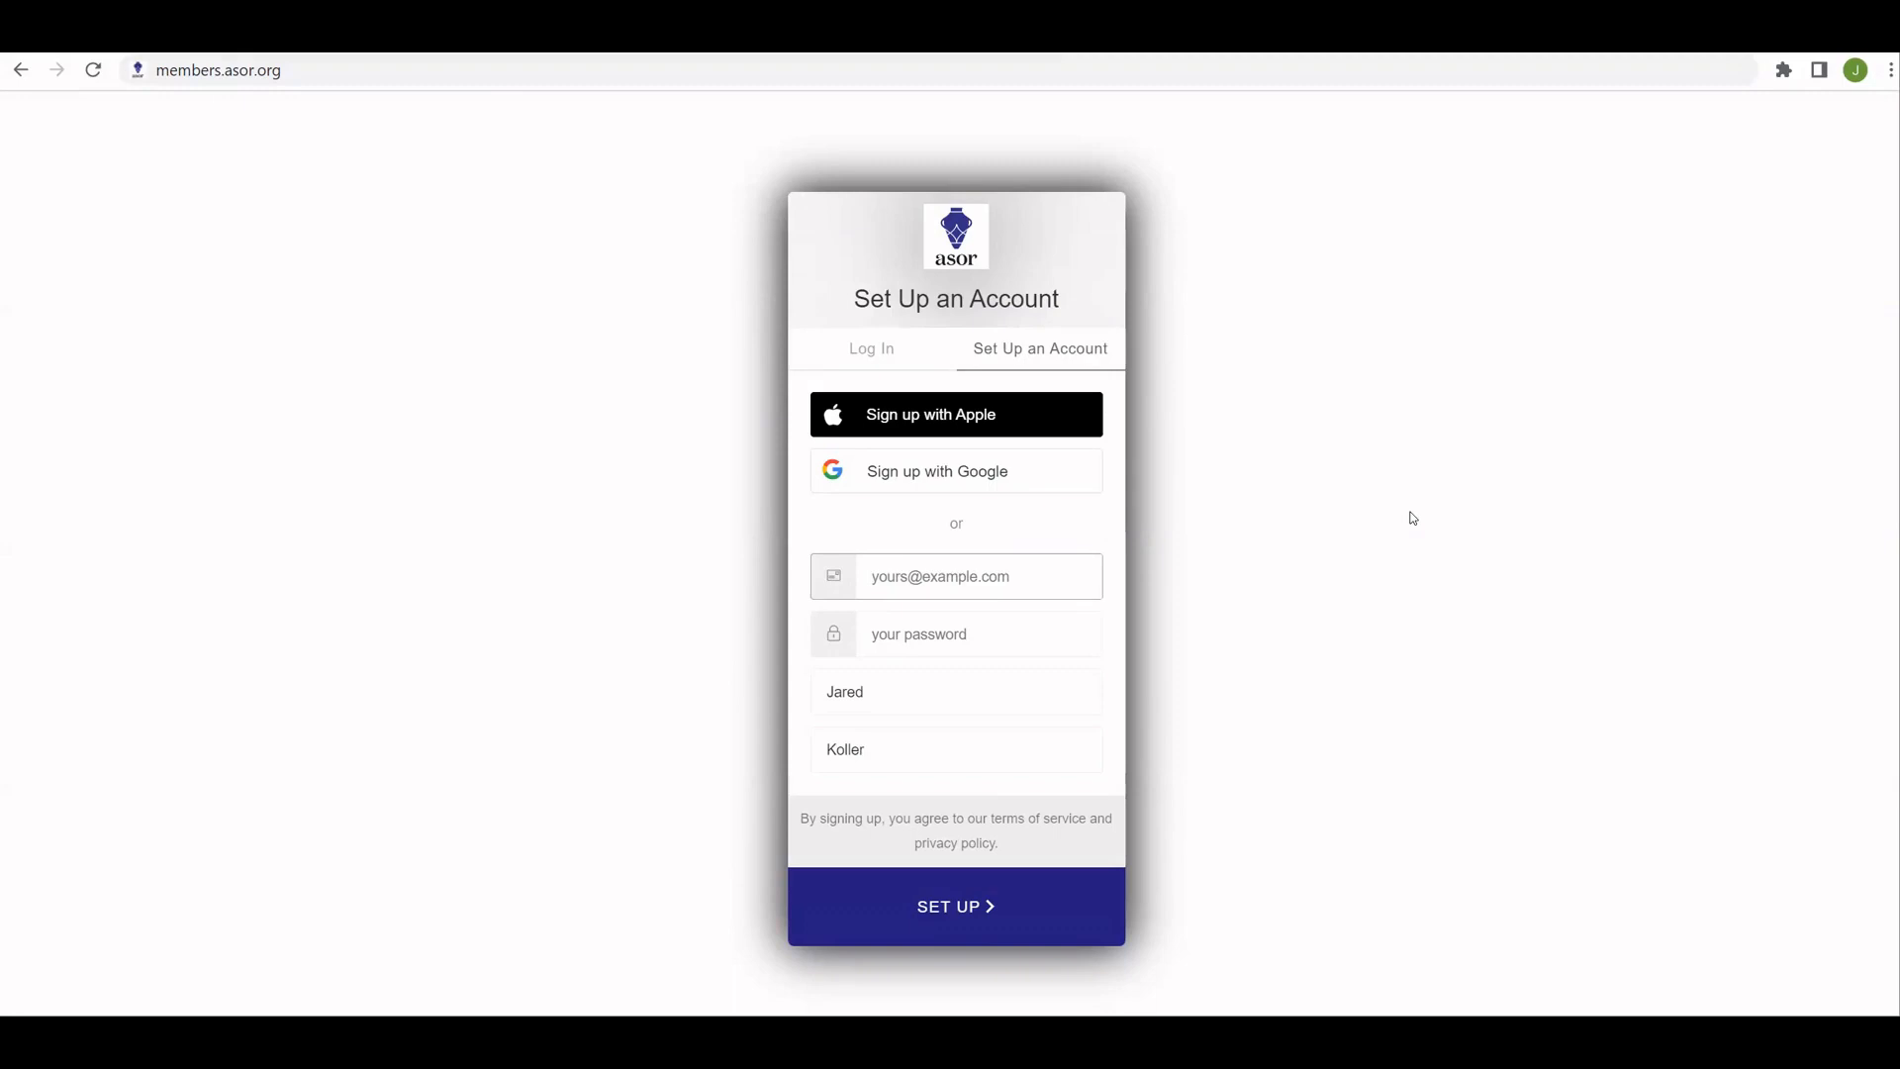
pyautogui.click(956, 576)
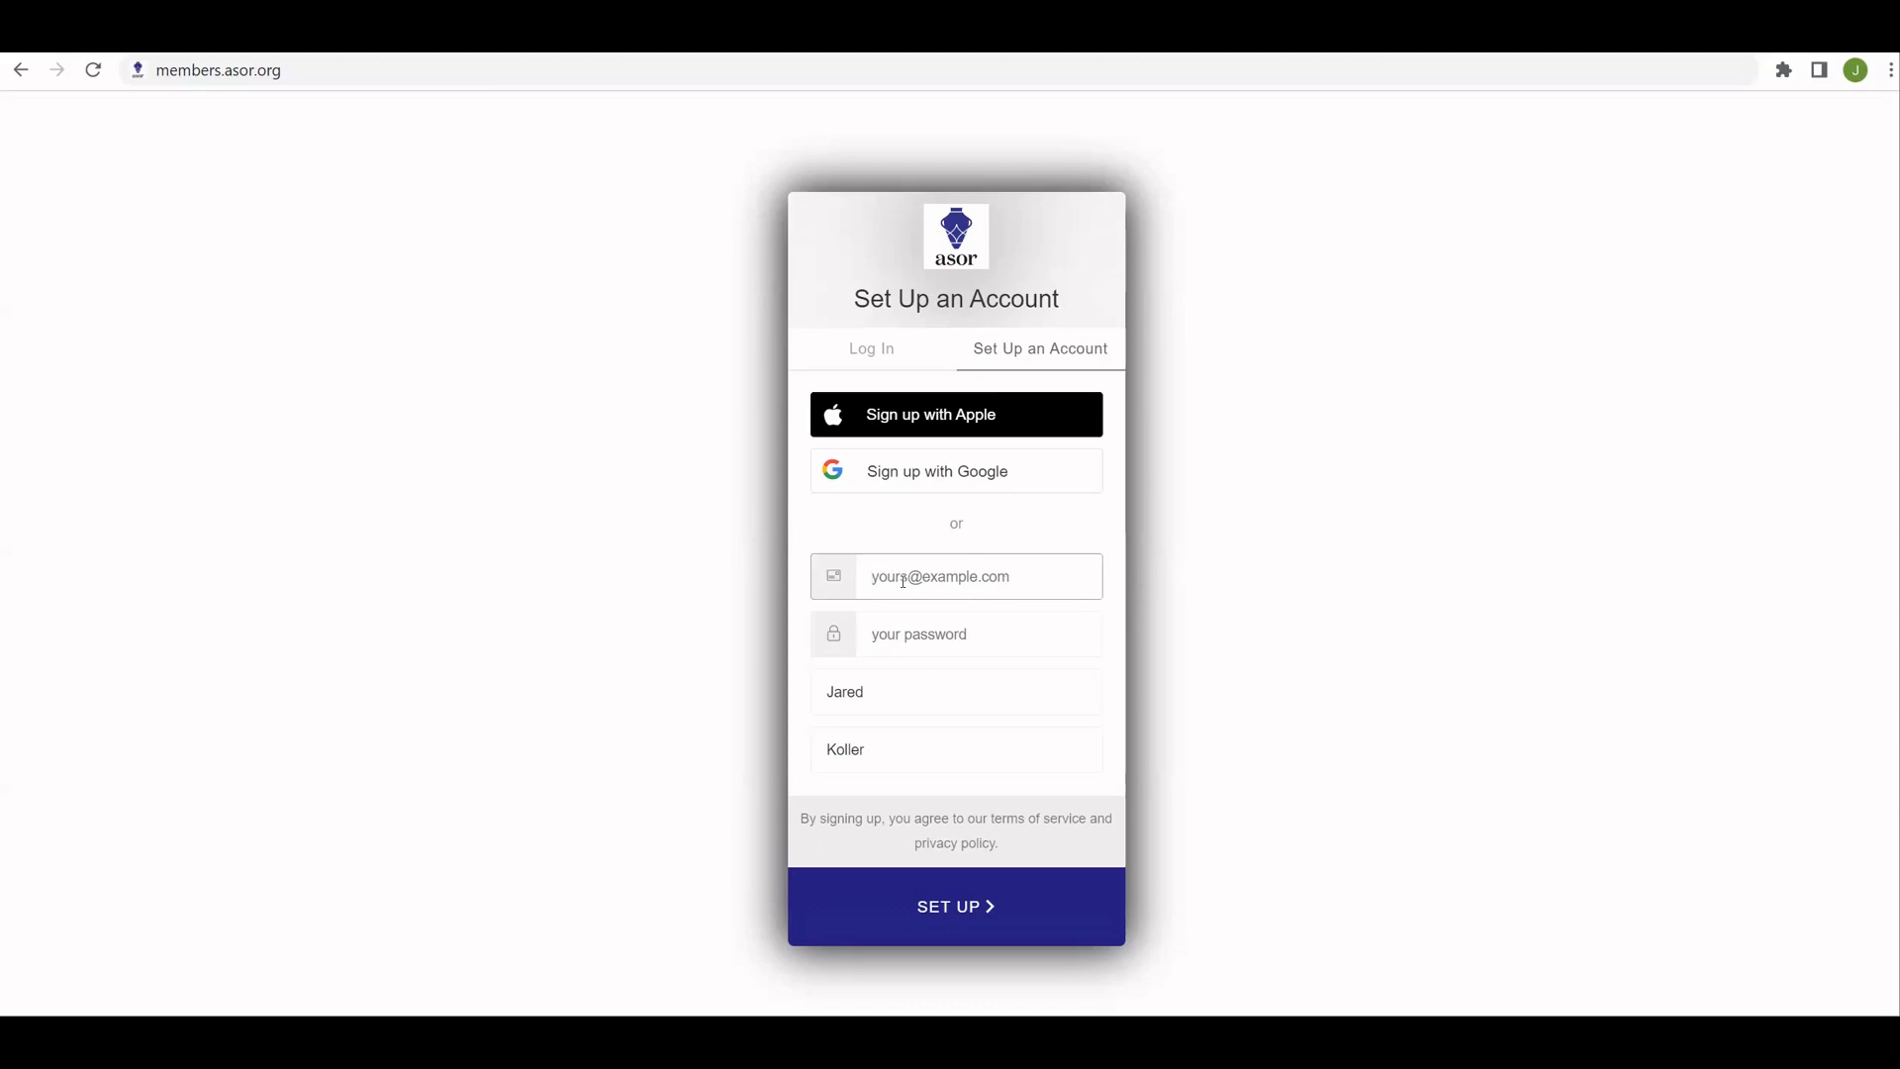
pyautogui.moveTo(881, 693)
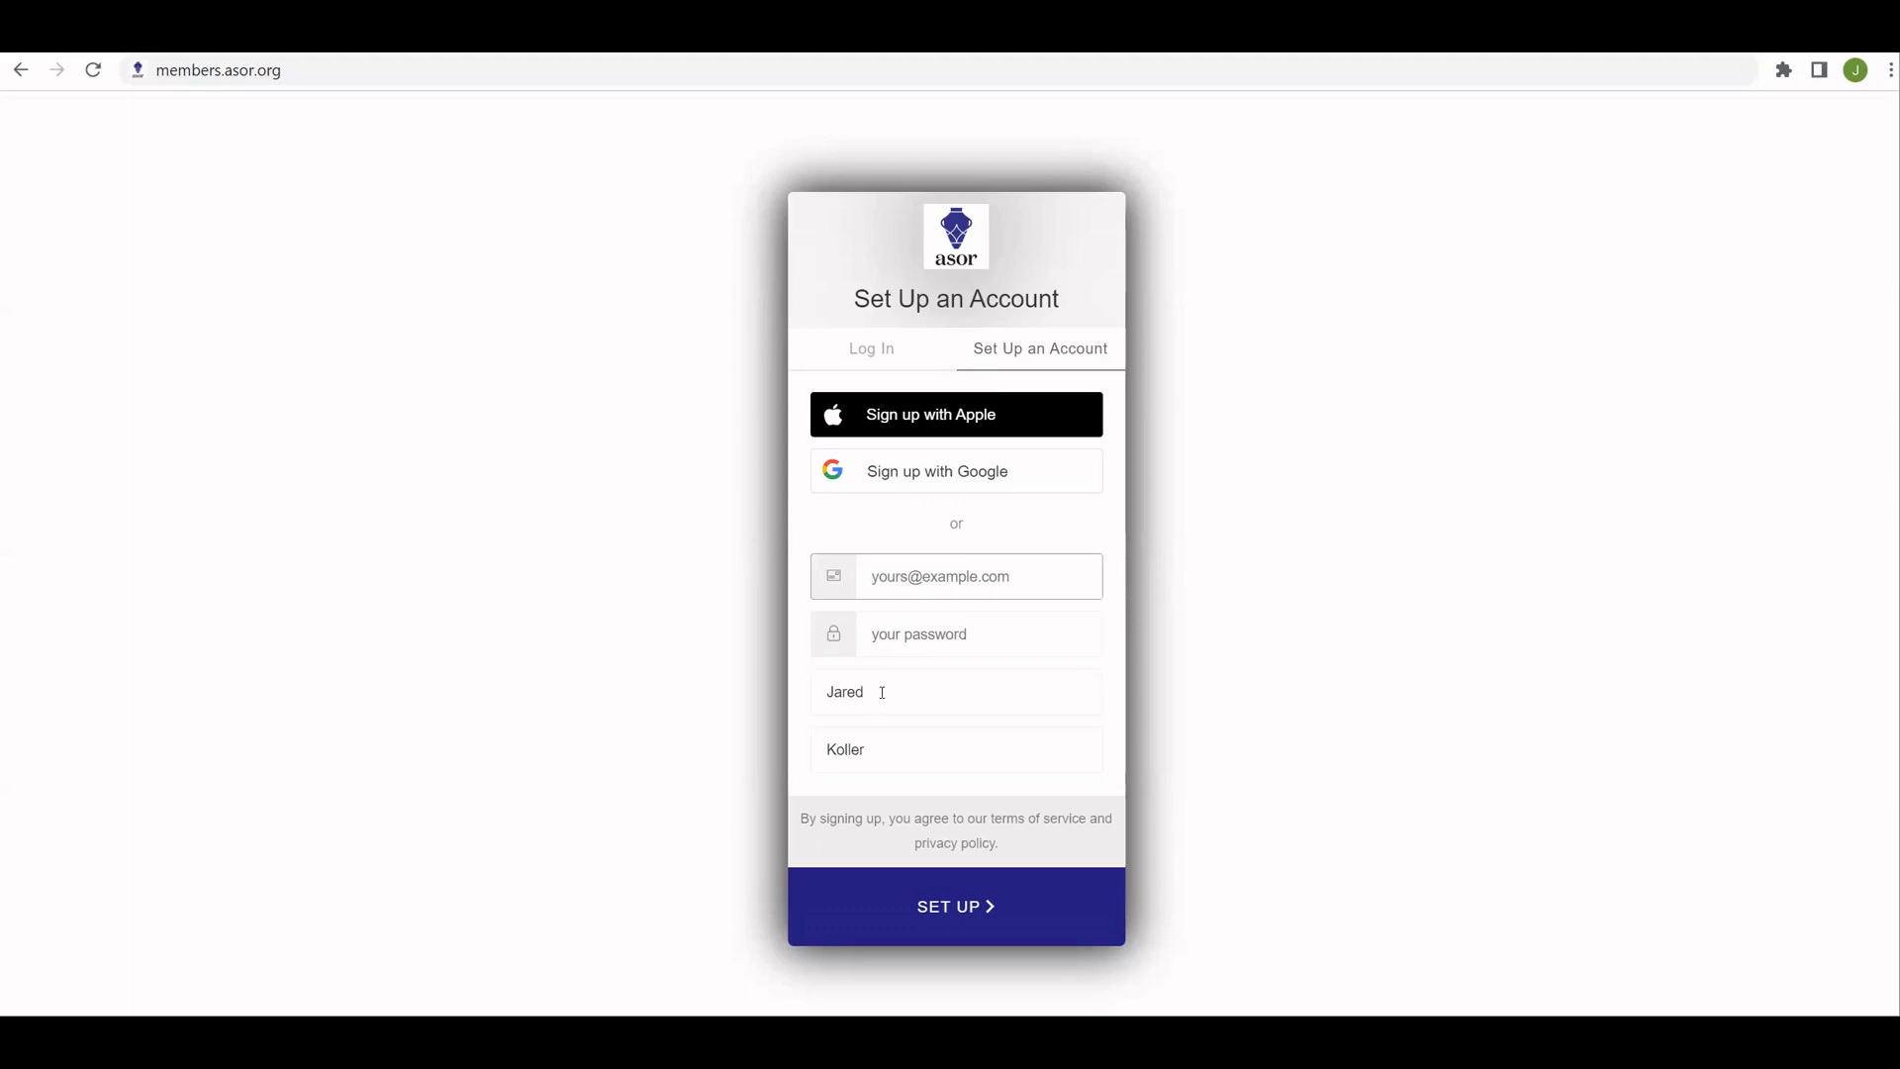
pyautogui.click(954, 576)
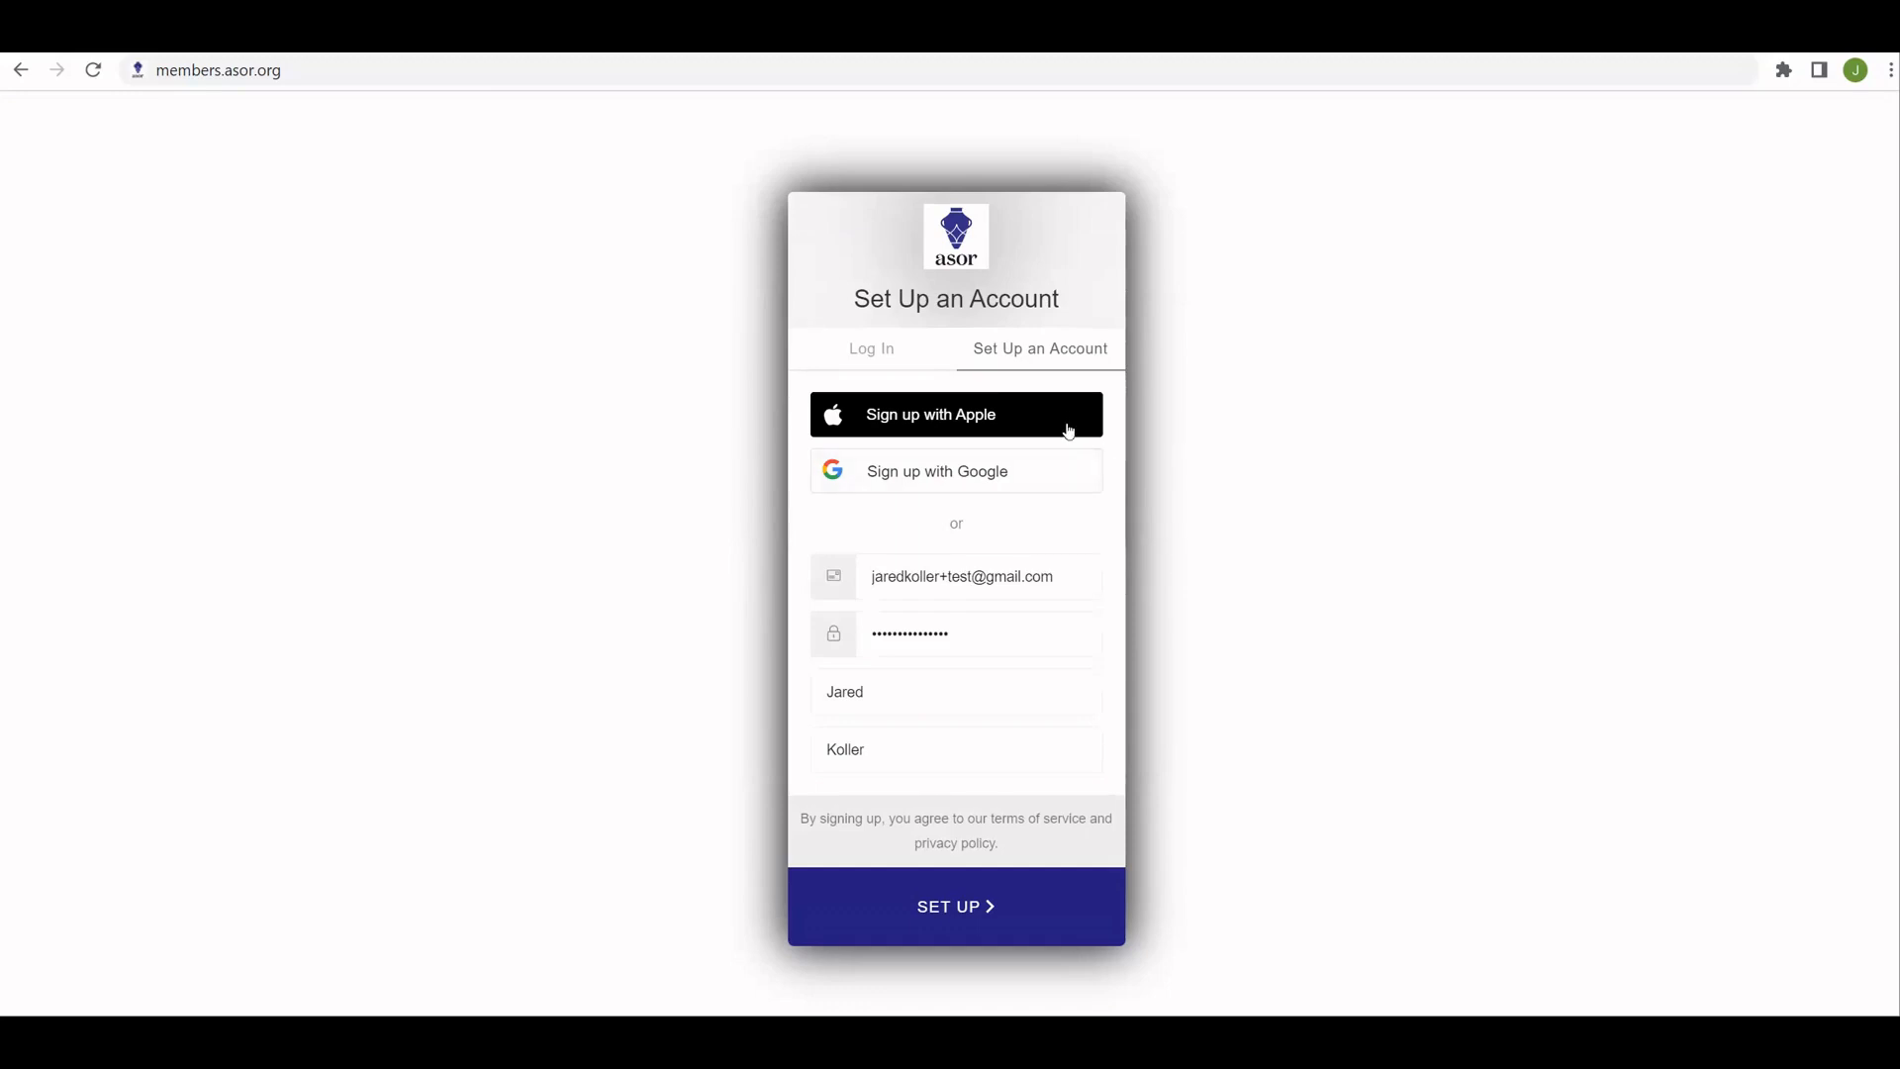
pyautogui.moveTo(1067, 471)
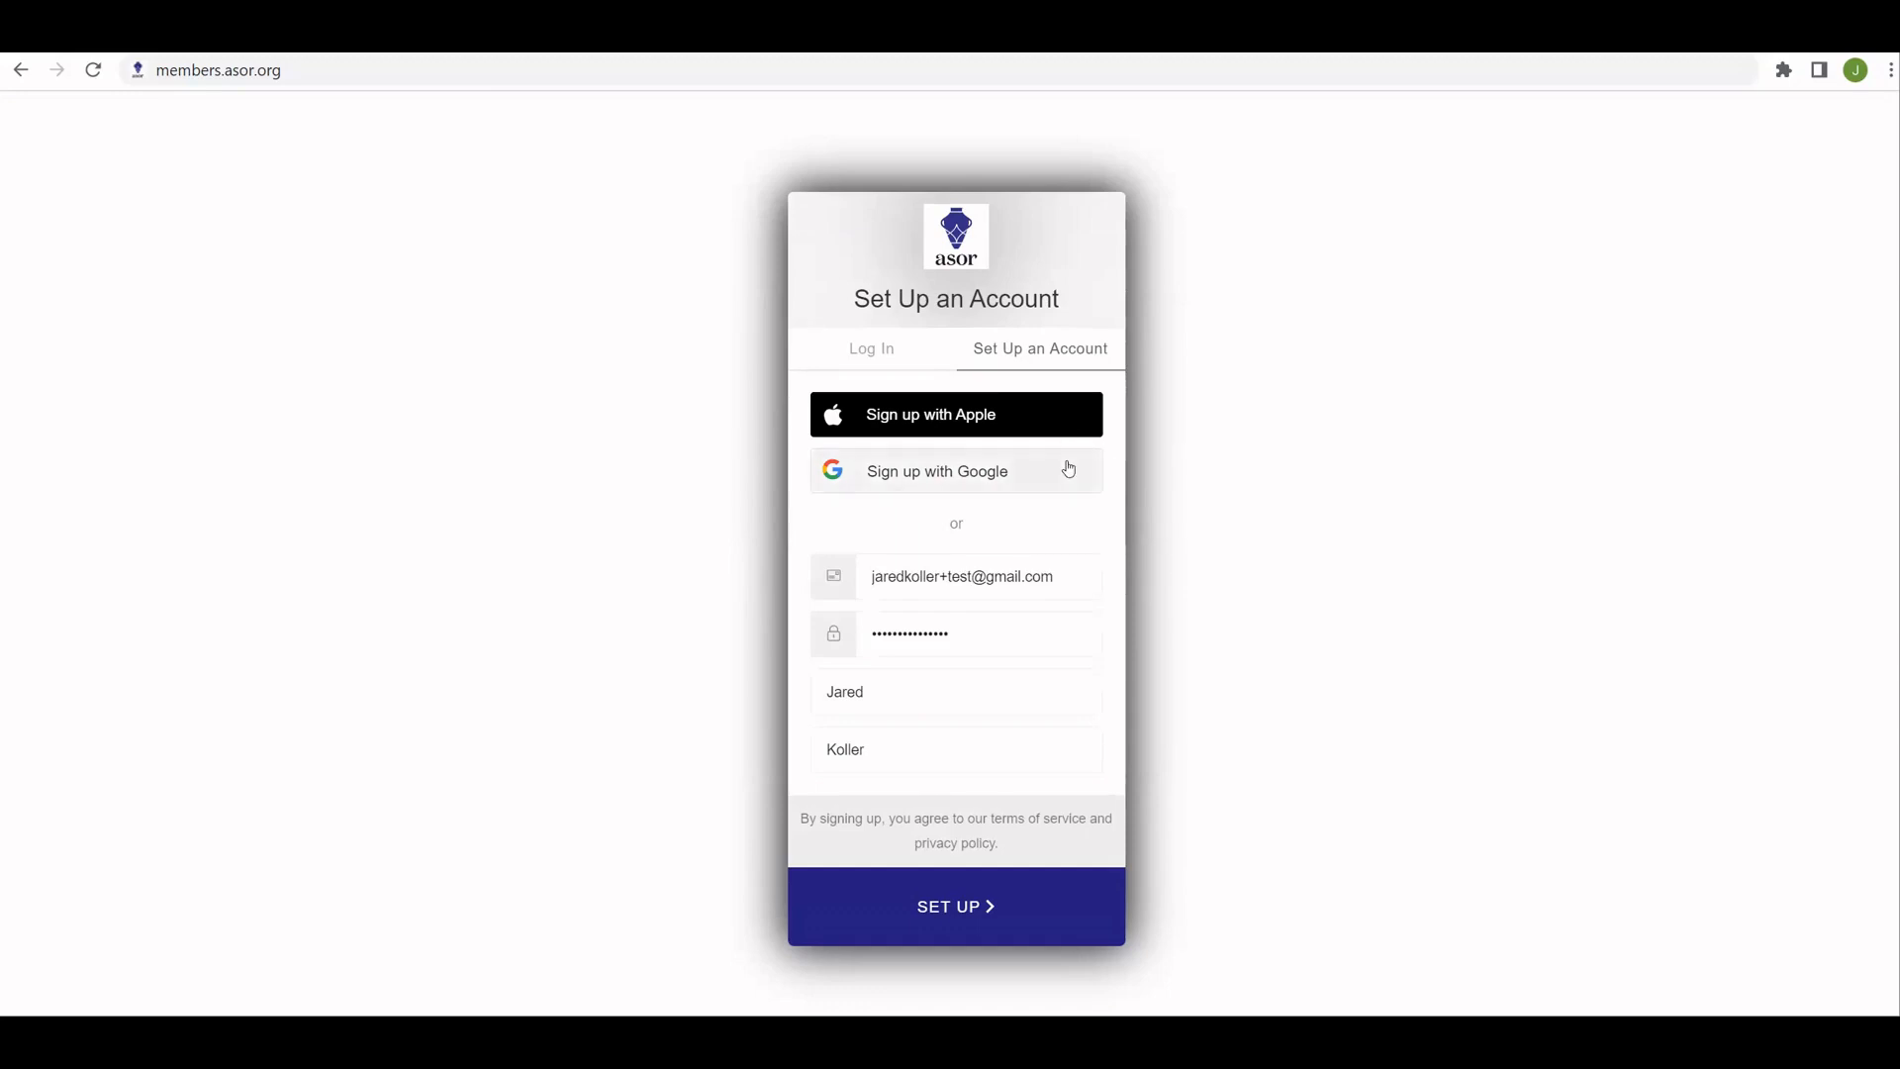
pyautogui.moveTo(1055, 441)
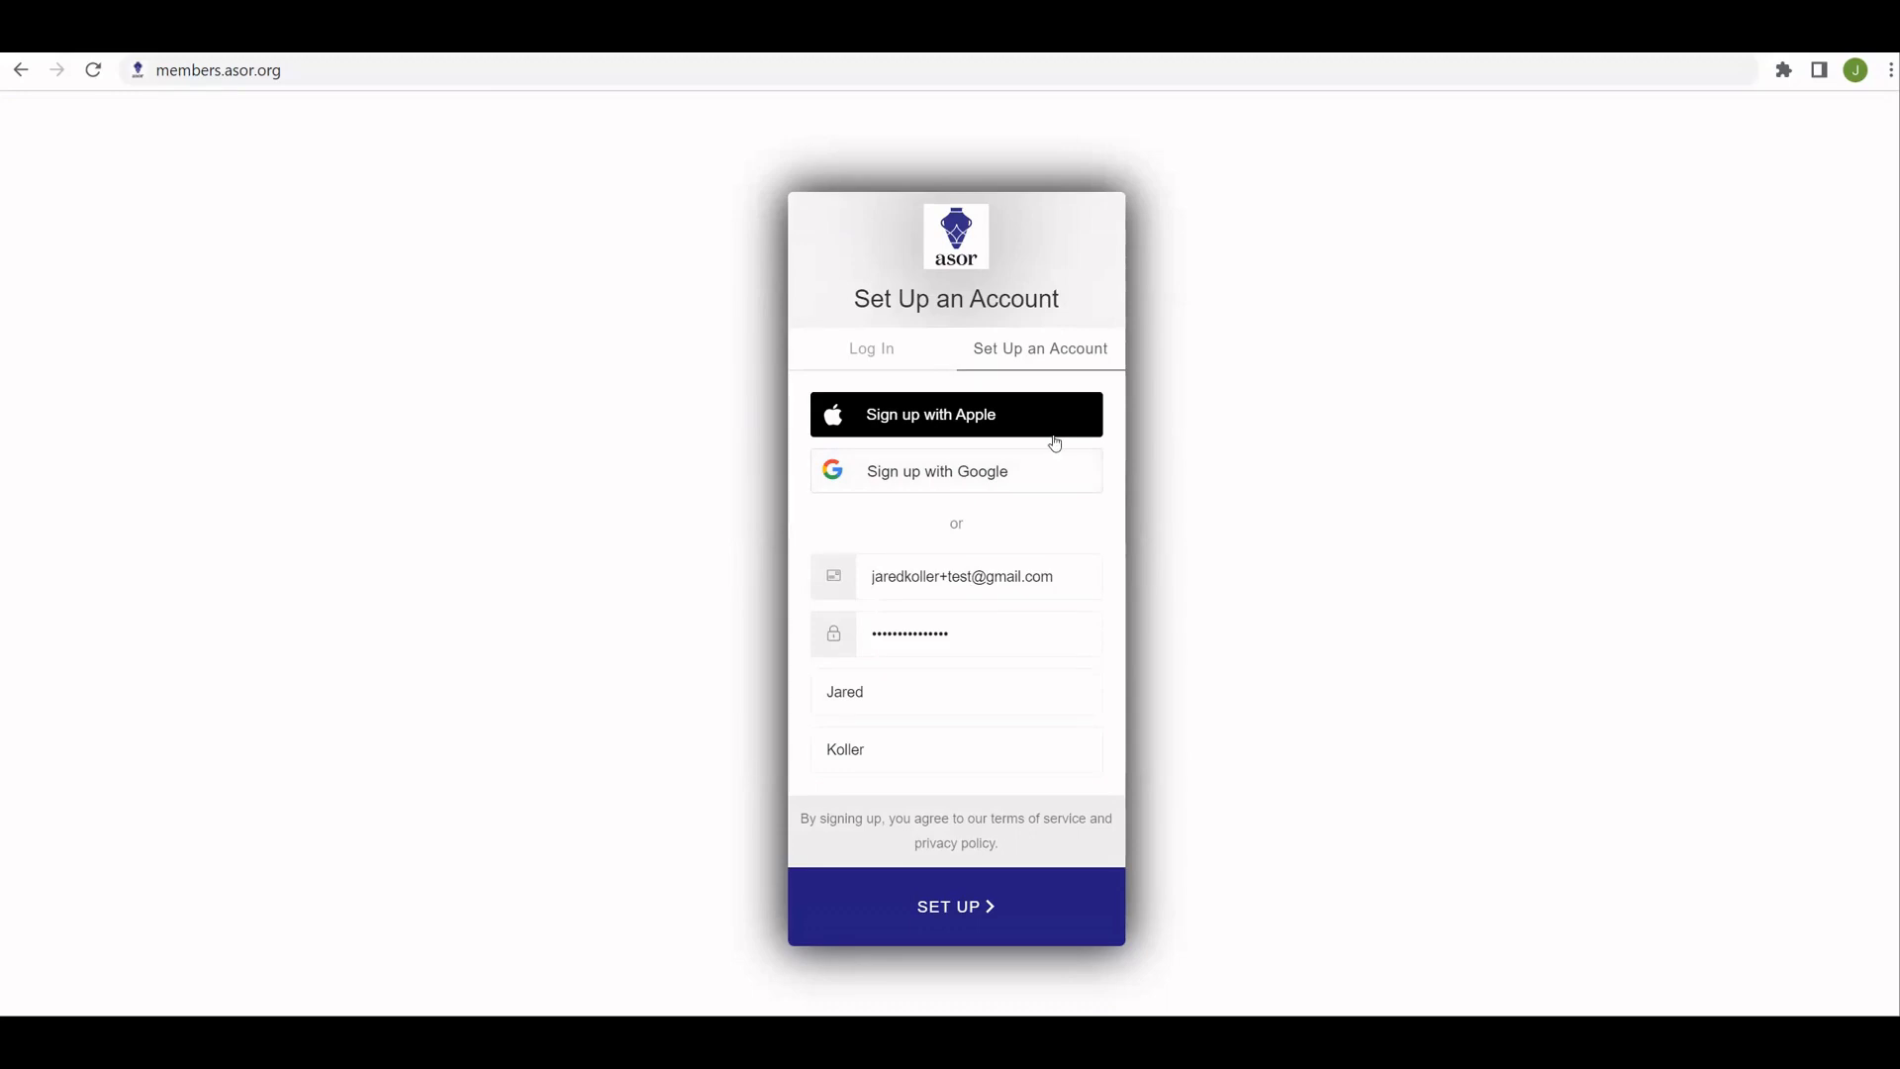
pyautogui.moveTo(1052, 477)
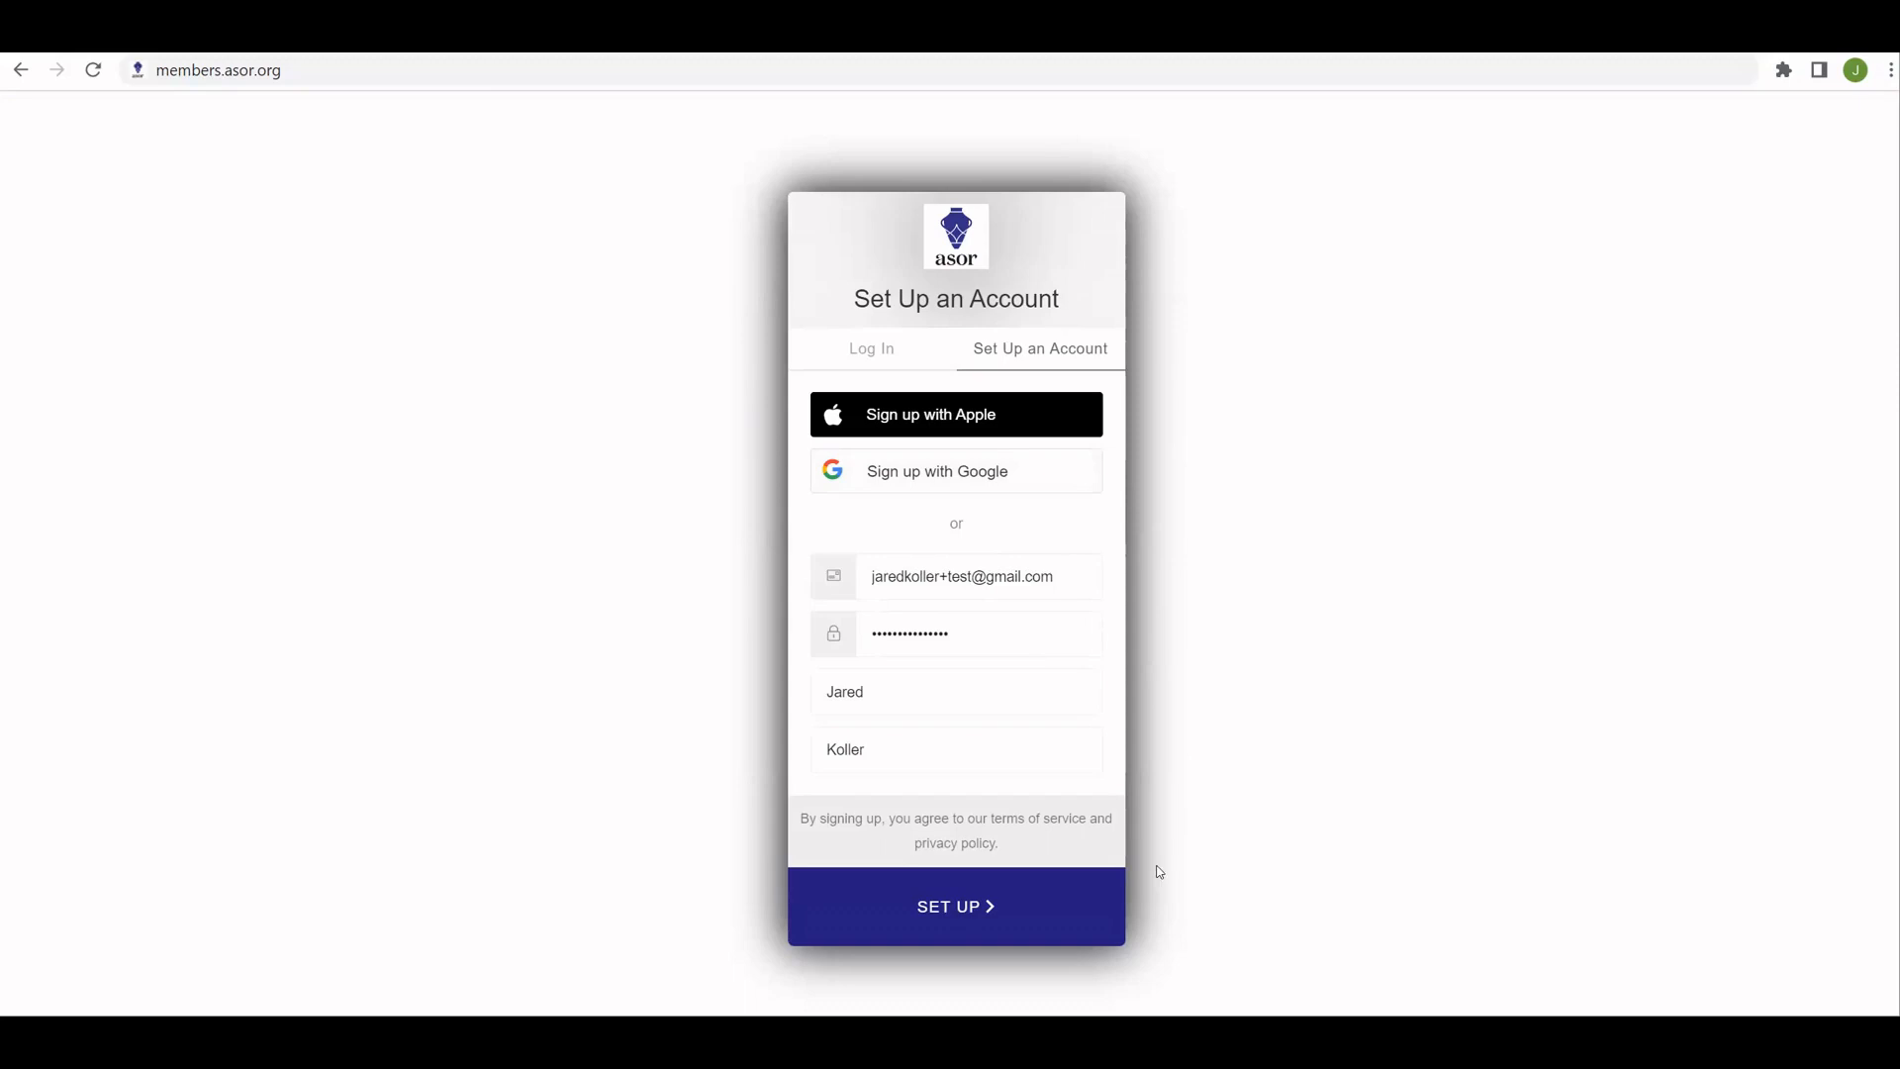
pyautogui.moveTo(1386, 649)
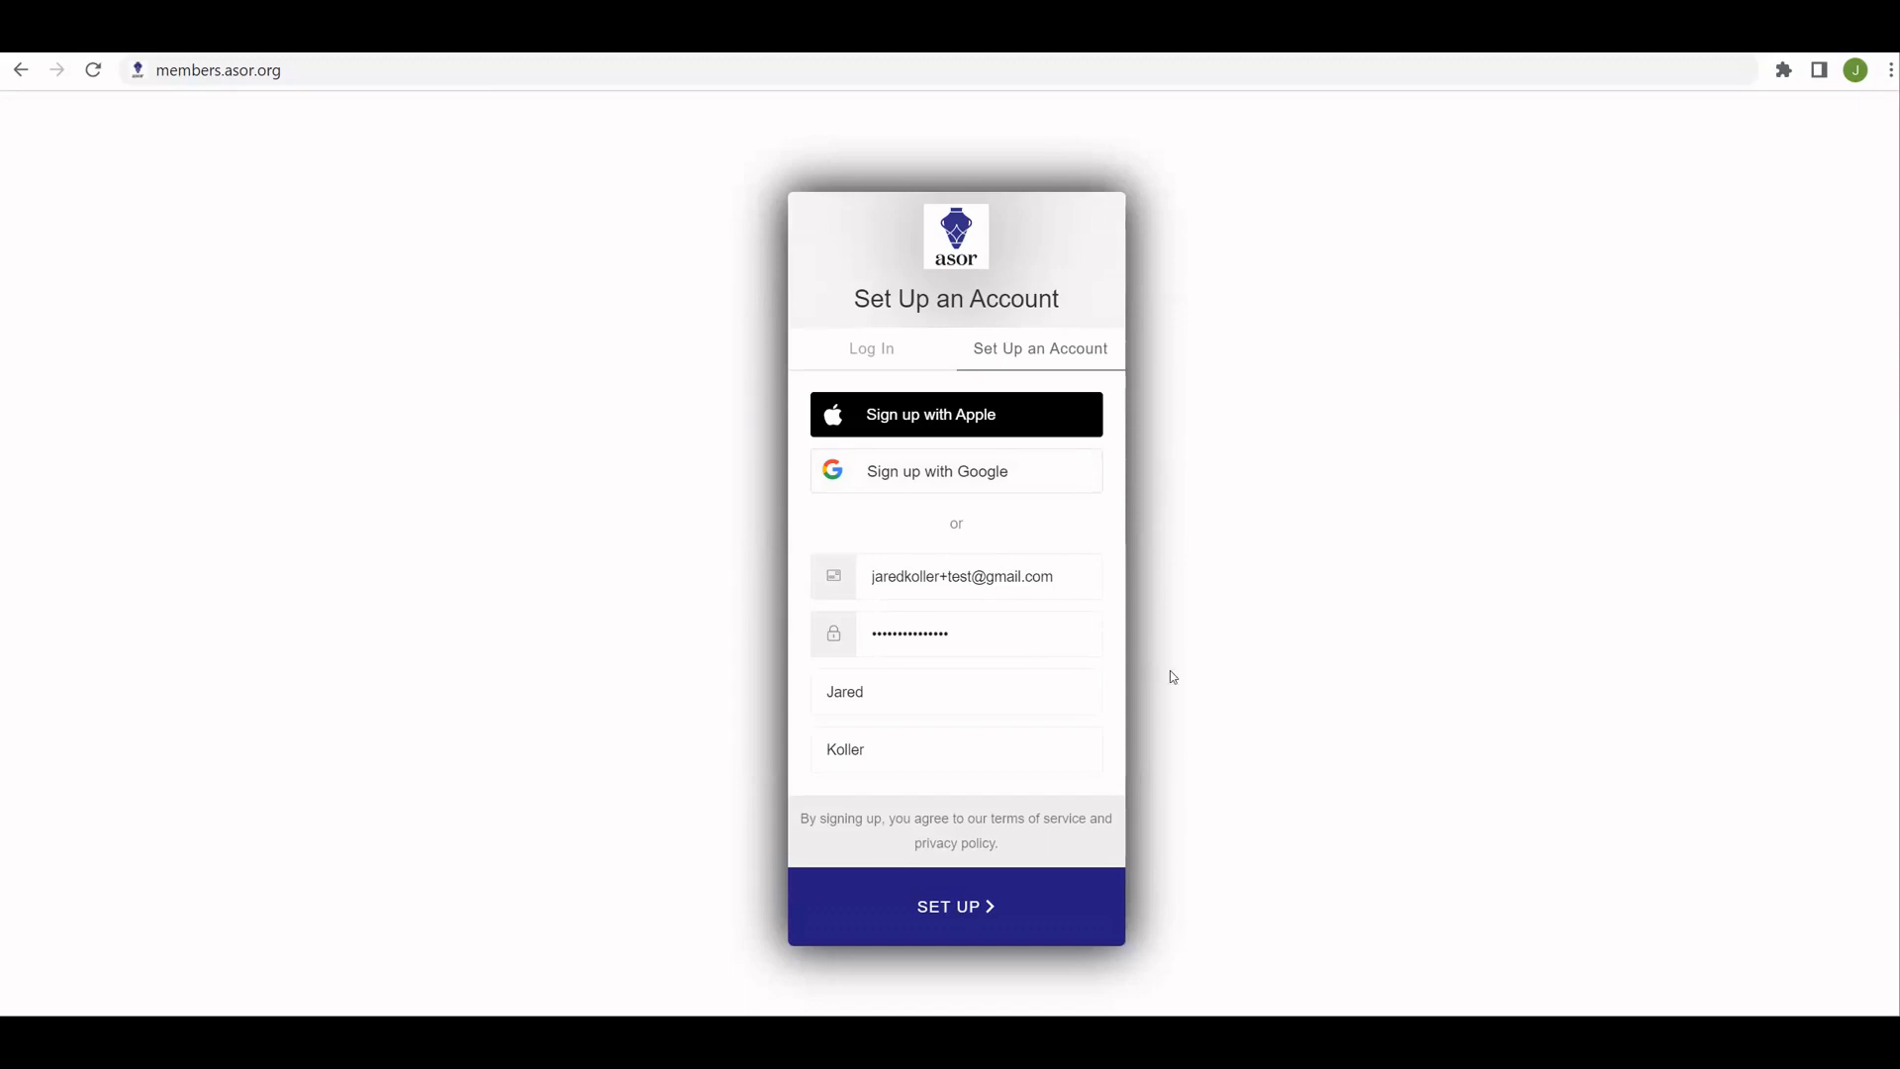
pyautogui.moveTo(956, 907)
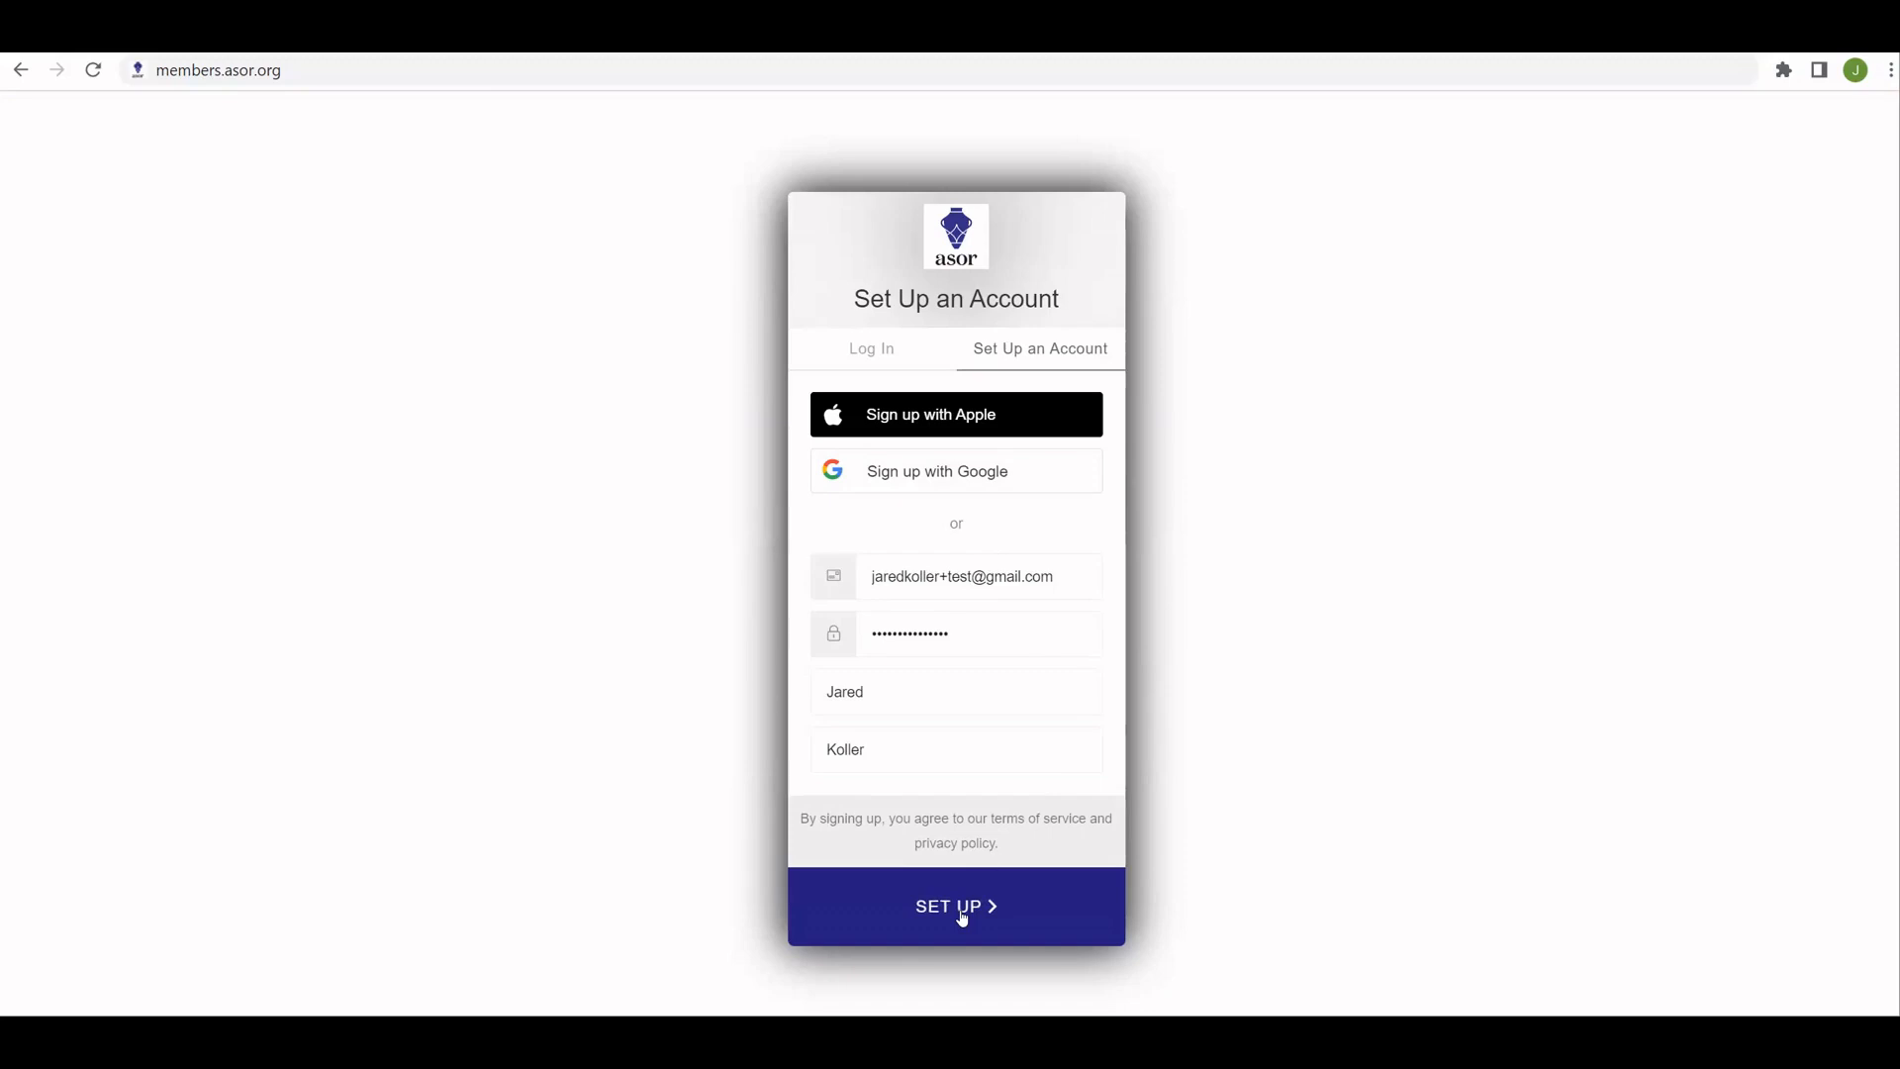
# - Submit the sign-up, then follow the VERIFY link in the ASOR welcome email in Thunderbird
pyautogui.click(956, 906)
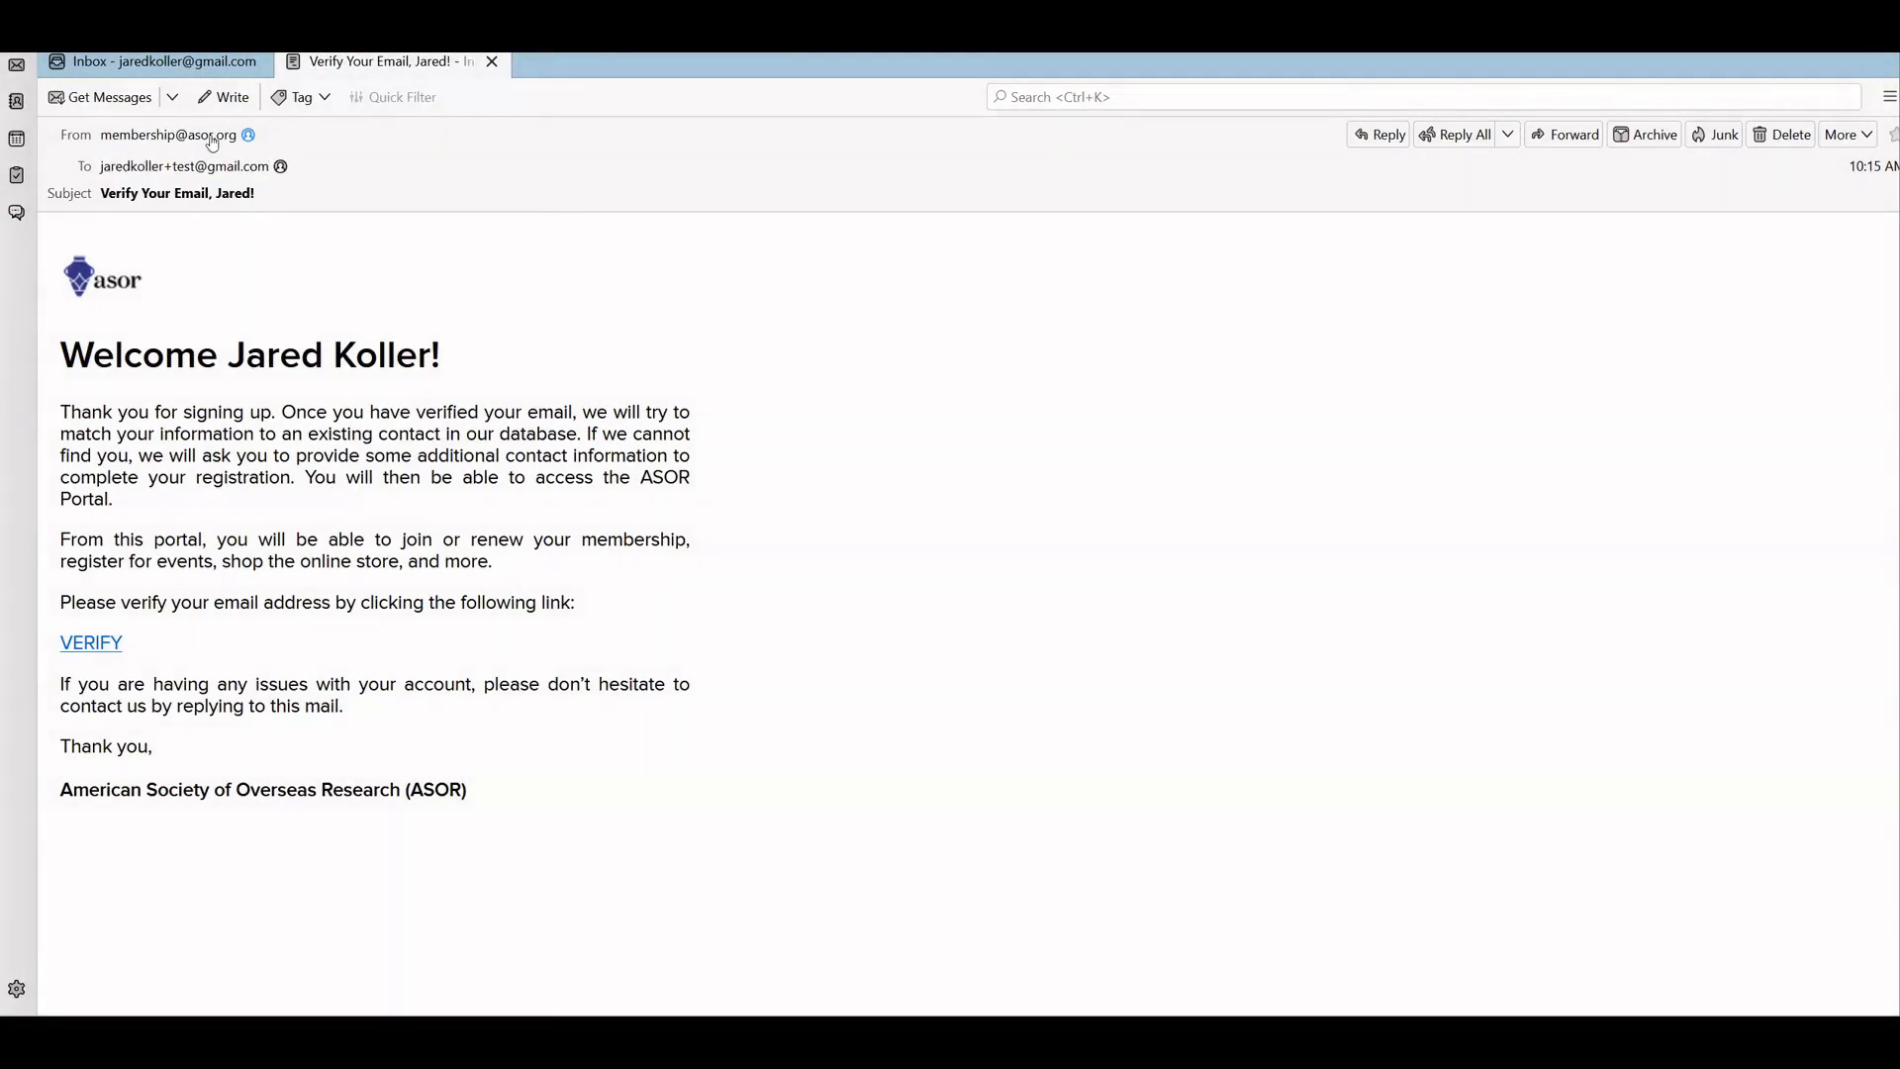
pyautogui.doubleClick(166, 134)
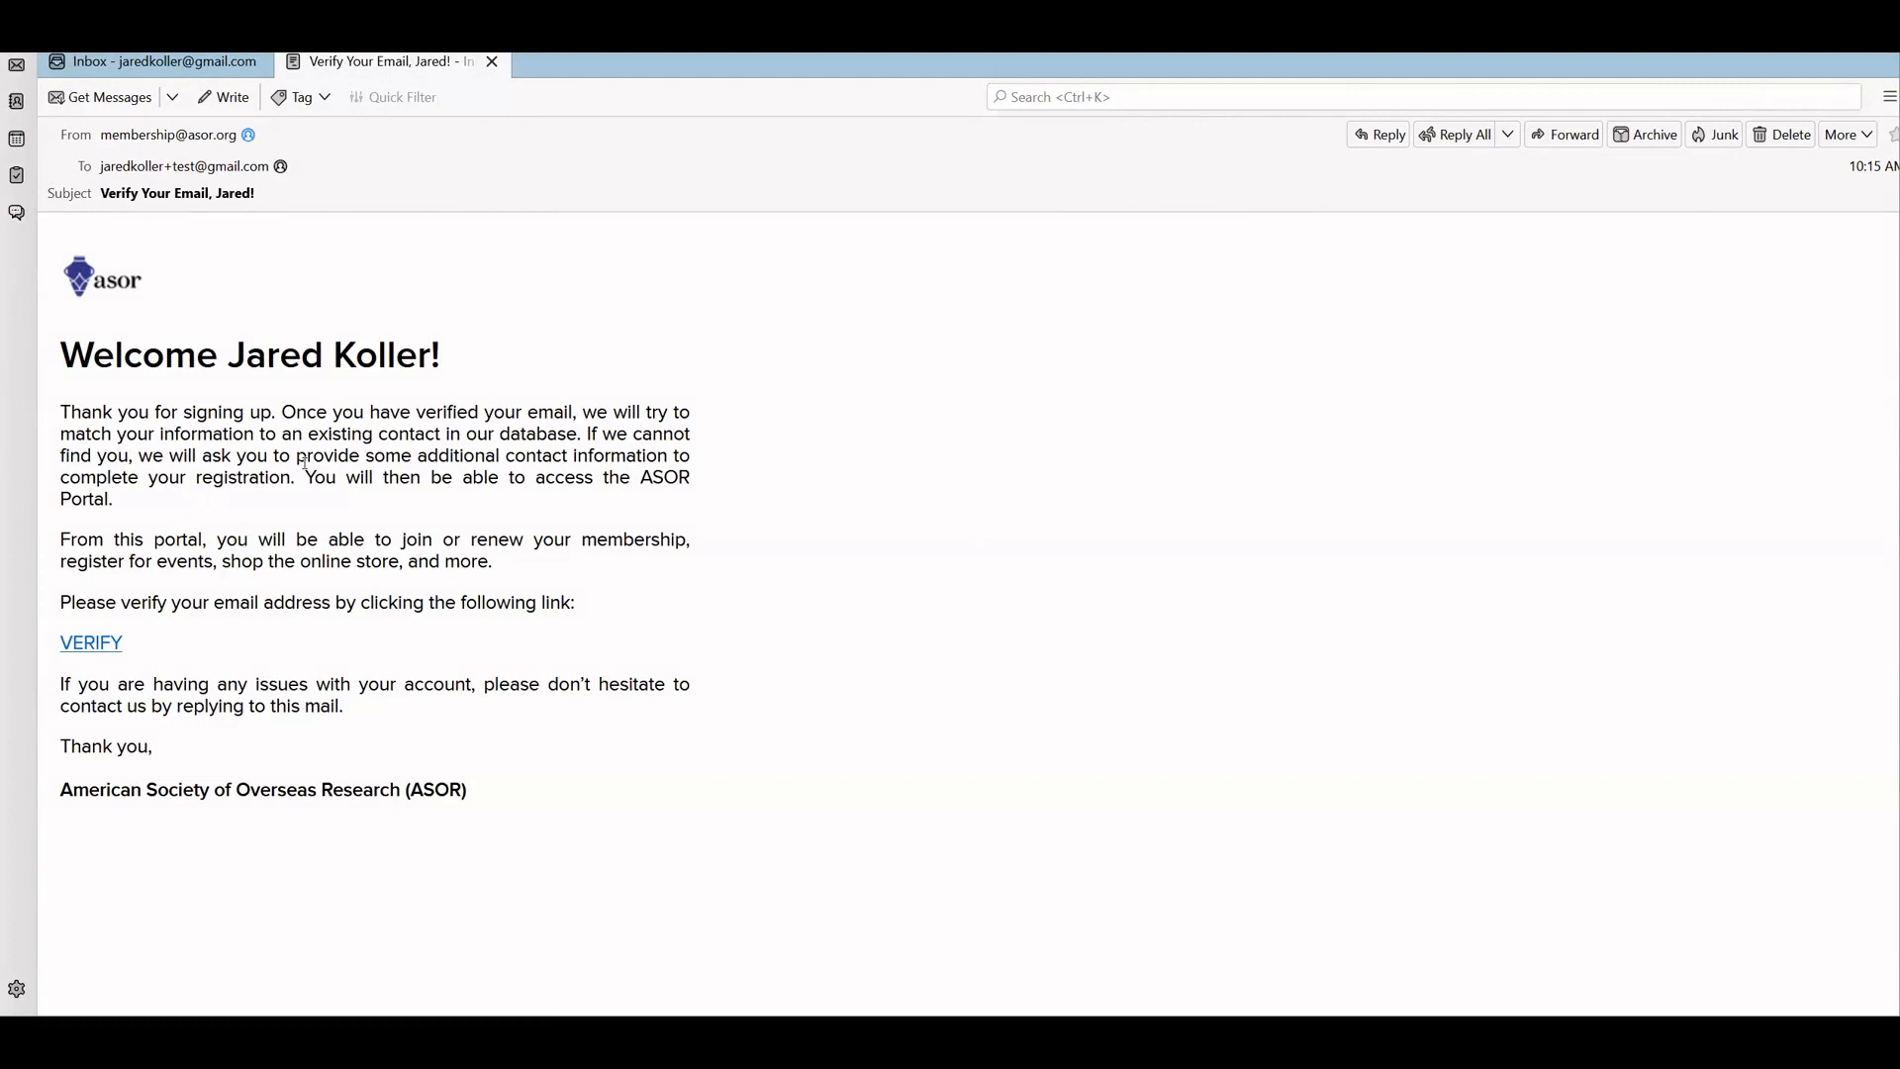
pyautogui.moveTo(166, 524)
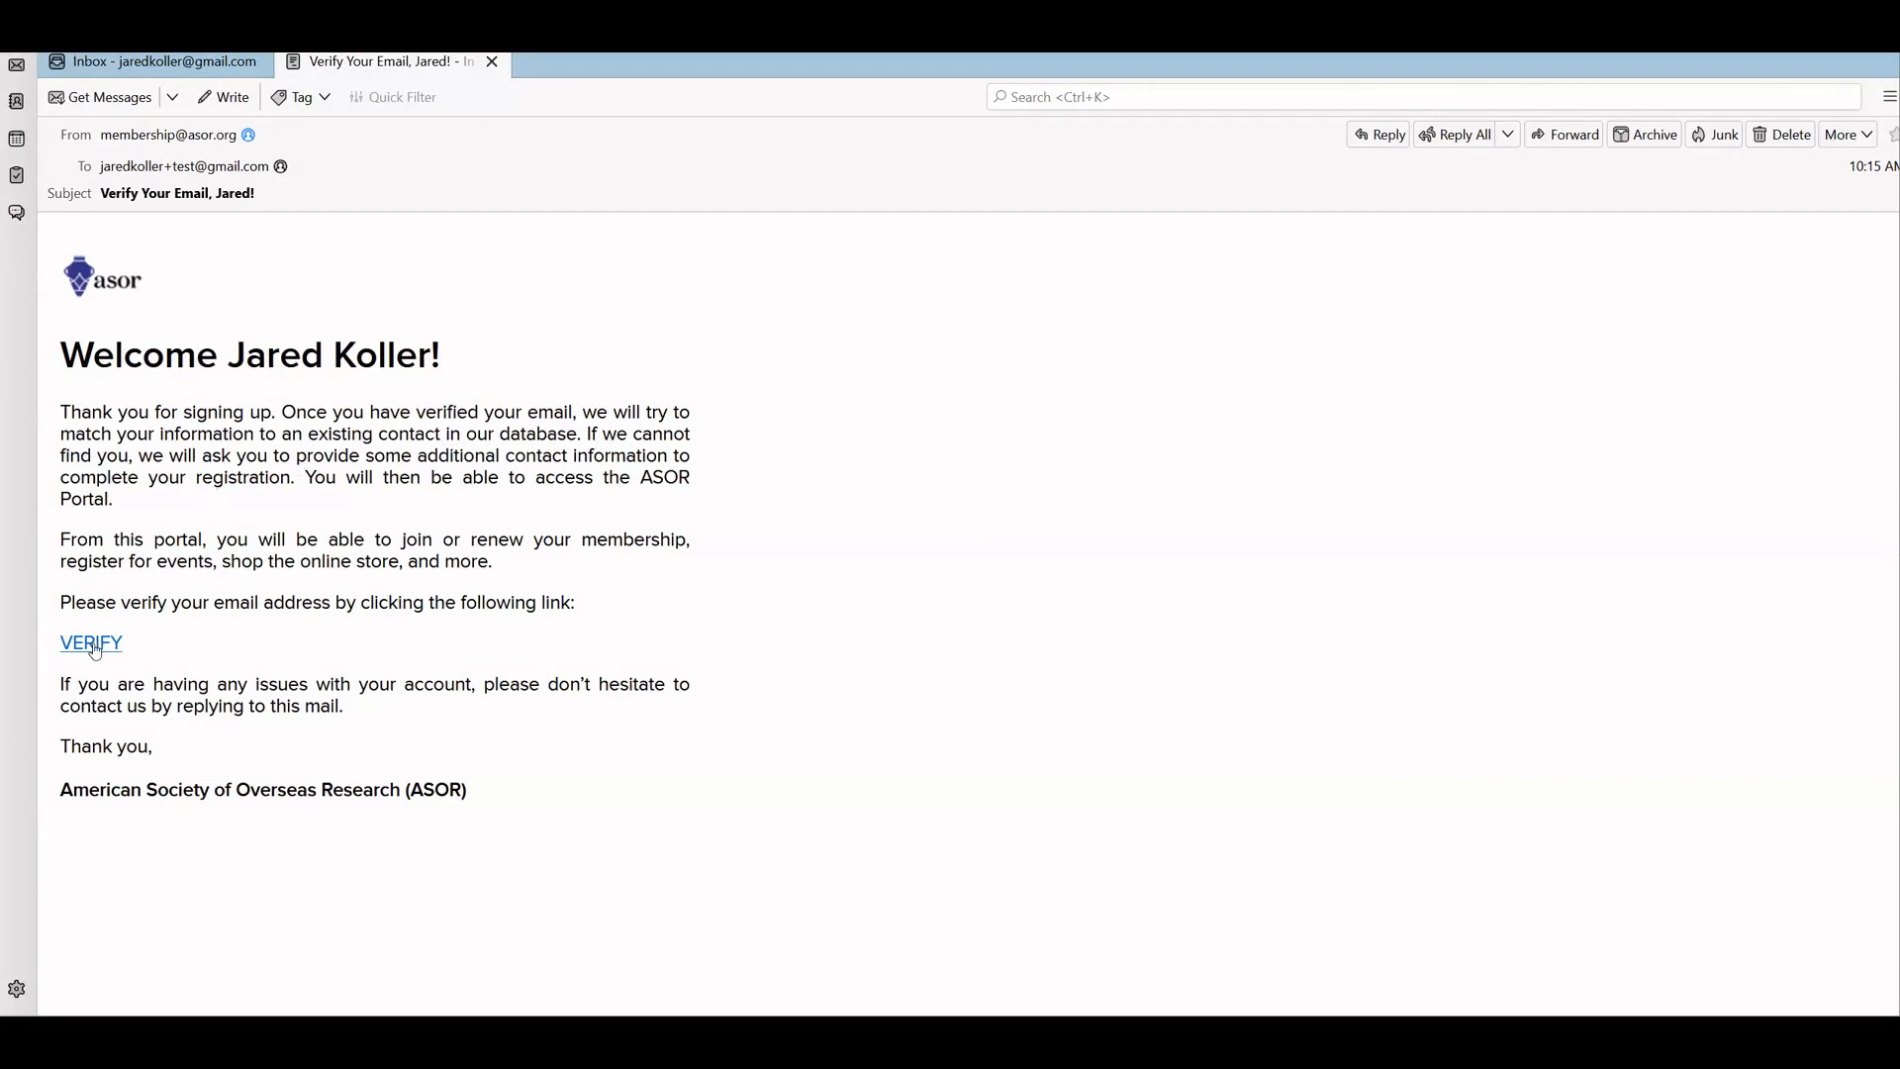
pyautogui.click(89, 641)
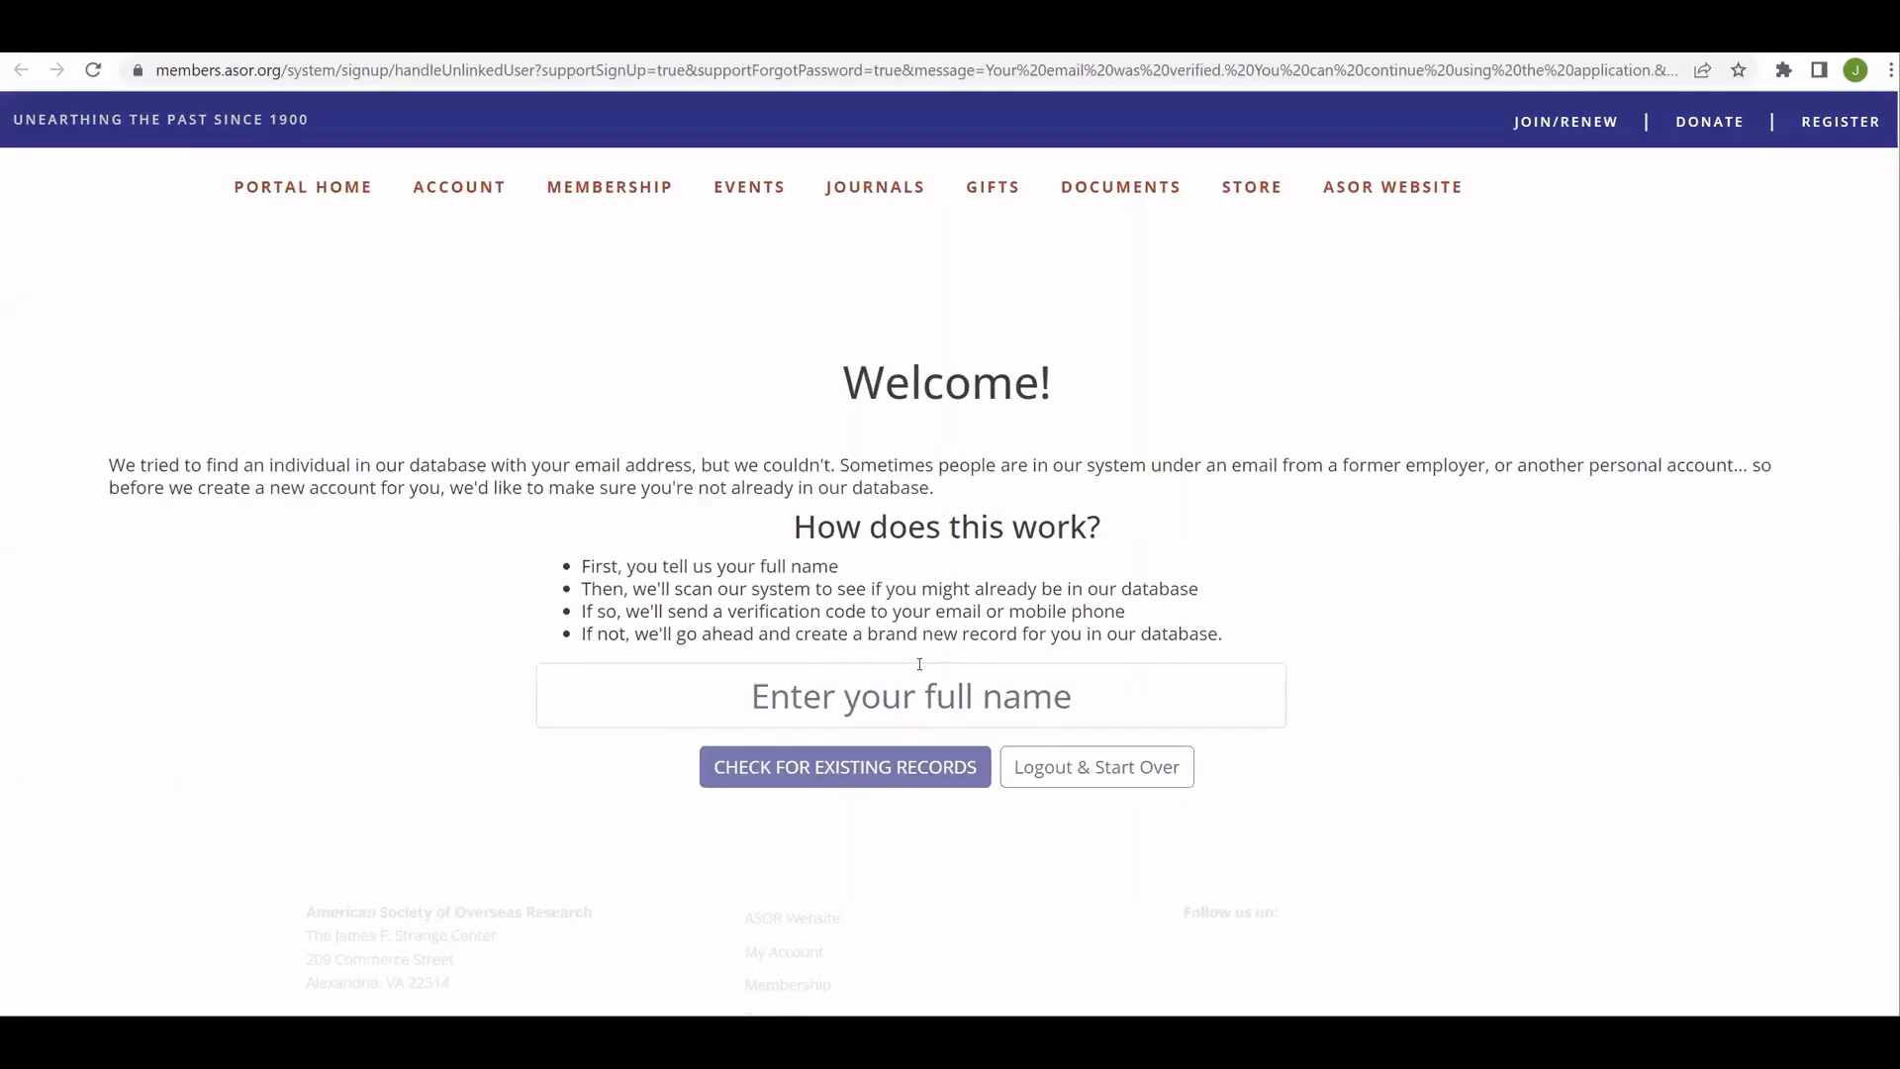
# - Enter the full name by typing 'Jar' and accepting the saved autofill suggestion
pyautogui.click(910, 695)
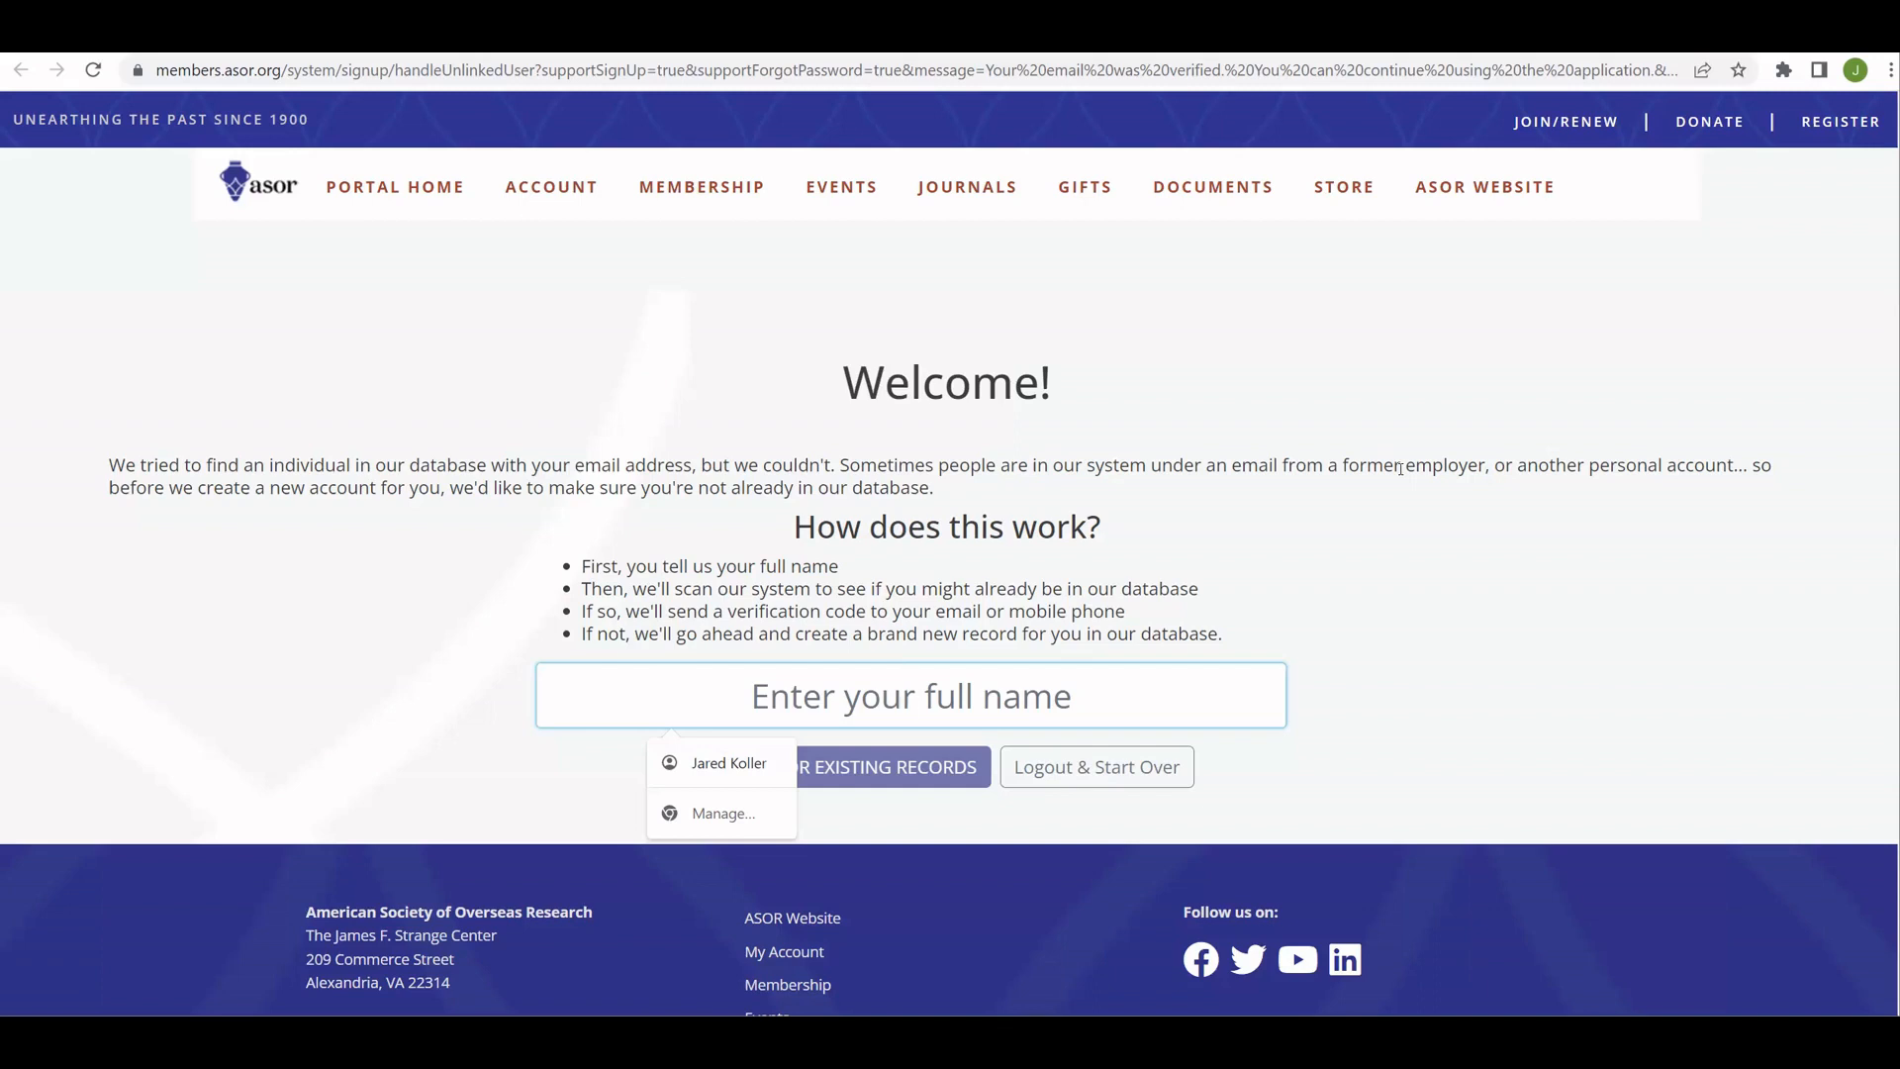
pyautogui.write('Jar')
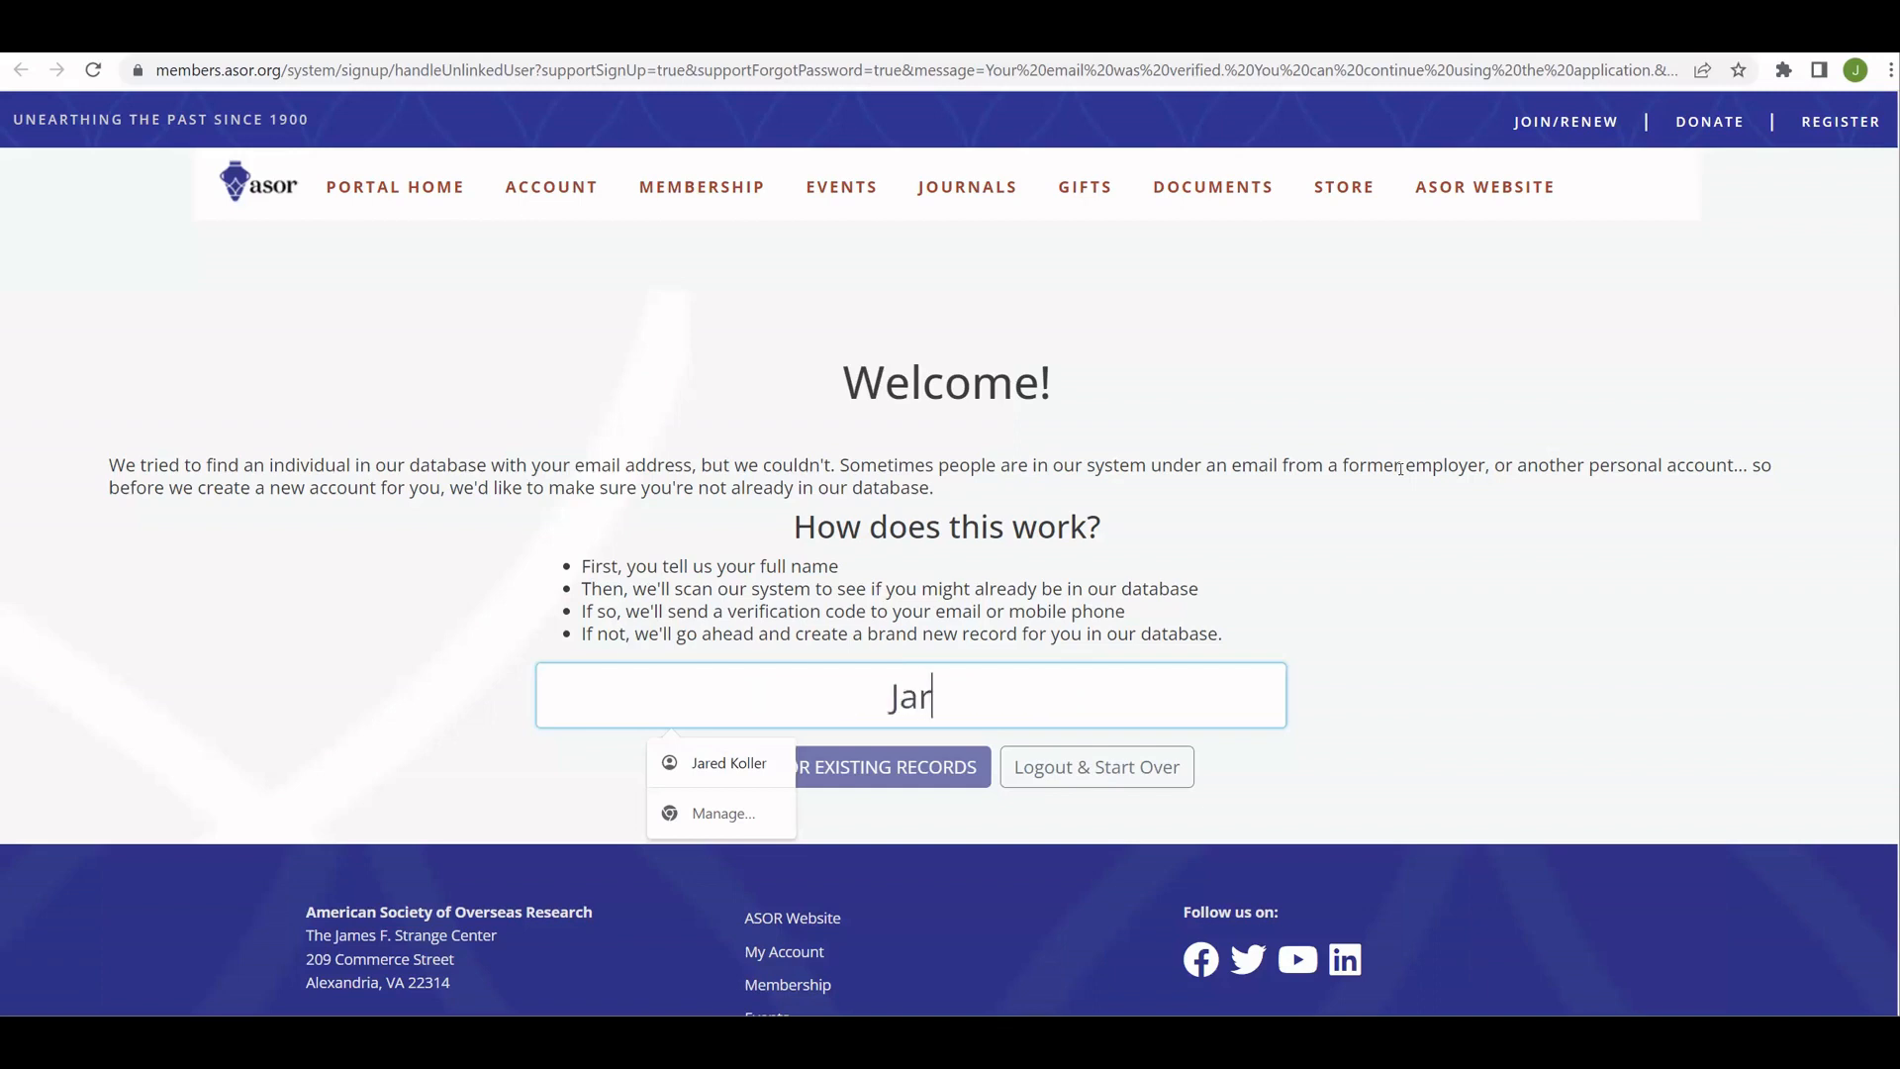
pyautogui.click(728, 762)
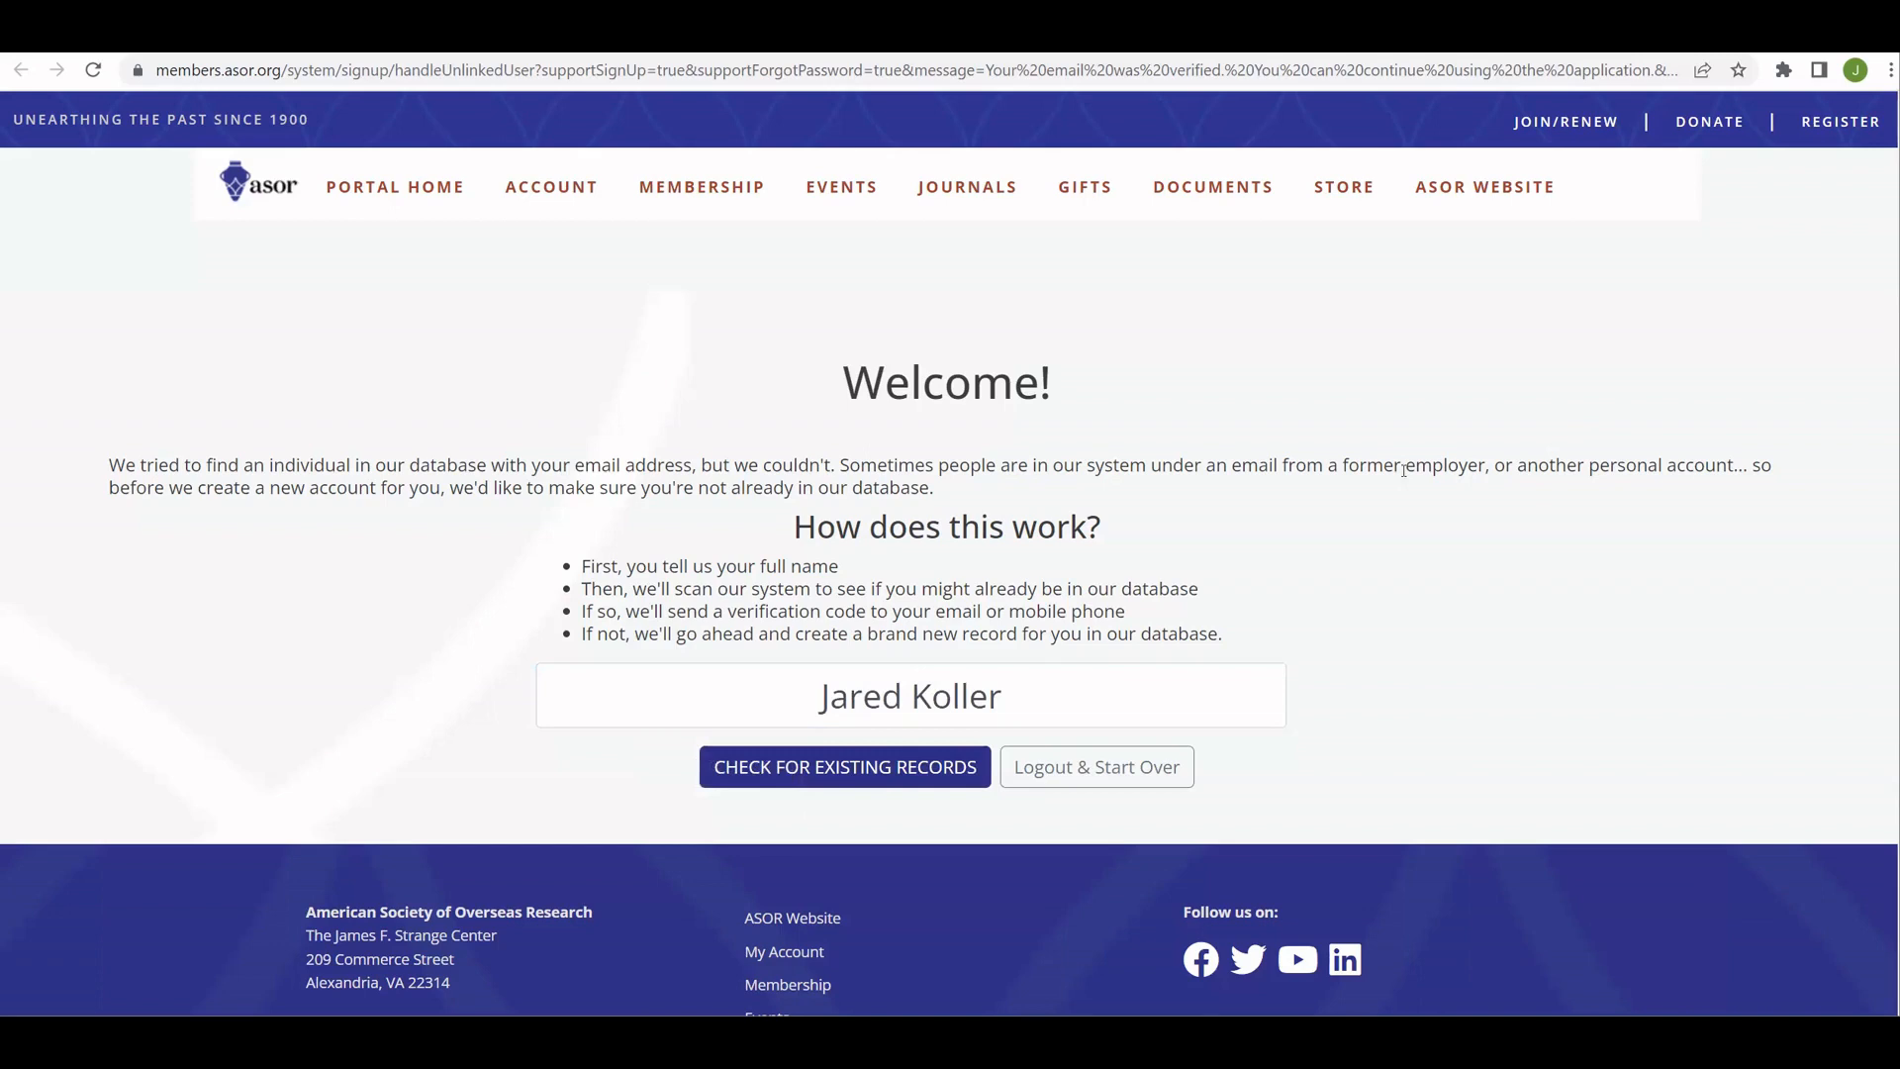
pyautogui.moveTo(1205, 542)
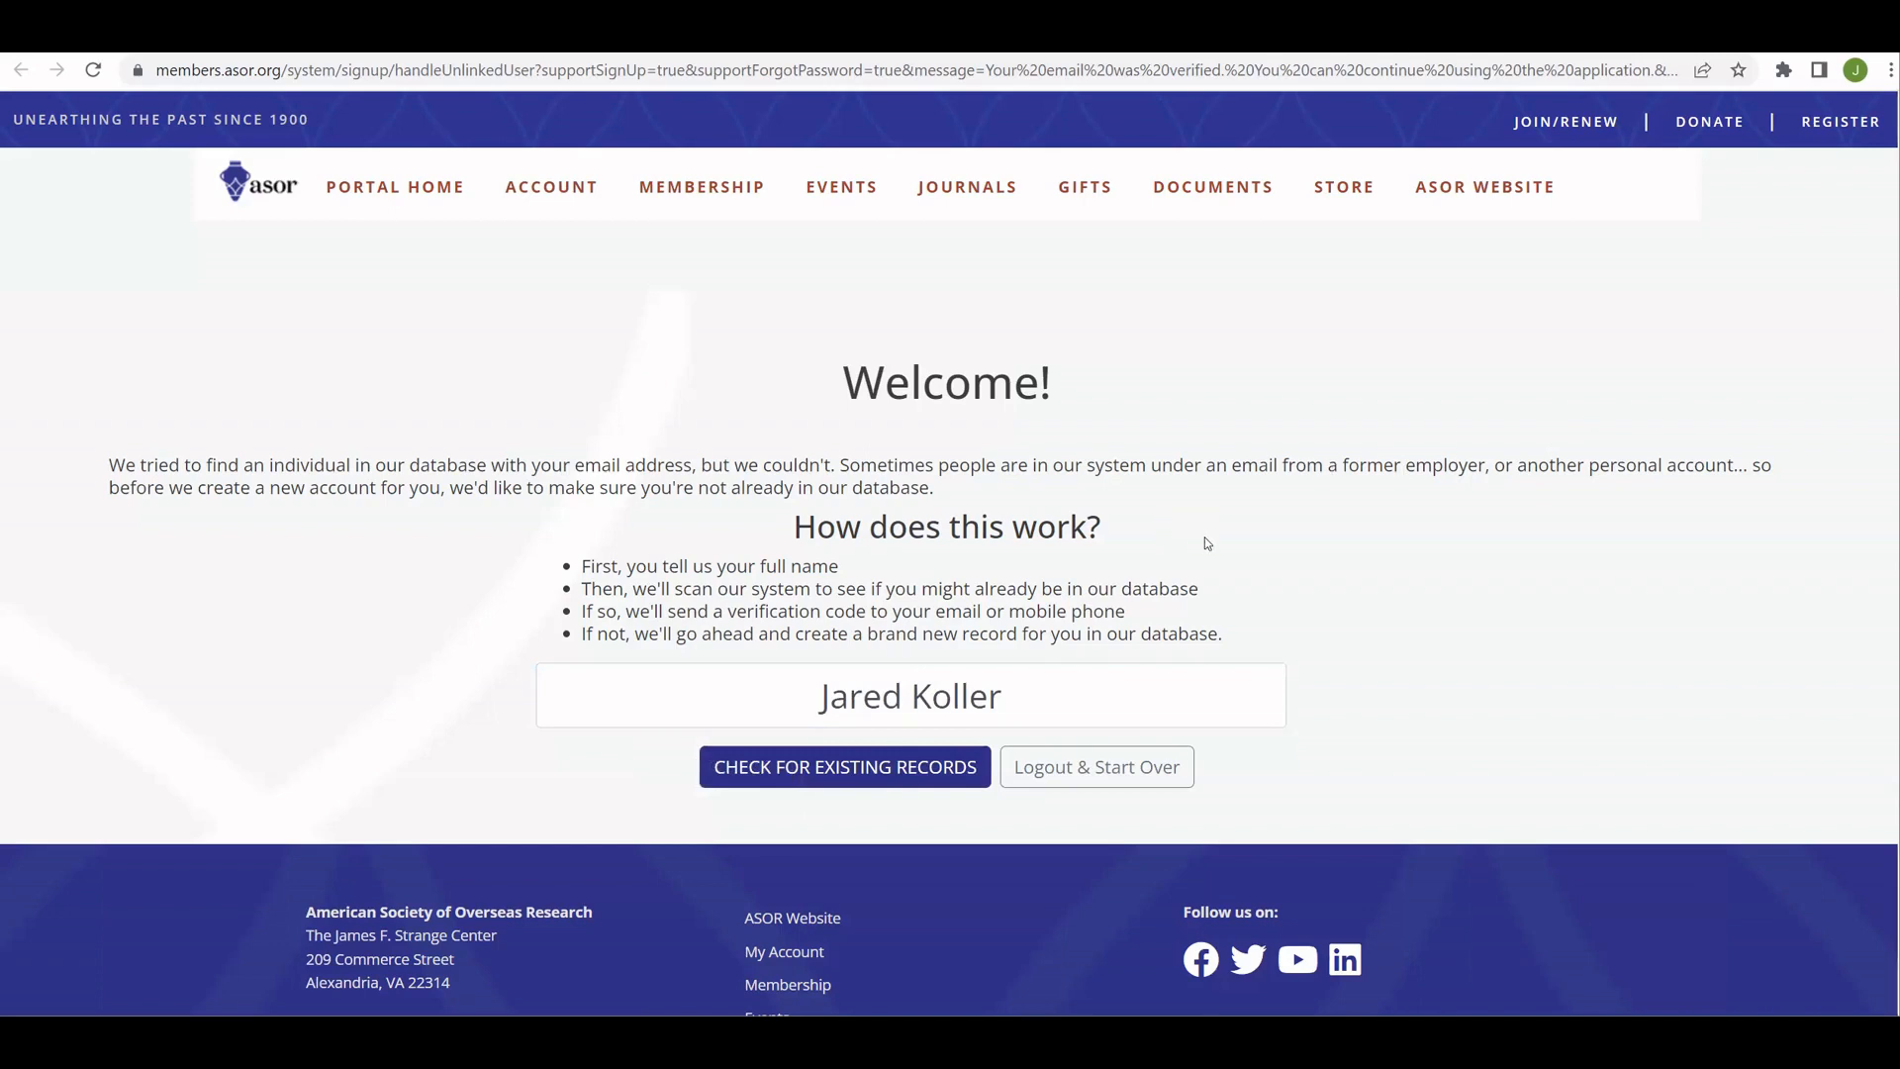
pyautogui.moveTo(1205, 546)
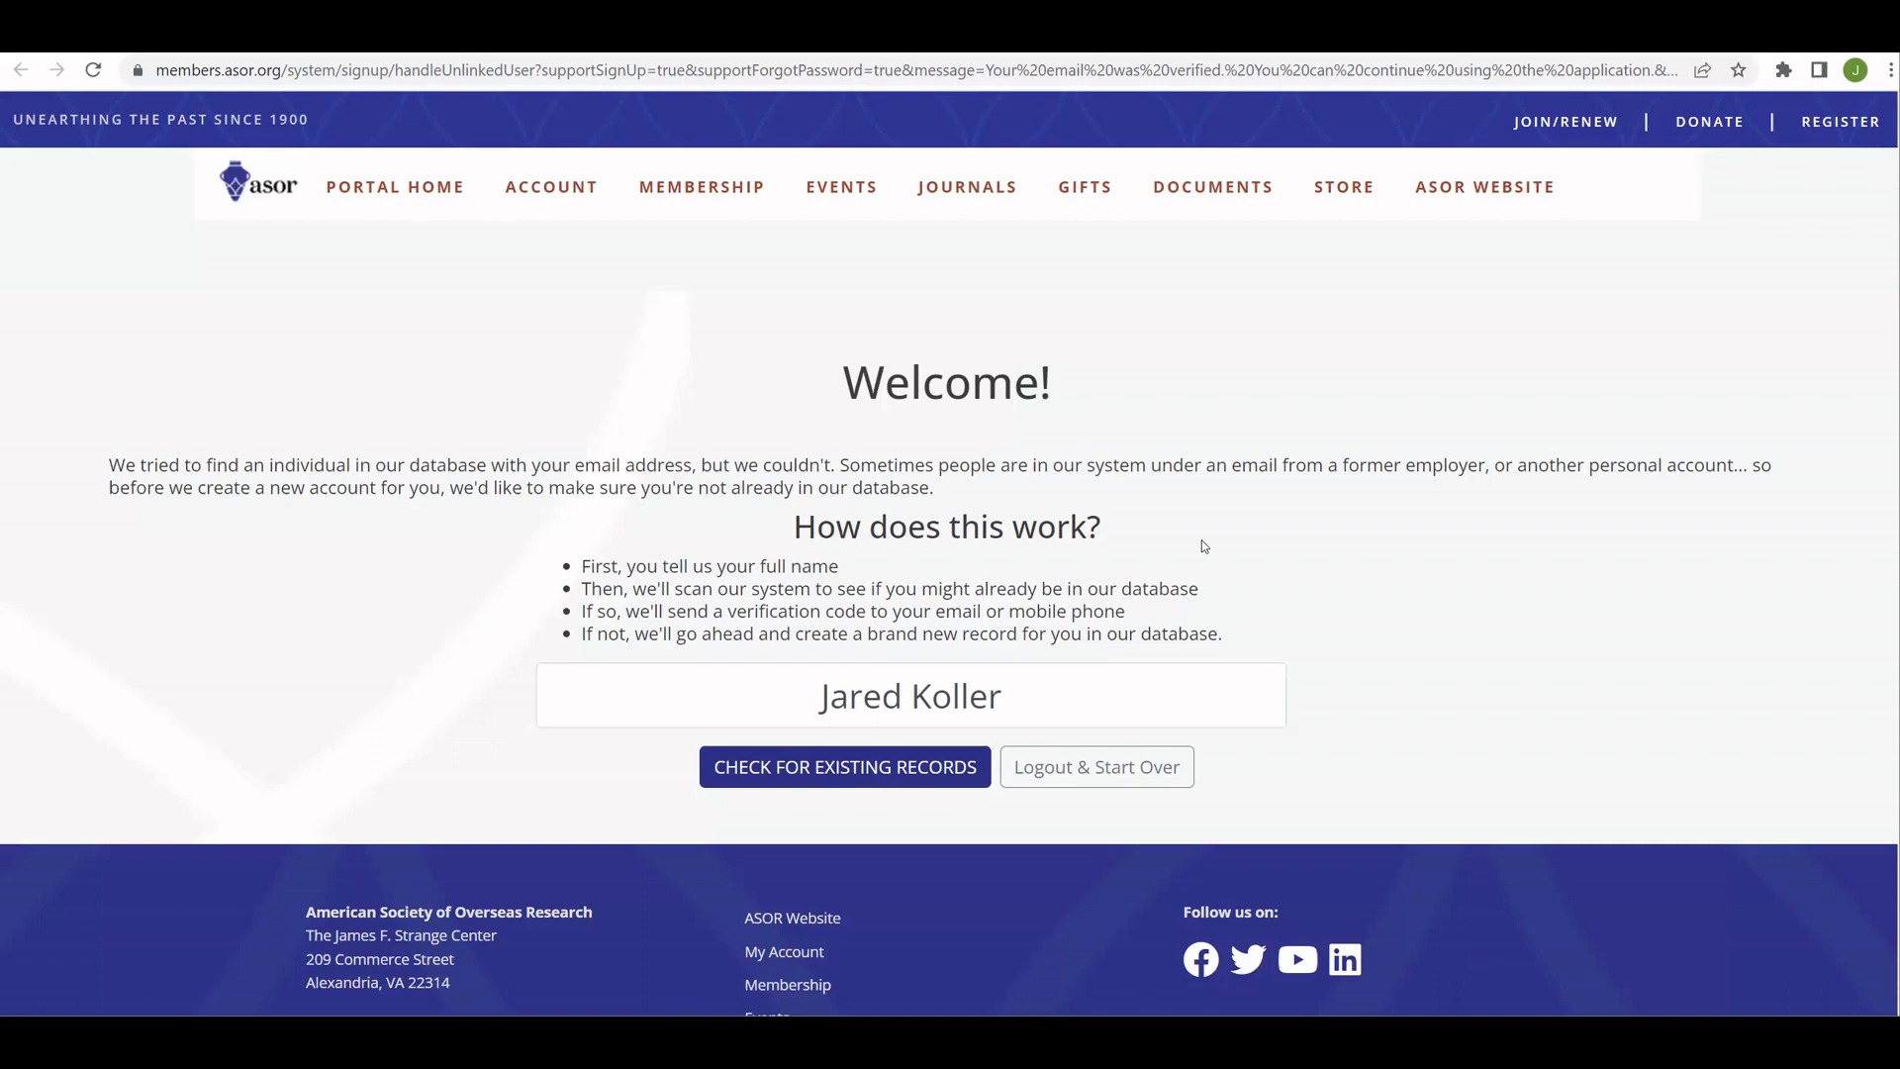
pyautogui.moveTo(1391, 483)
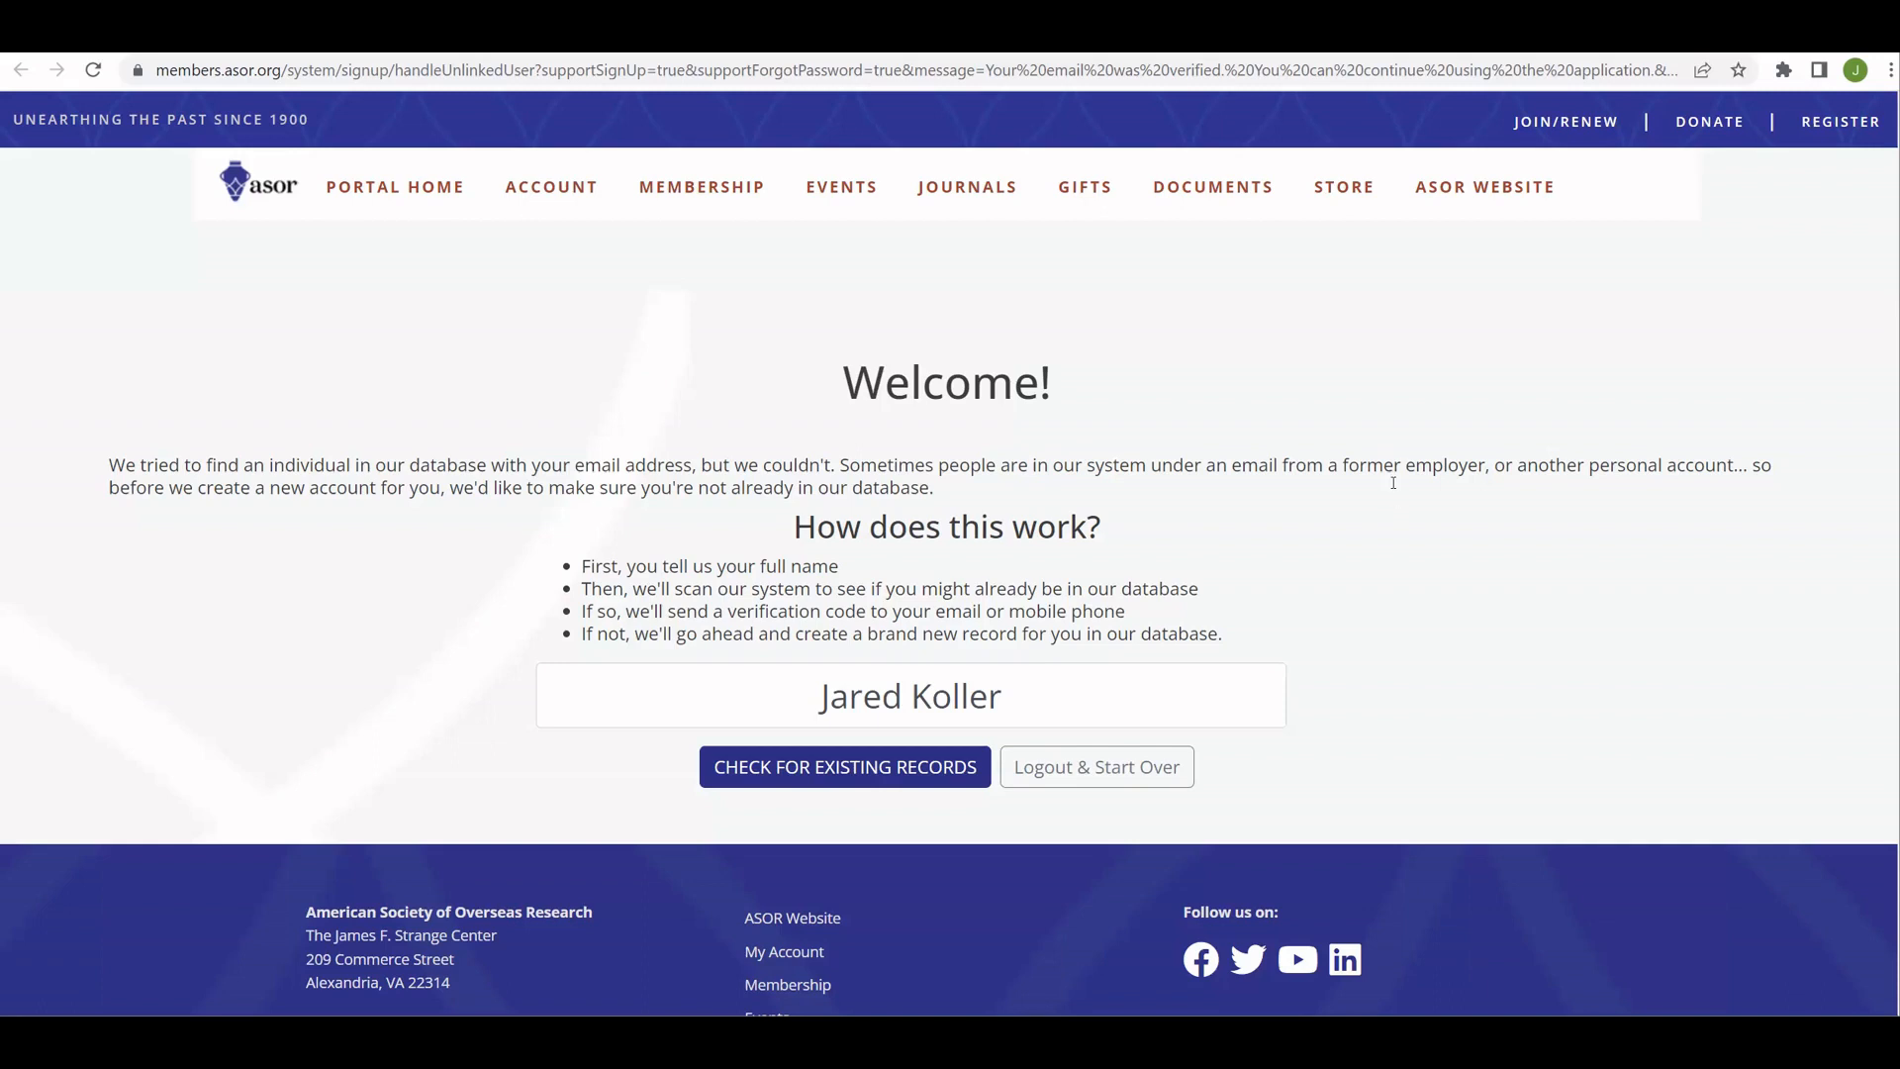
pyautogui.moveTo(1392, 477)
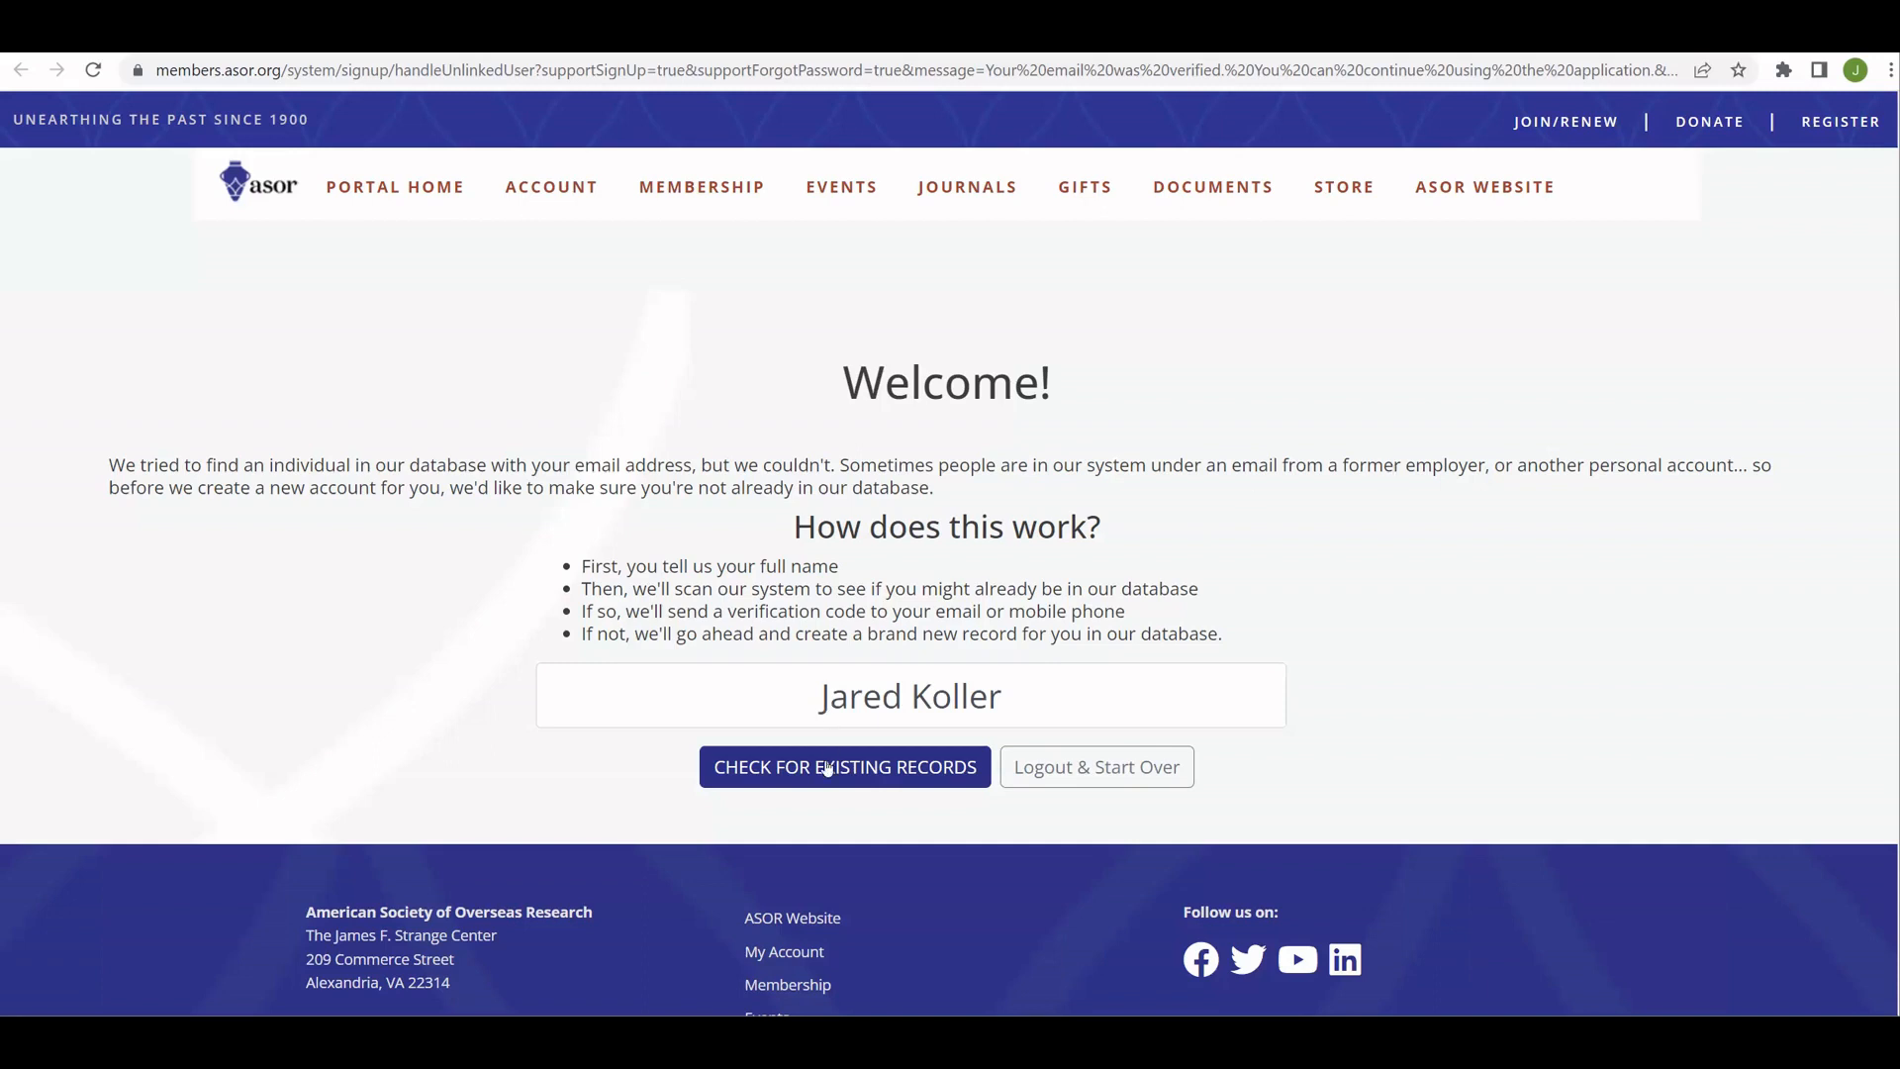
# - Check for existing records and select the first matching record as 'This is me'
pyautogui.click(843, 766)
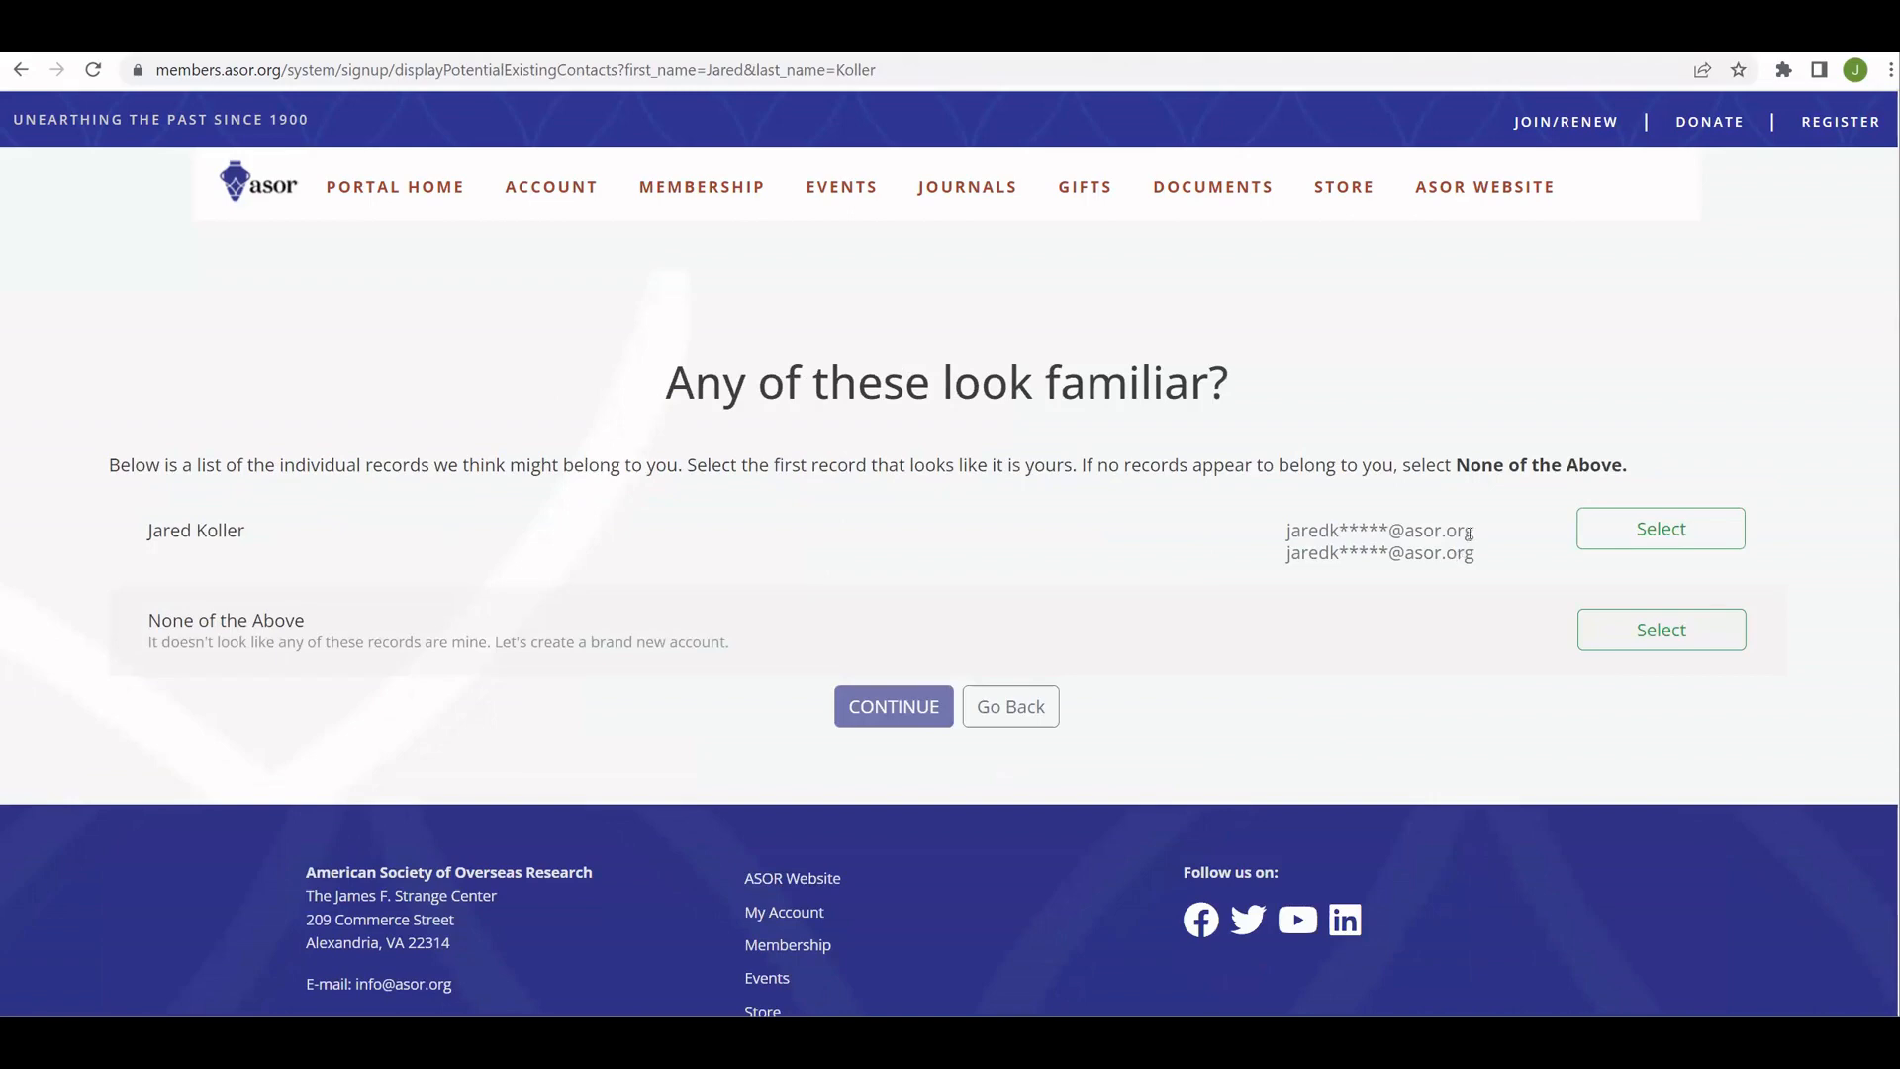
pyautogui.moveTo(1270, 515)
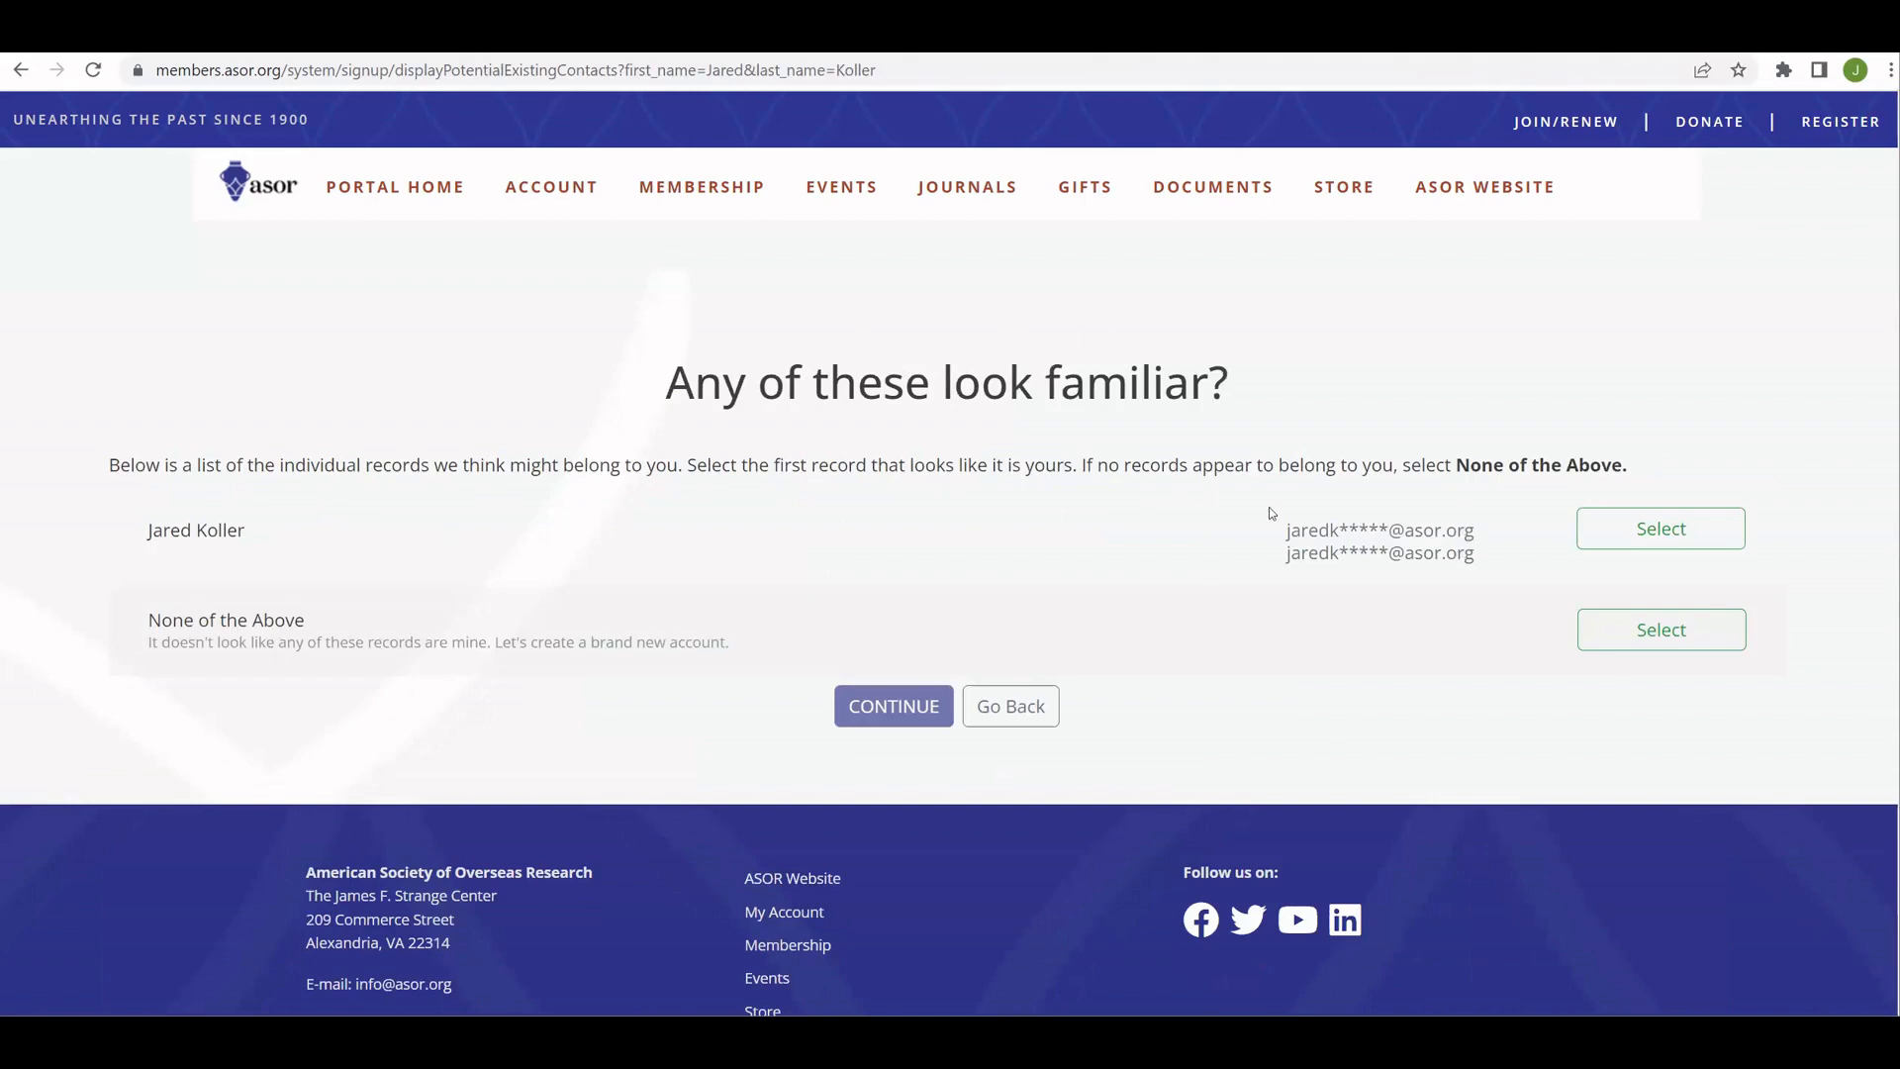
pyautogui.click(1659, 526)
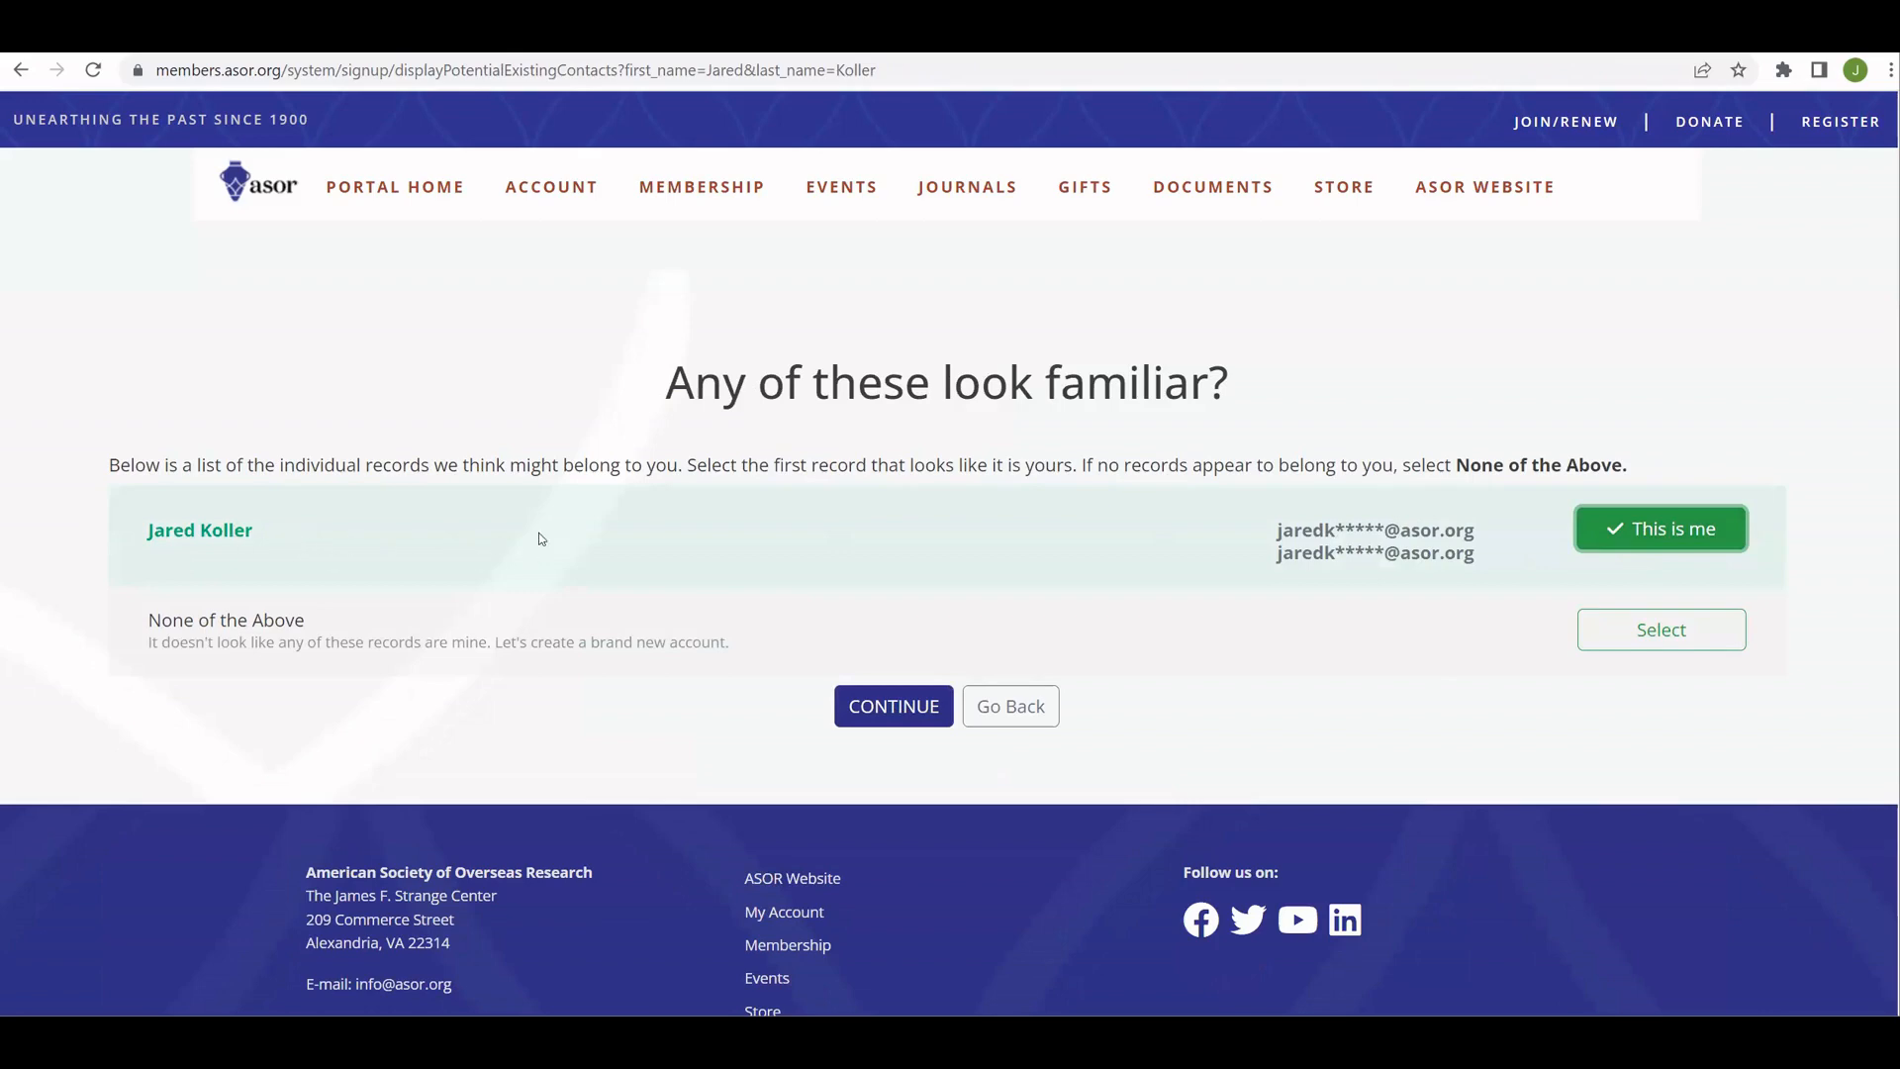
pyautogui.moveTo(1214, 640)
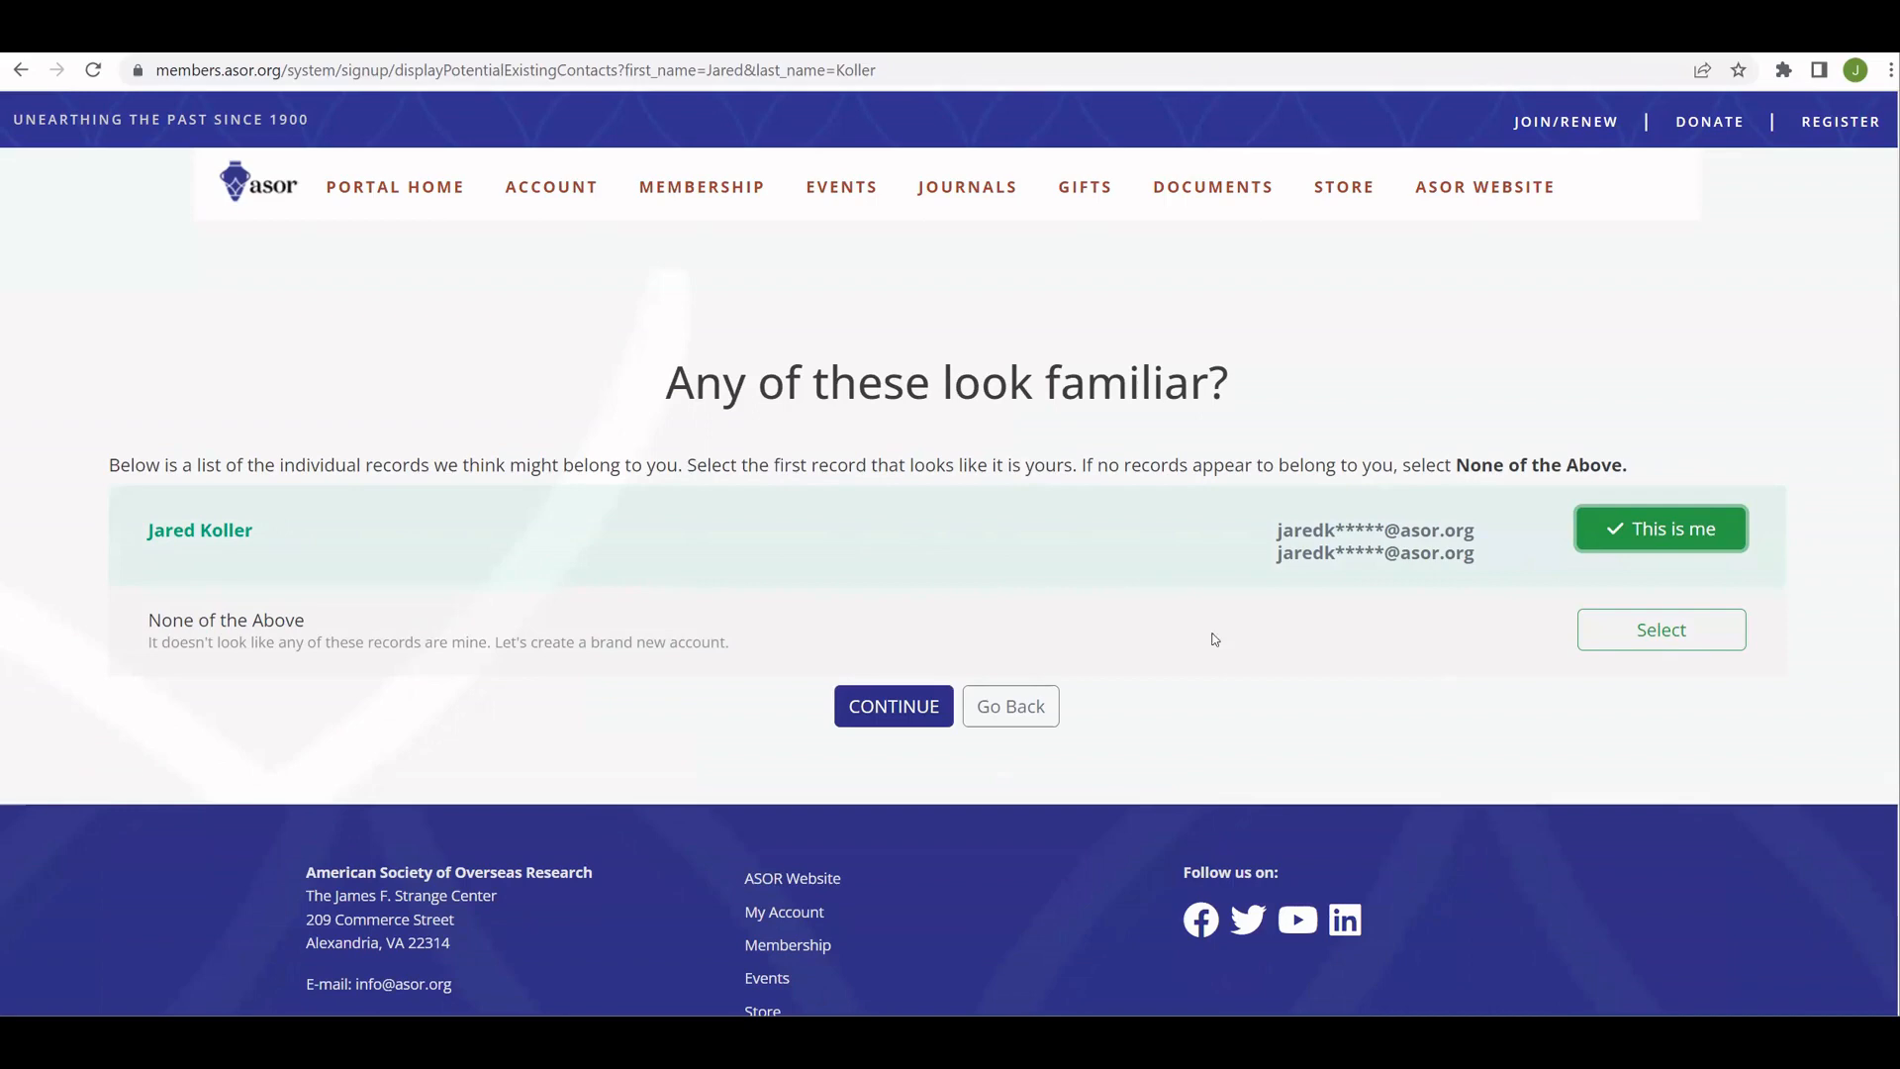
pyautogui.moveTo(1520, 652)
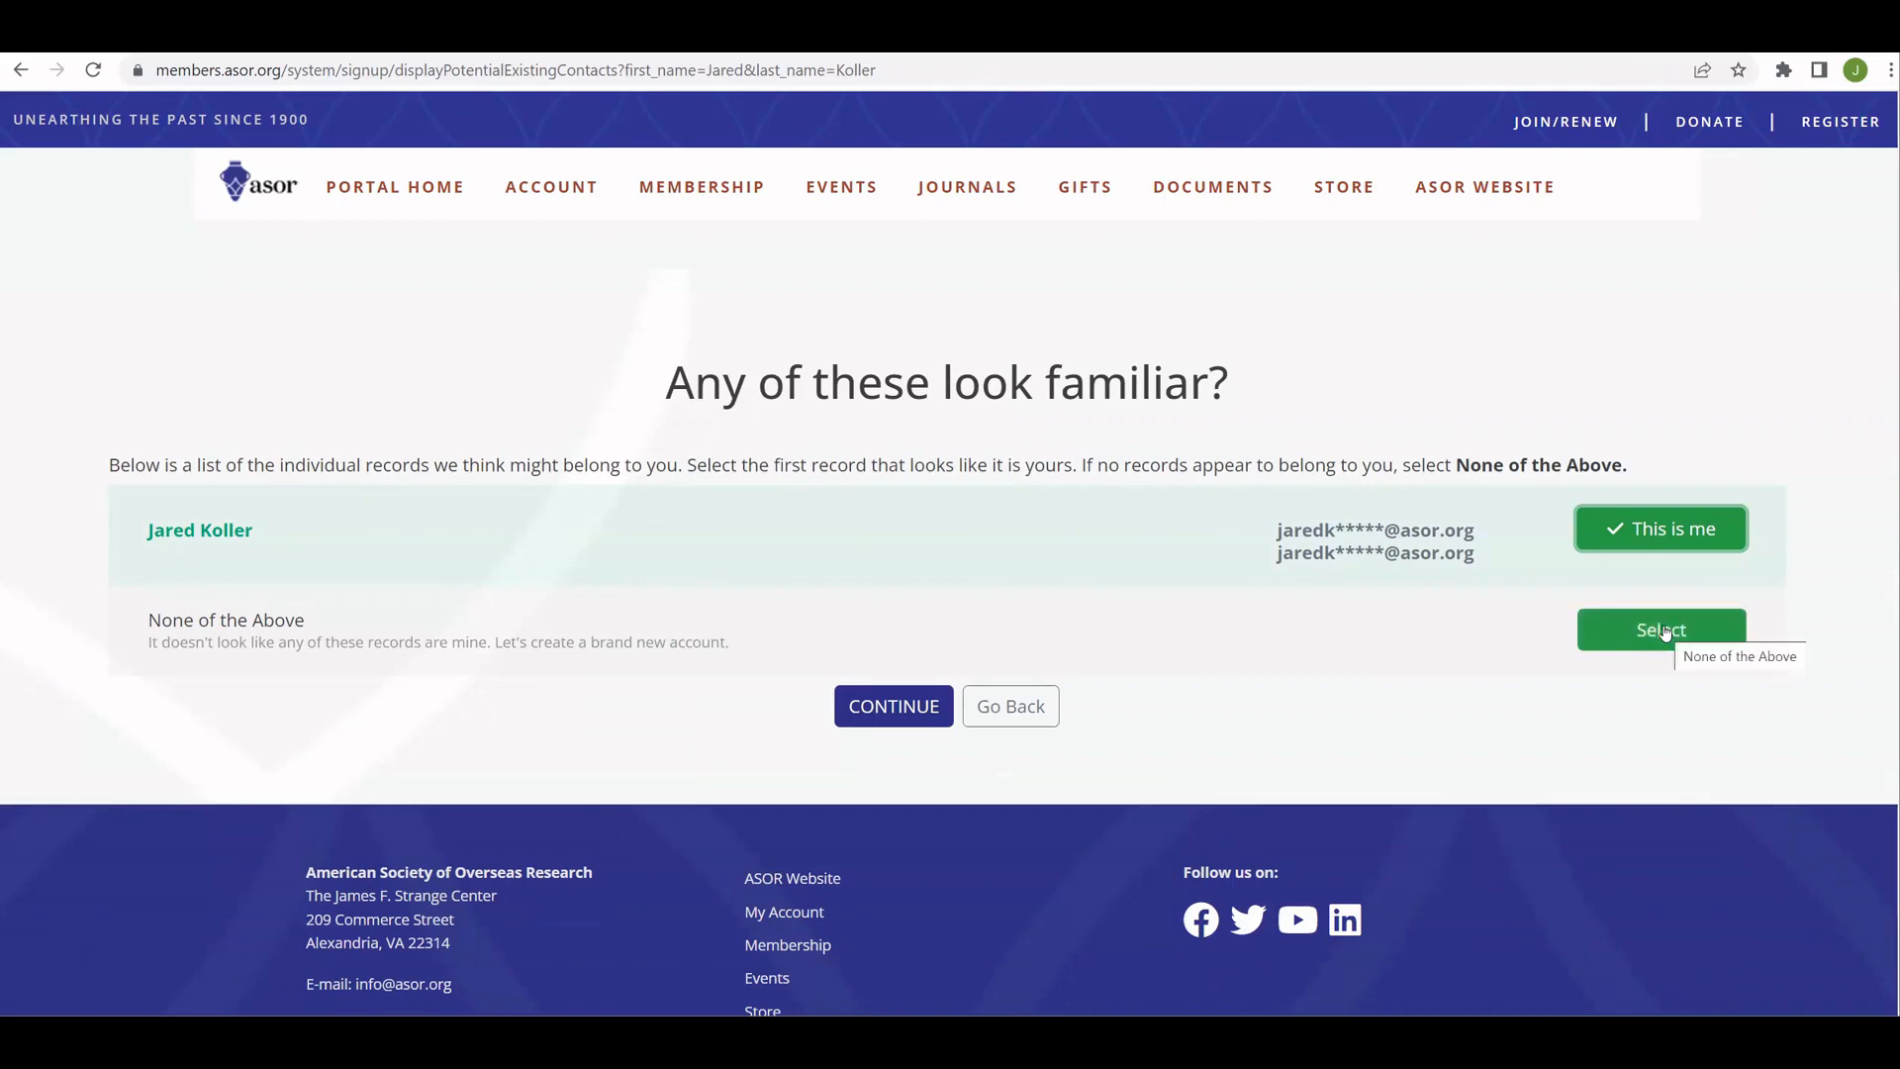
pyautogui.moveTo(893, 706)
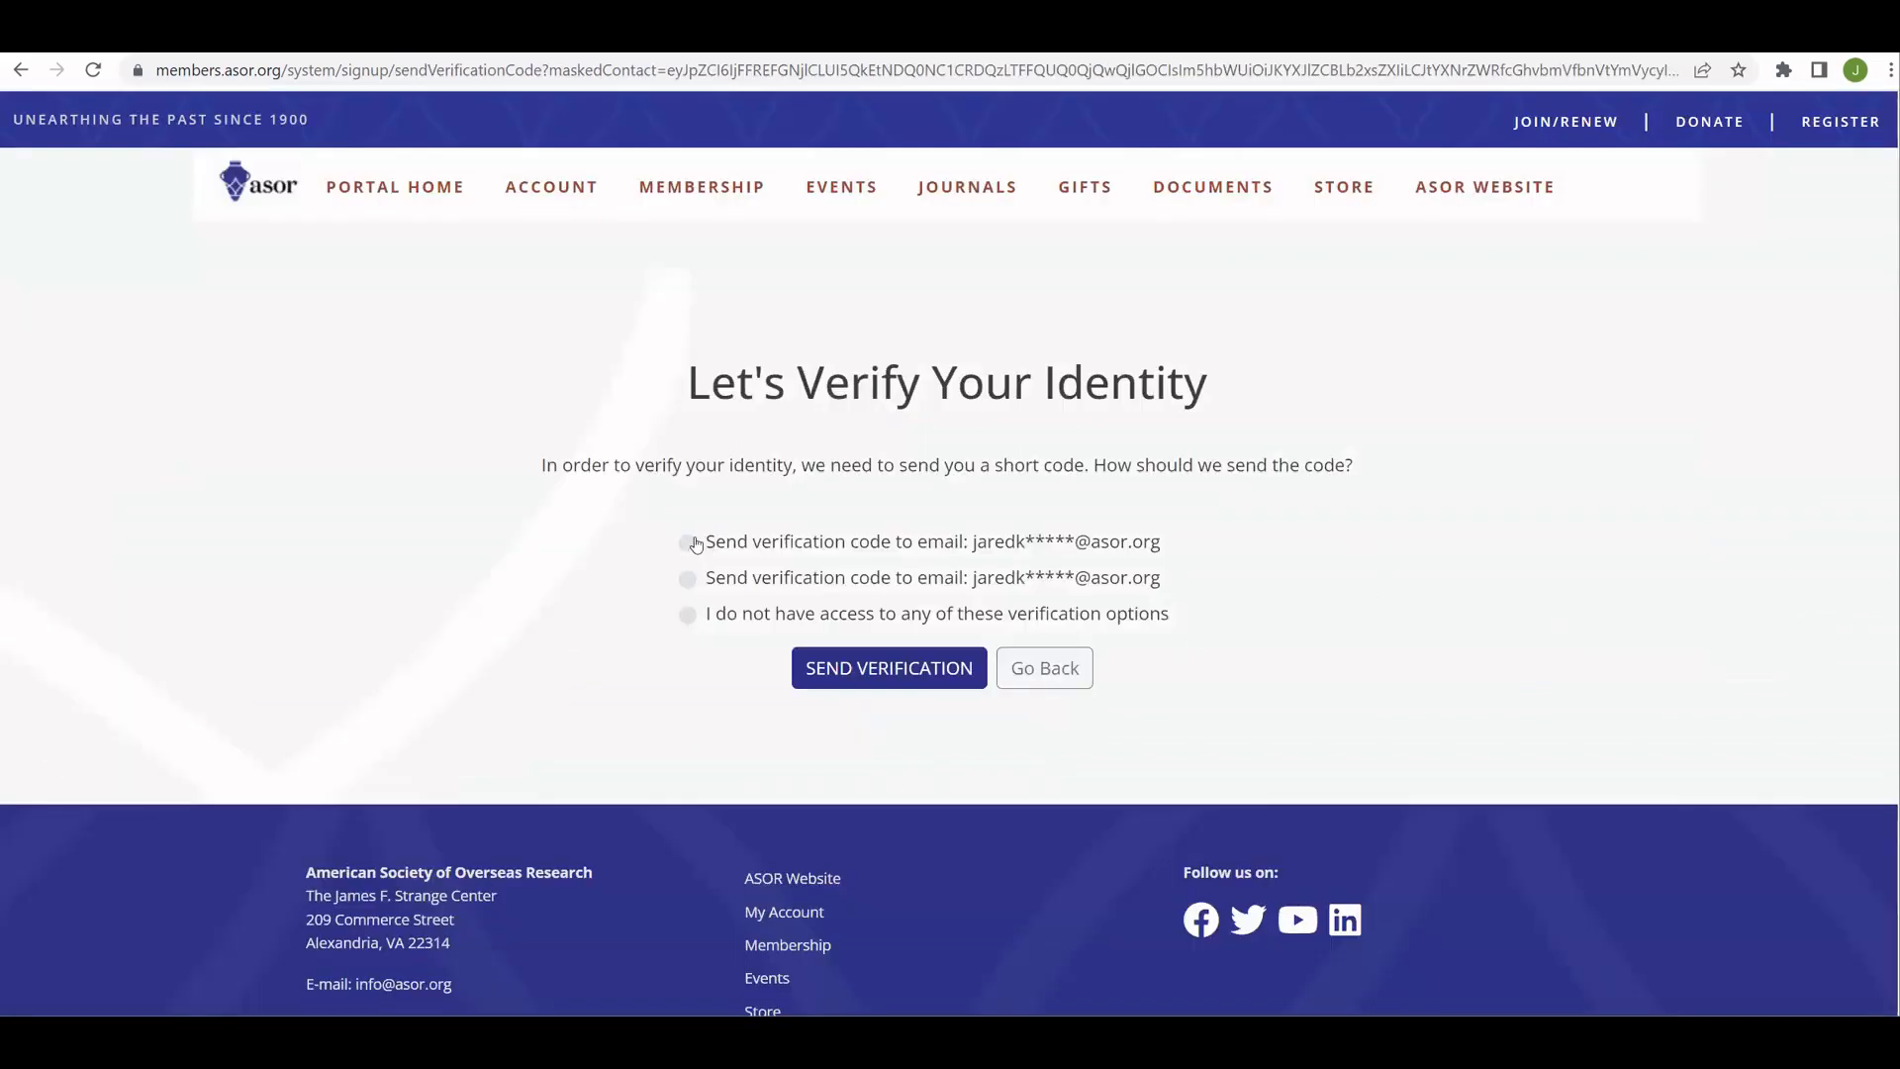
# - Send the verification code to the first masked email address on the record
pyautogui.click(686, 543)
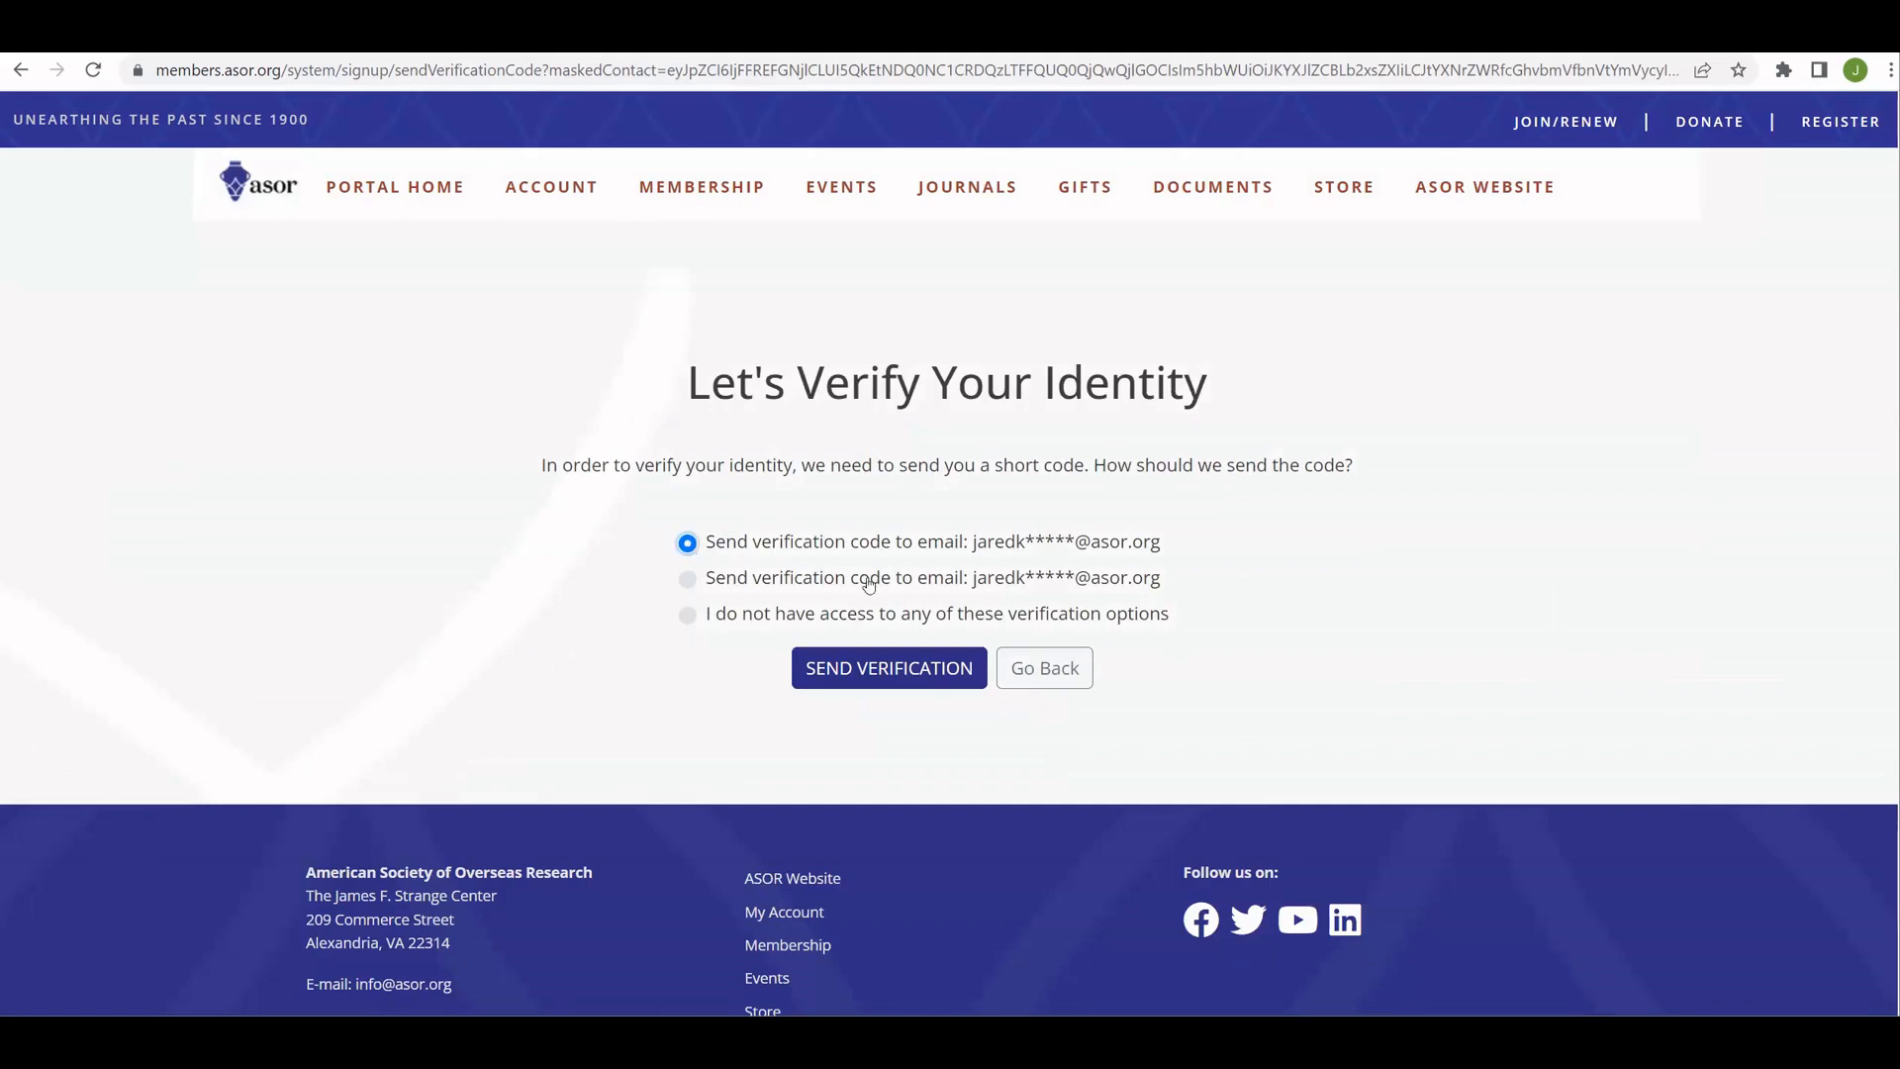
pyautogui.moveTo(888, 667)
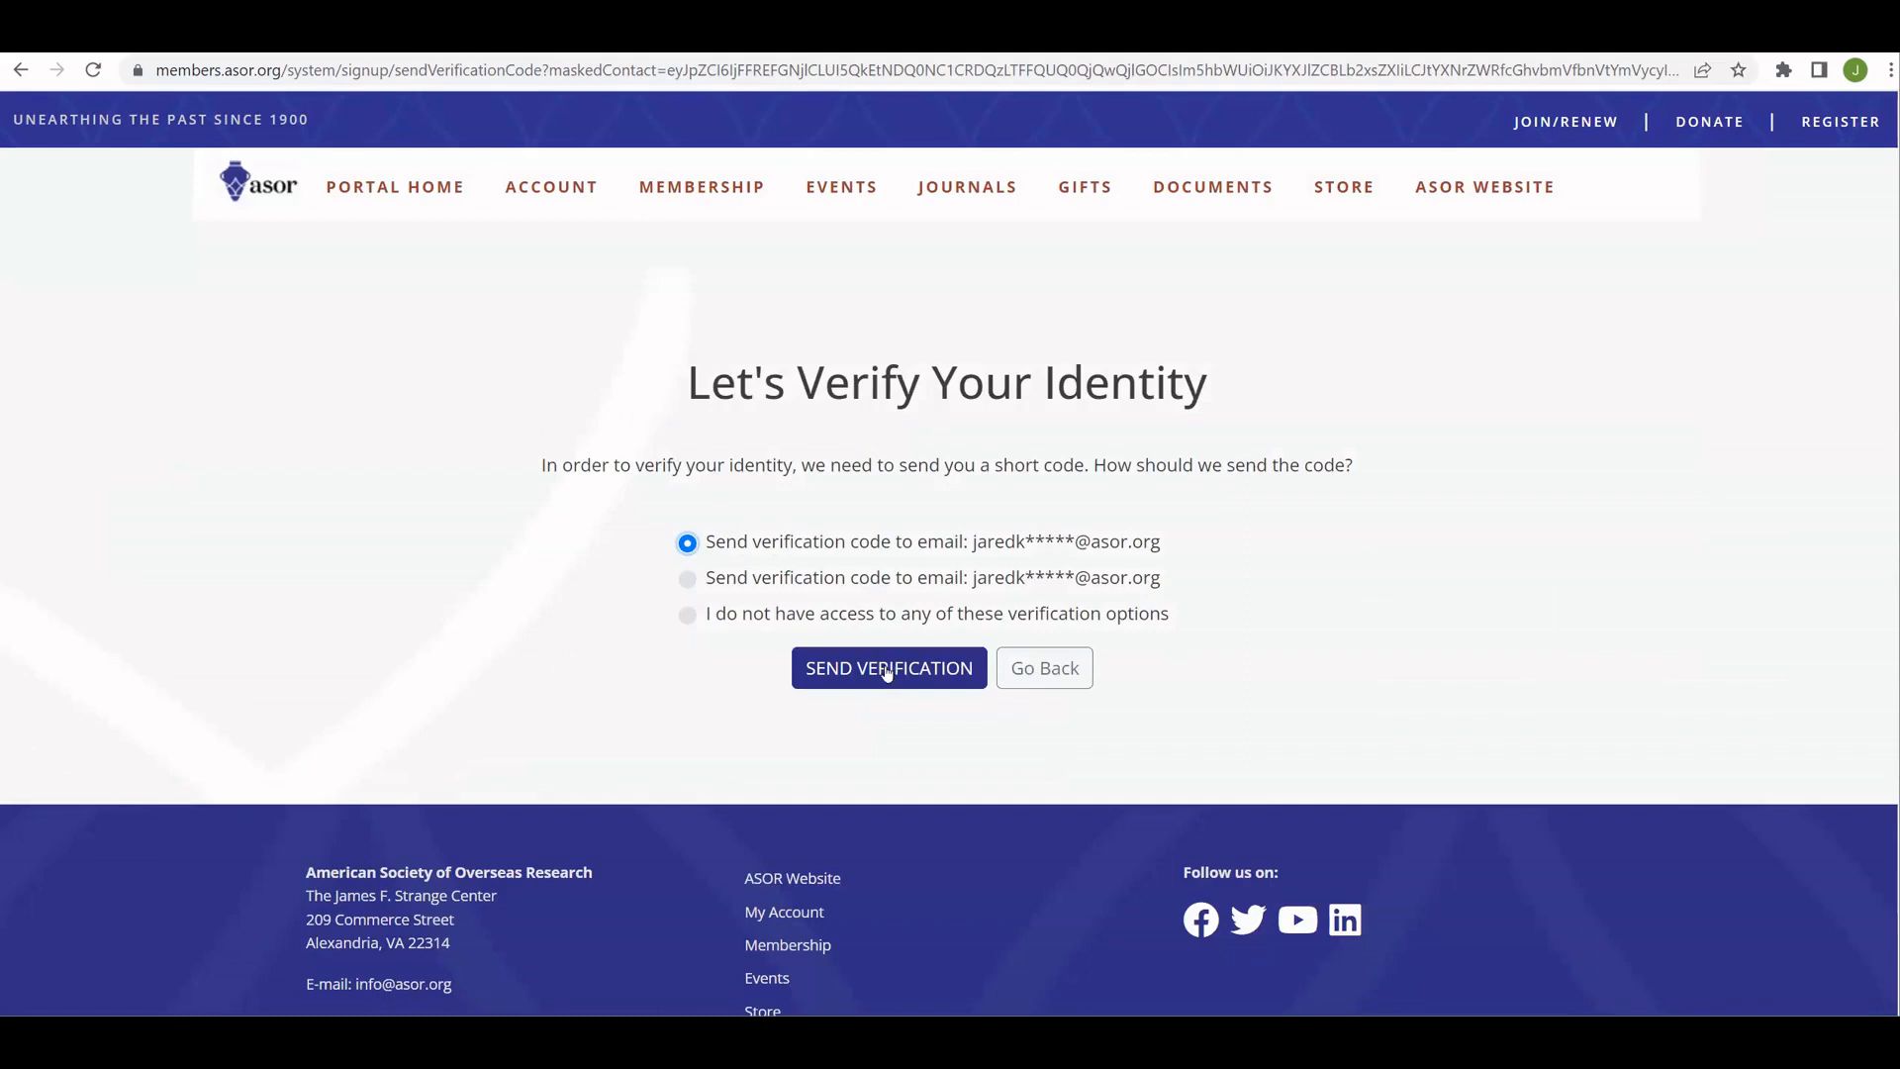
pyautogui.click(888, 666)
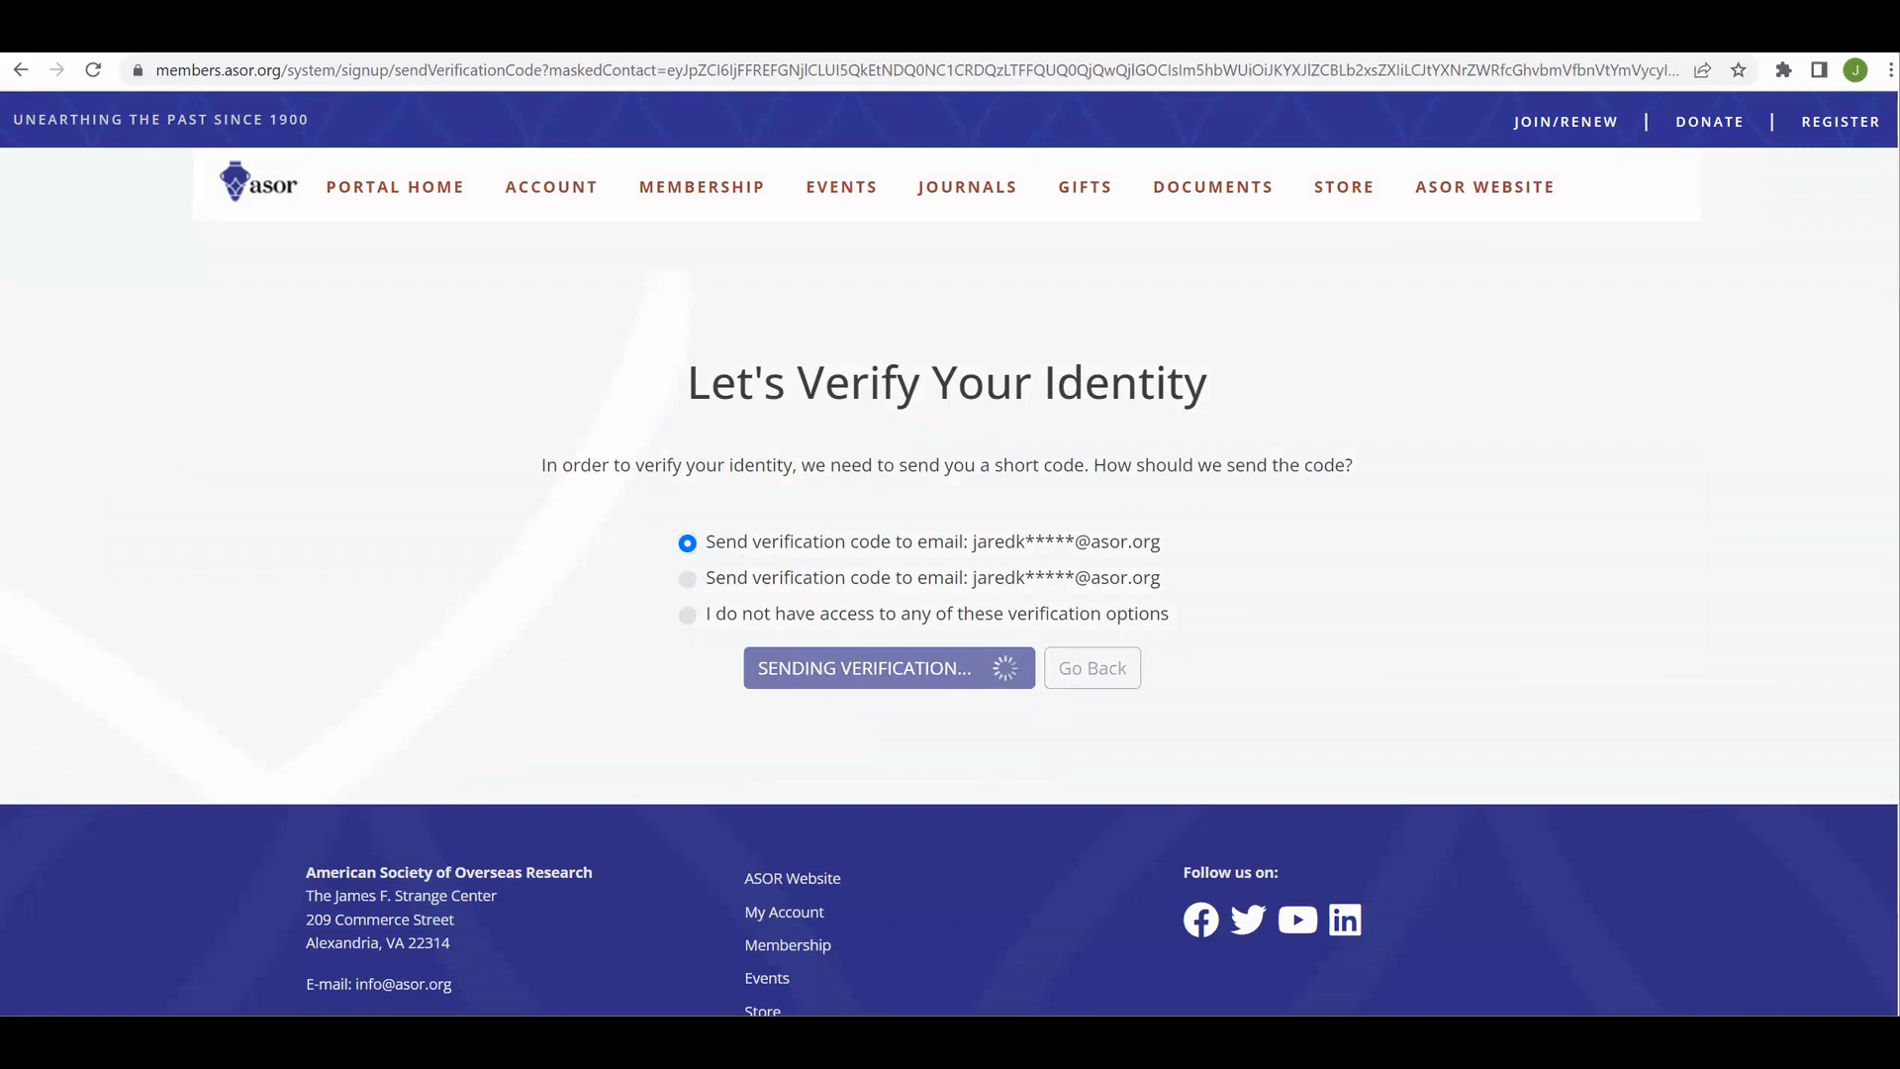
pyautogui.click(865, 667)
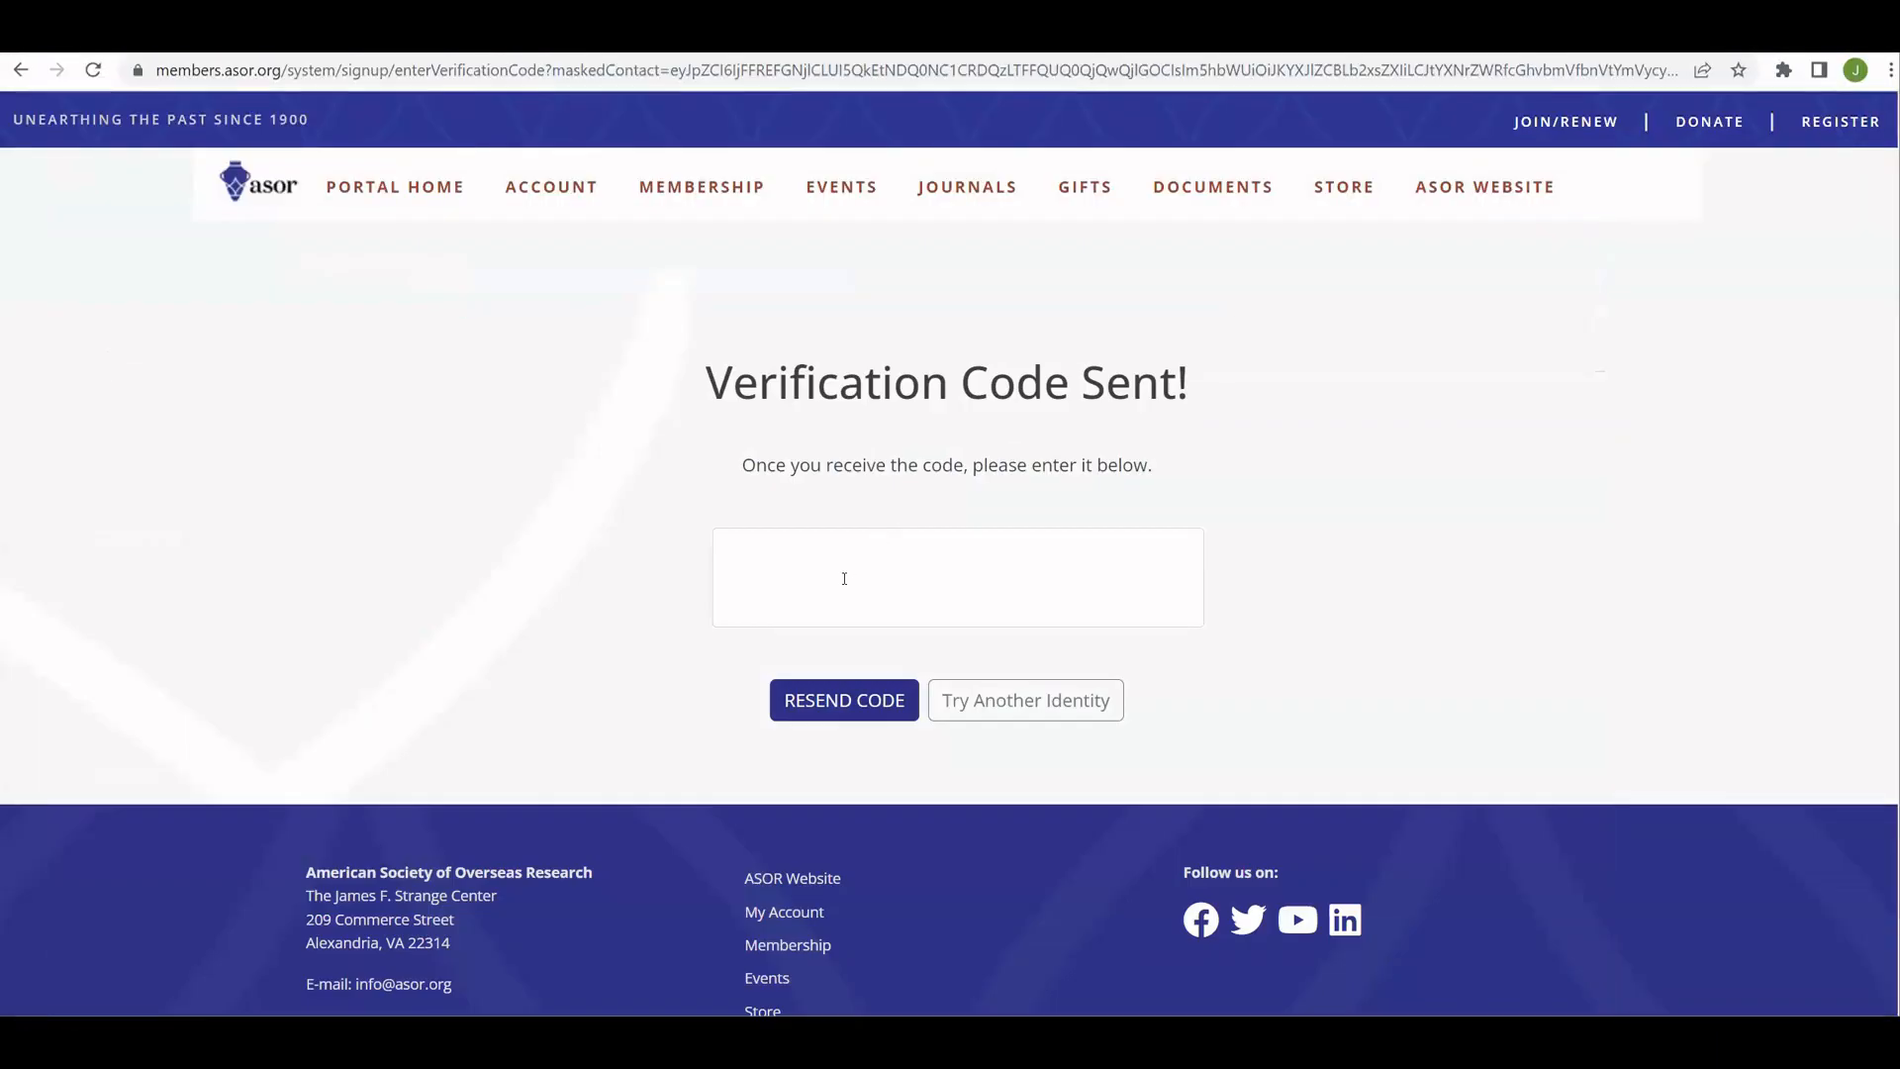
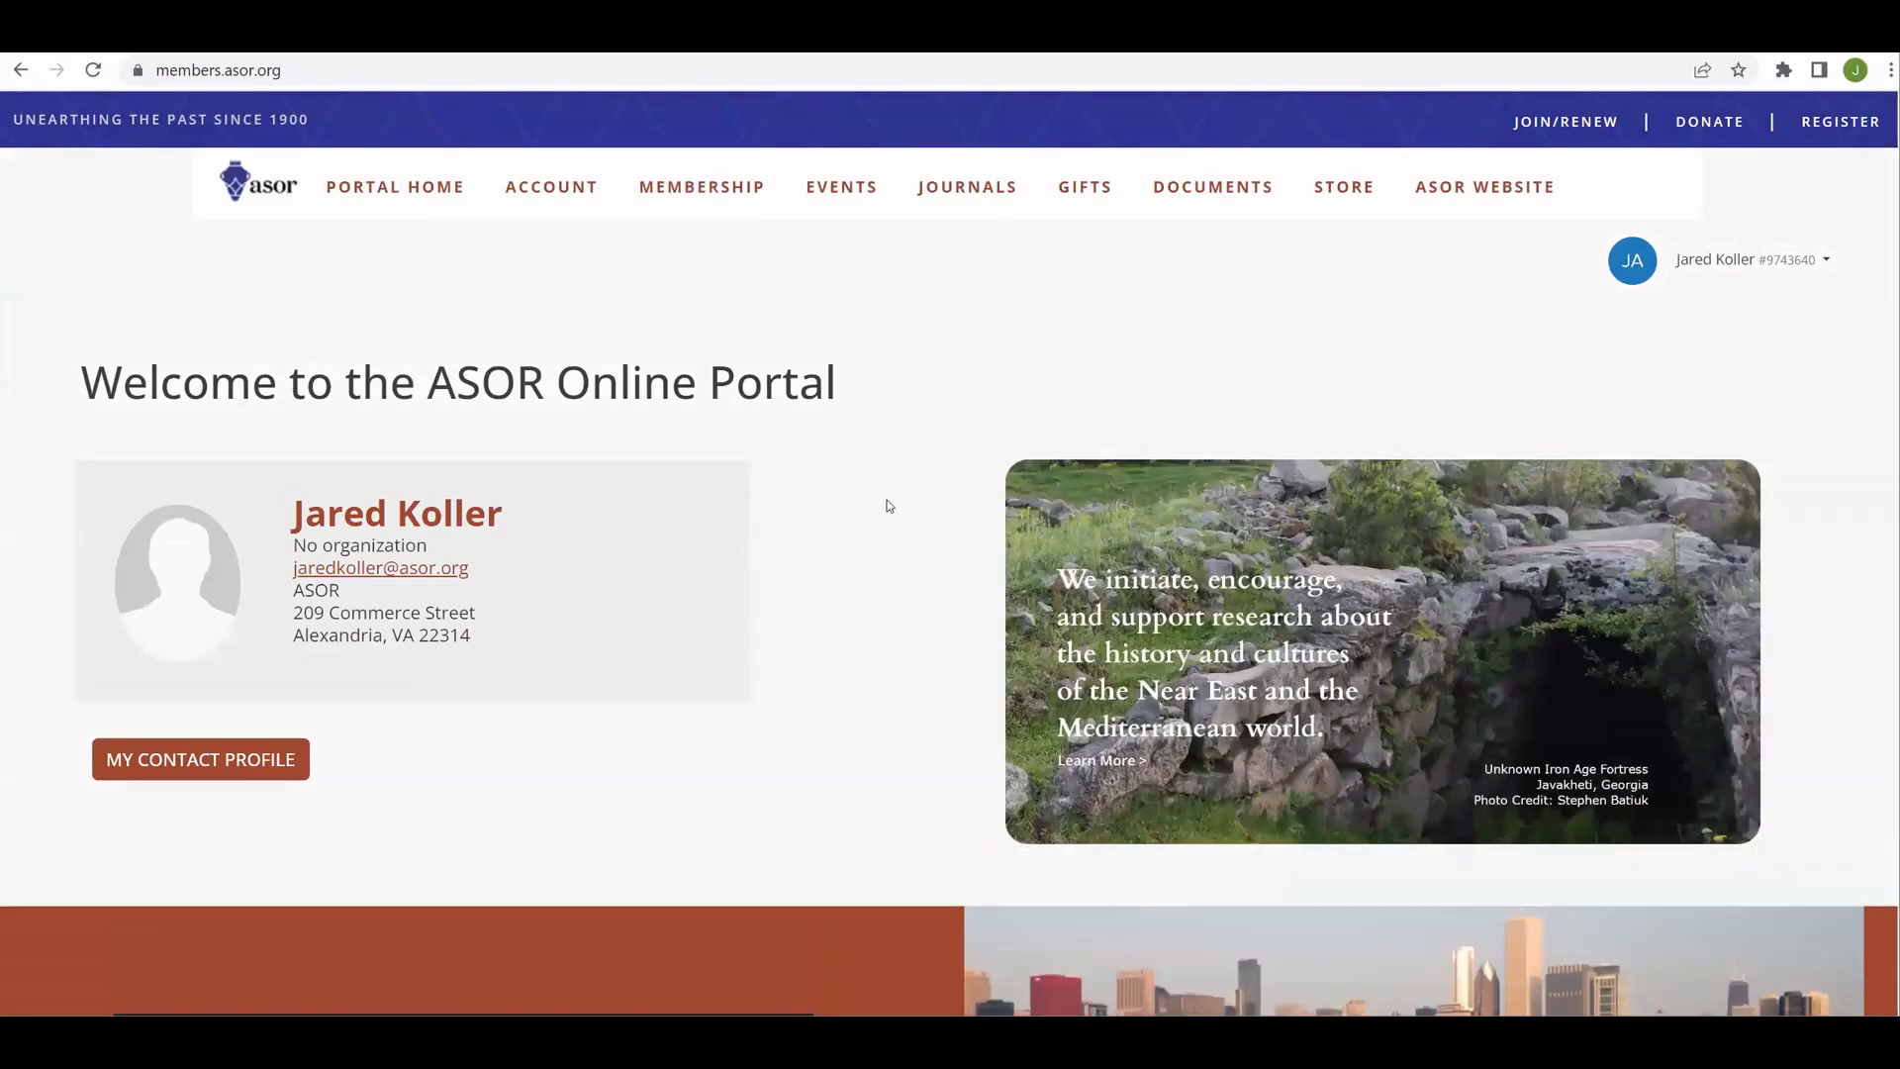
pyautogui.moveTo(888, 508)
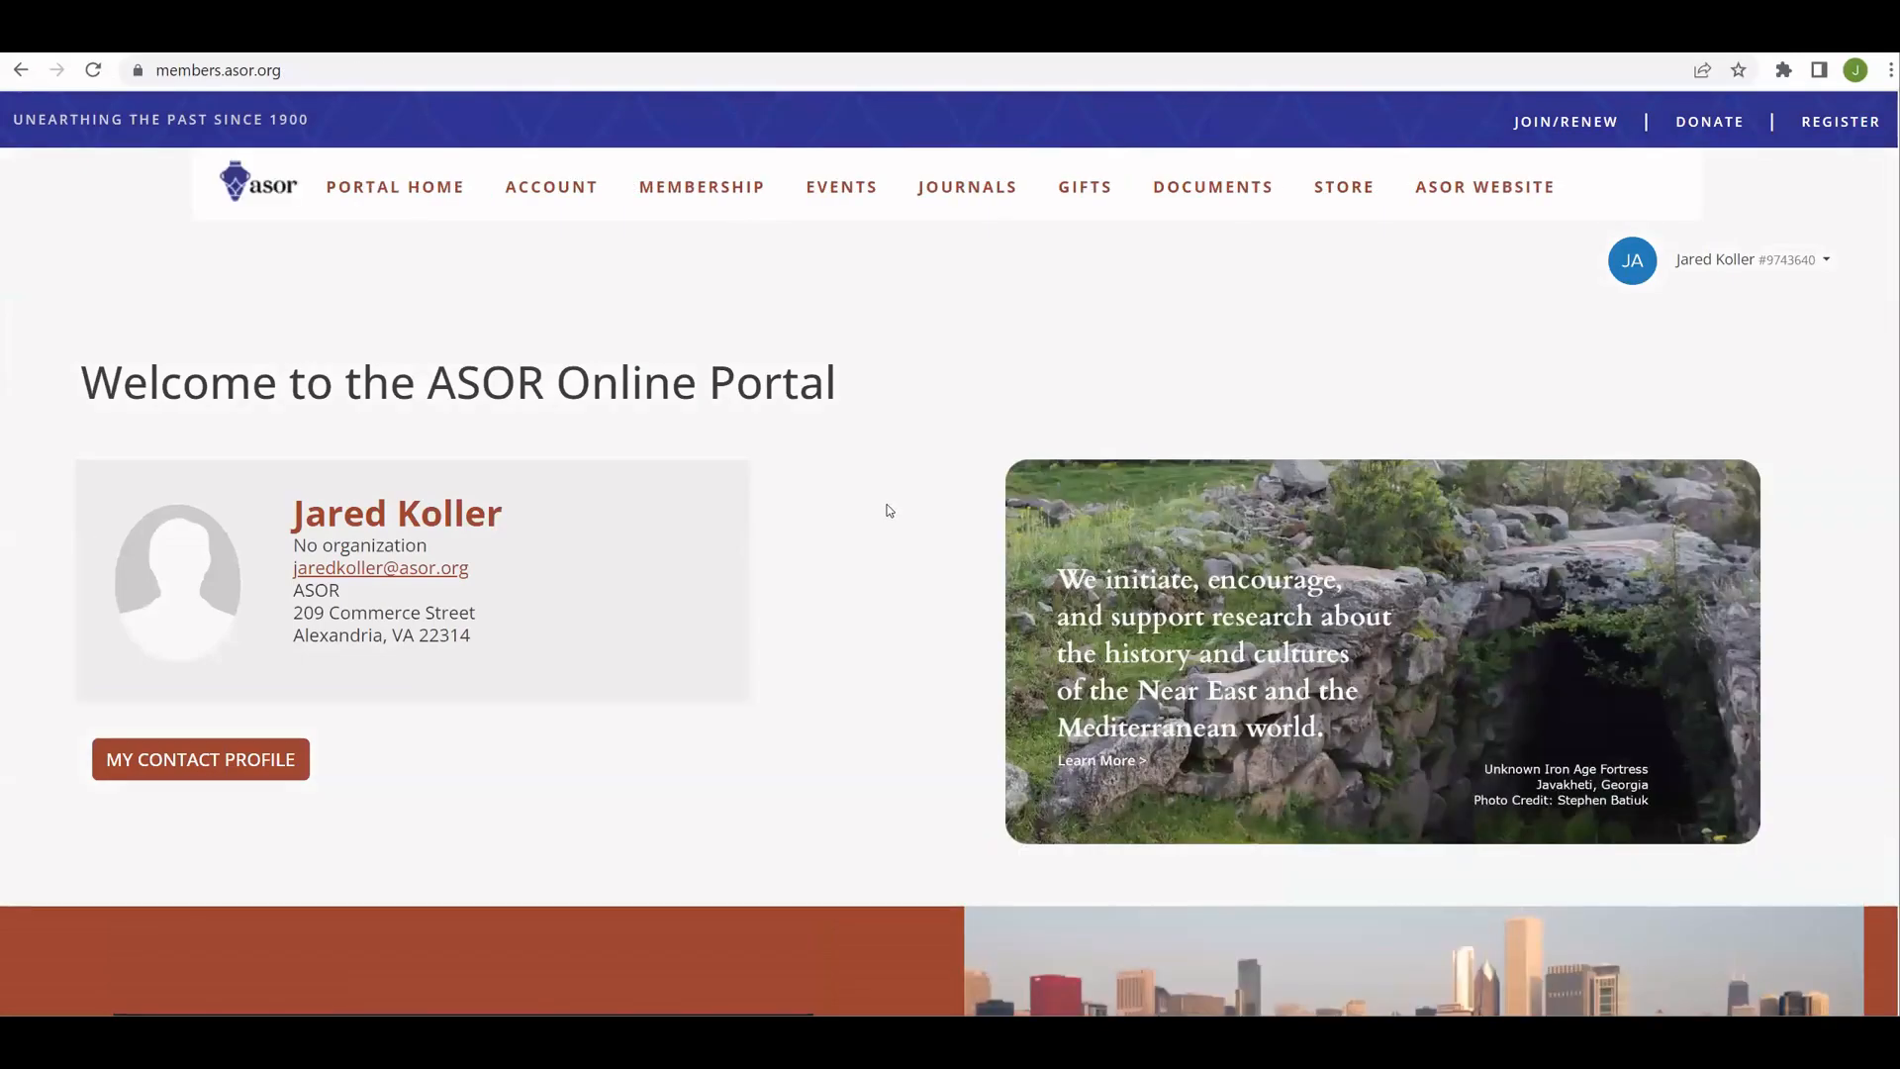